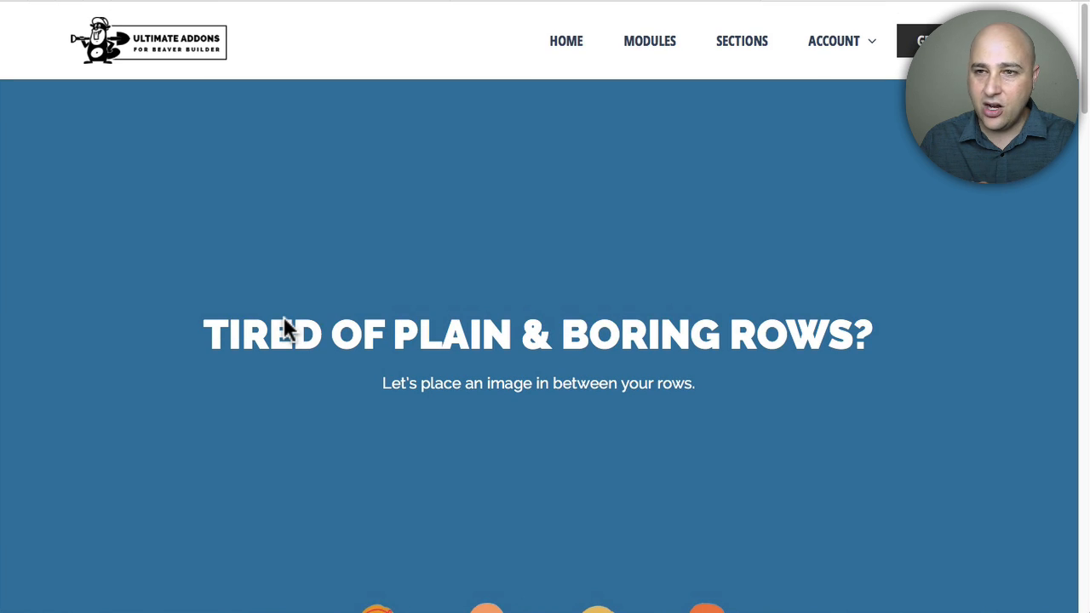
# Step: Scroll down the Image Separator demo to the desk illustrations straddling two rows
pyautogui.scroll(-3)
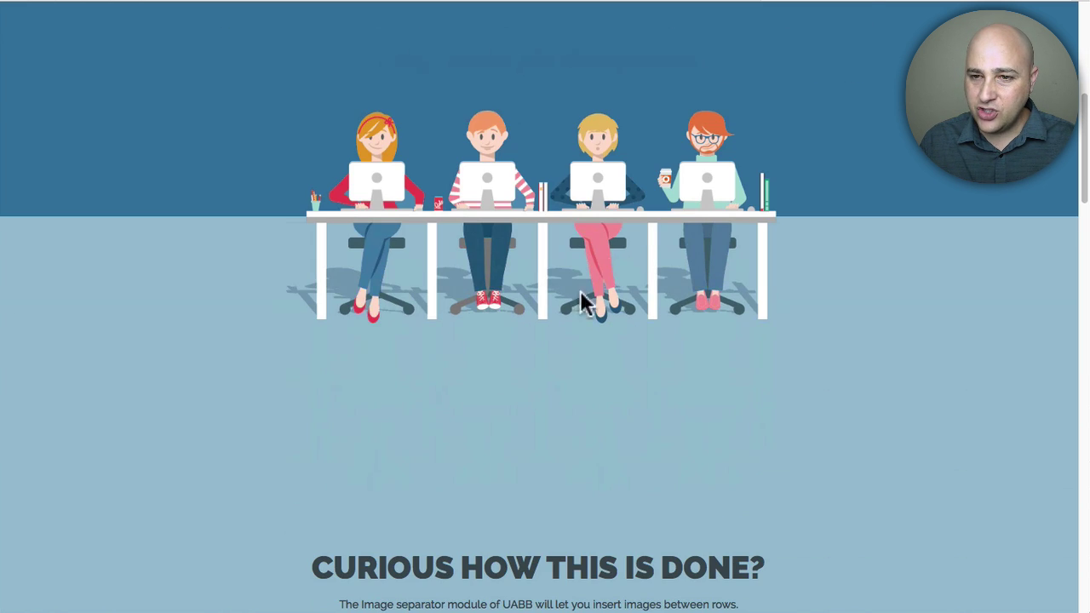
pyautogui.moveTo(458, 230)
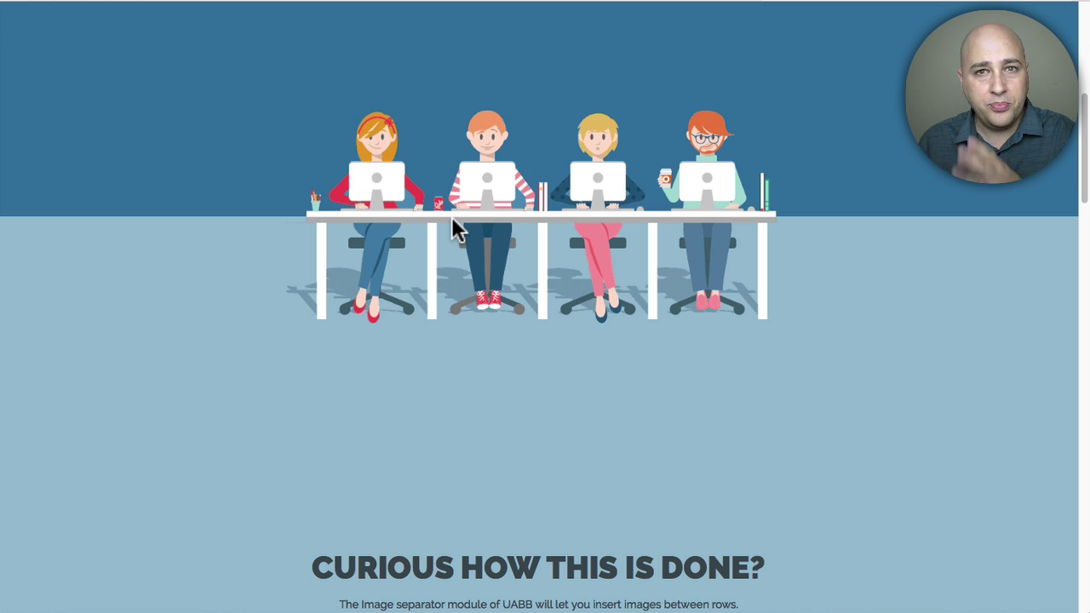
pyautogui.moveTo(531, 247)
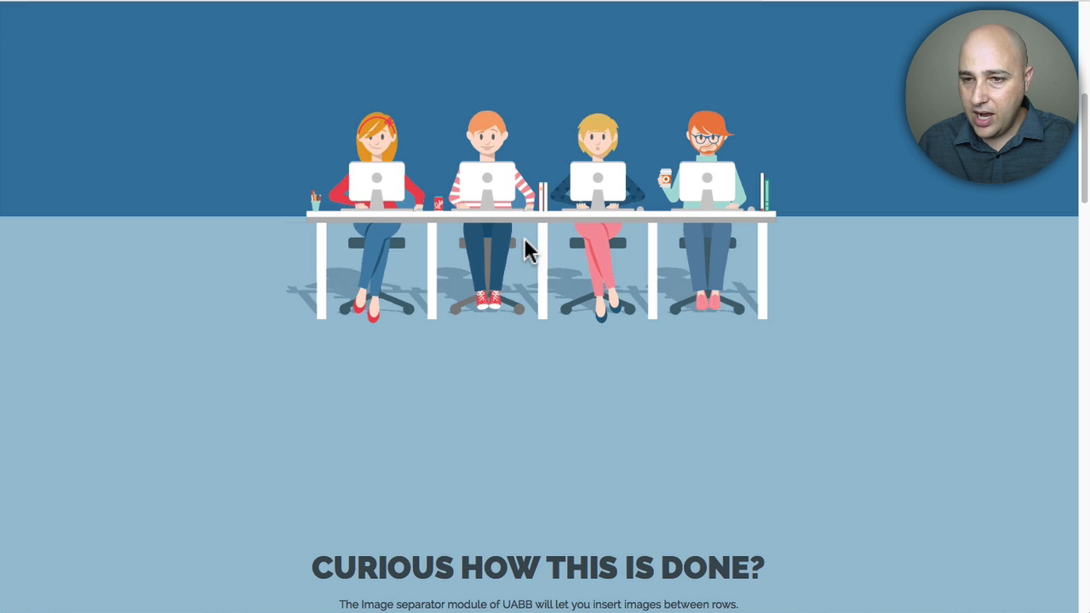
pyautogui.moveTo(531, 248)
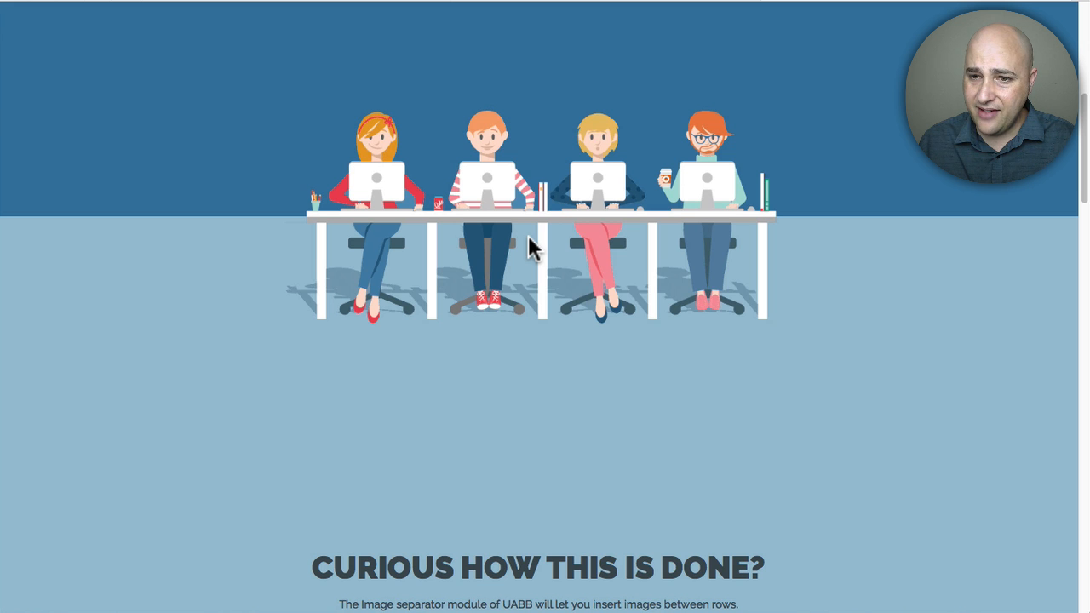
pyautogui.scroll(-3)
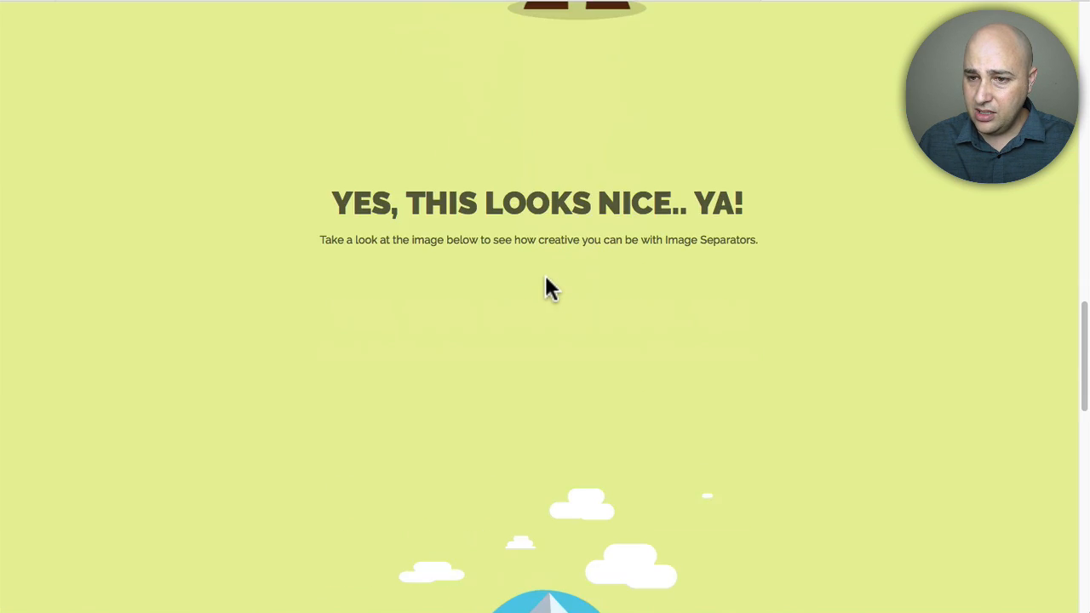
pyautogui.scroll(-3)
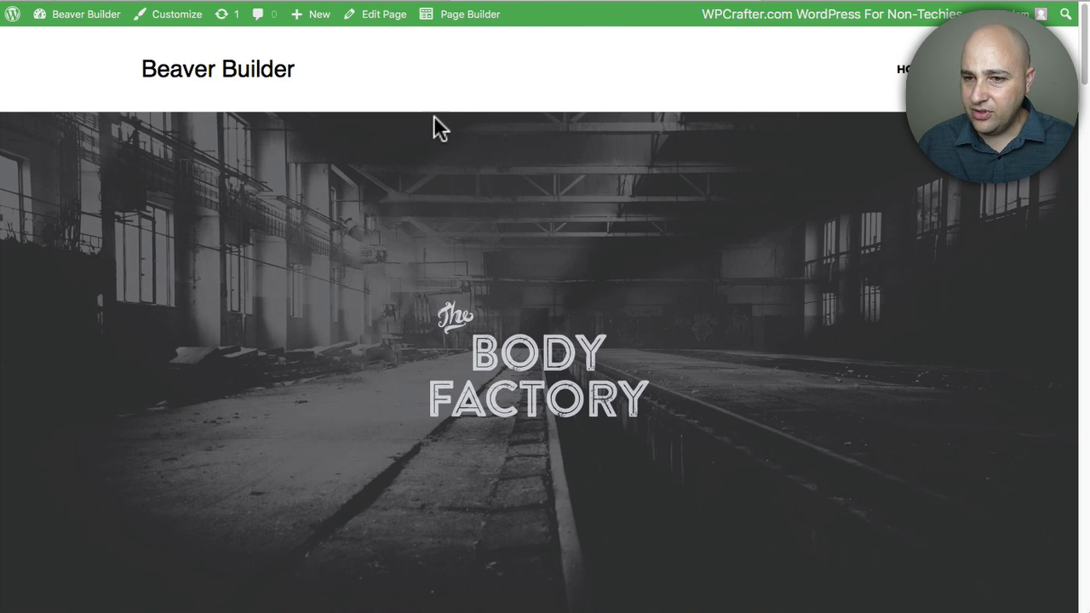
pyautogui.moveTo(514, 197)
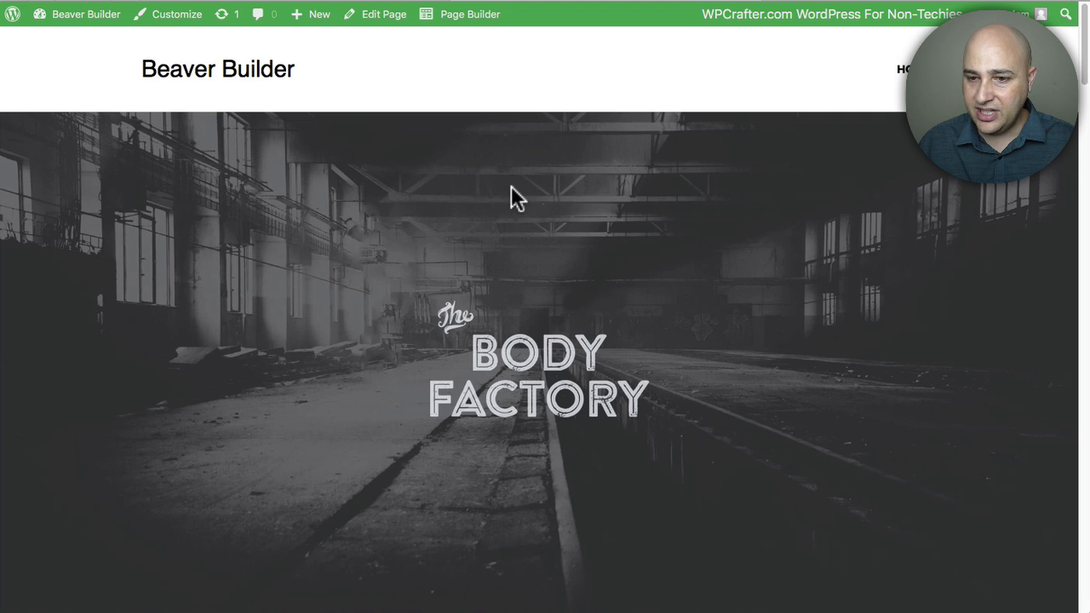
# Step: Scroll the gym page from the warehouse hero down to 'The Best Gym in NYC' heading
pyautogui.scroll(-3)
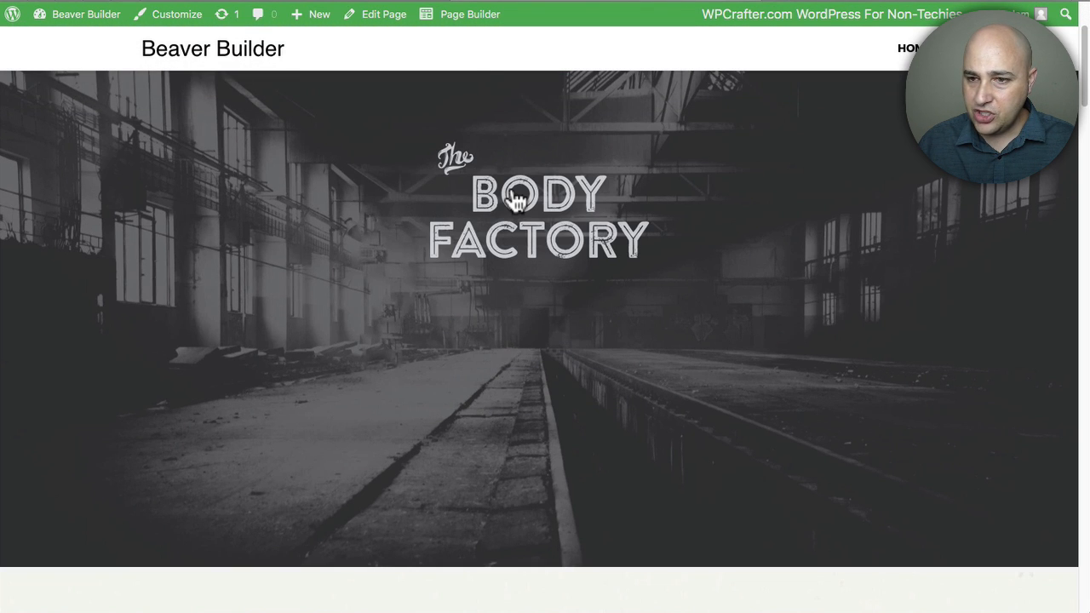
pyautogui.scroll(-3)
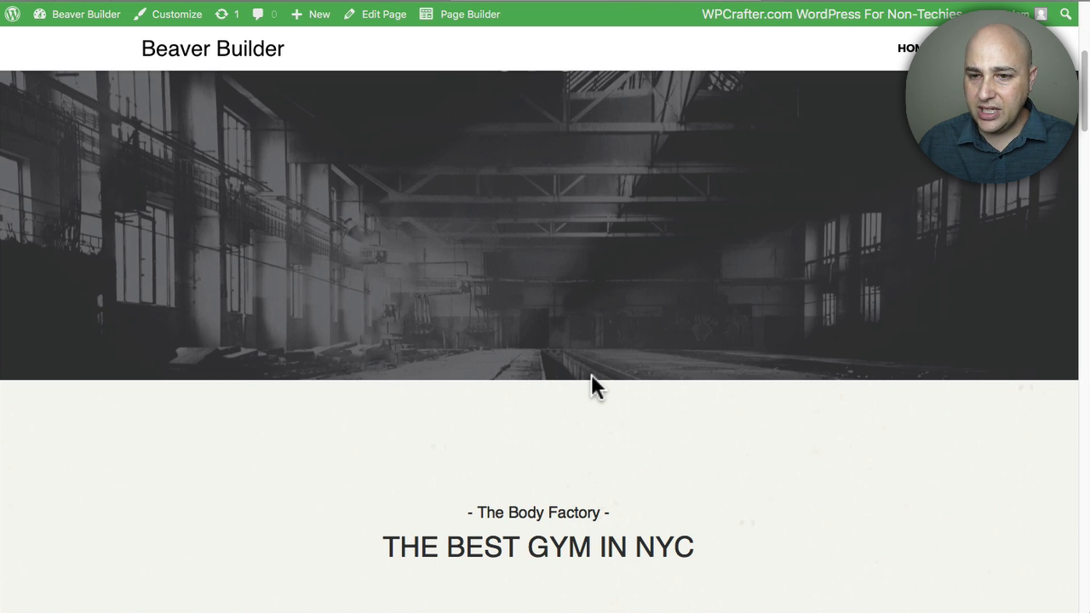
pyautogui.scroll(-3)
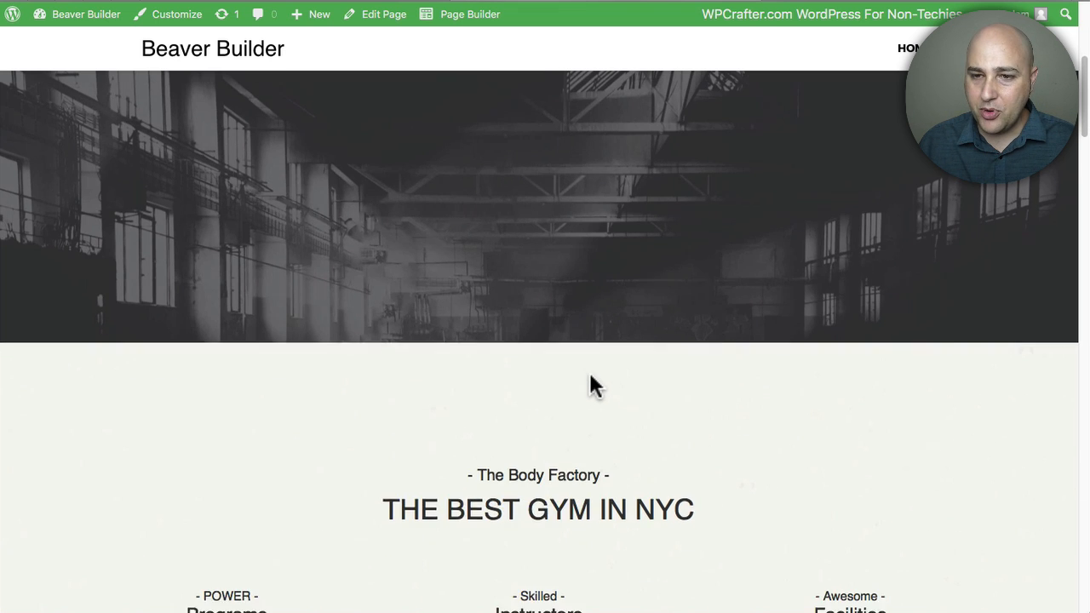
pyautogui.scroll(-3)
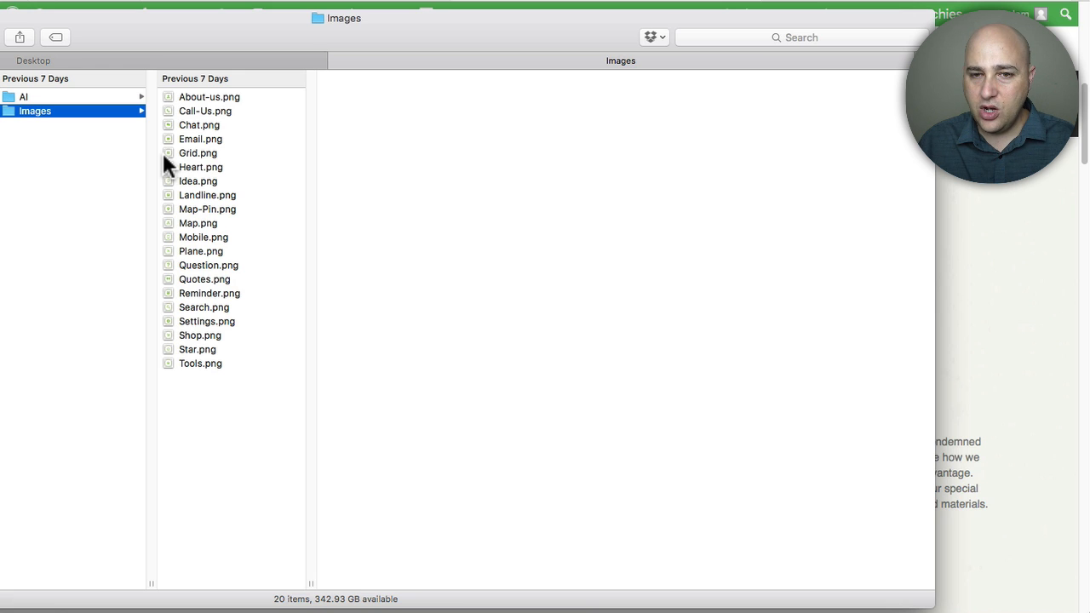
pyautogui.moveTo(52, 116)
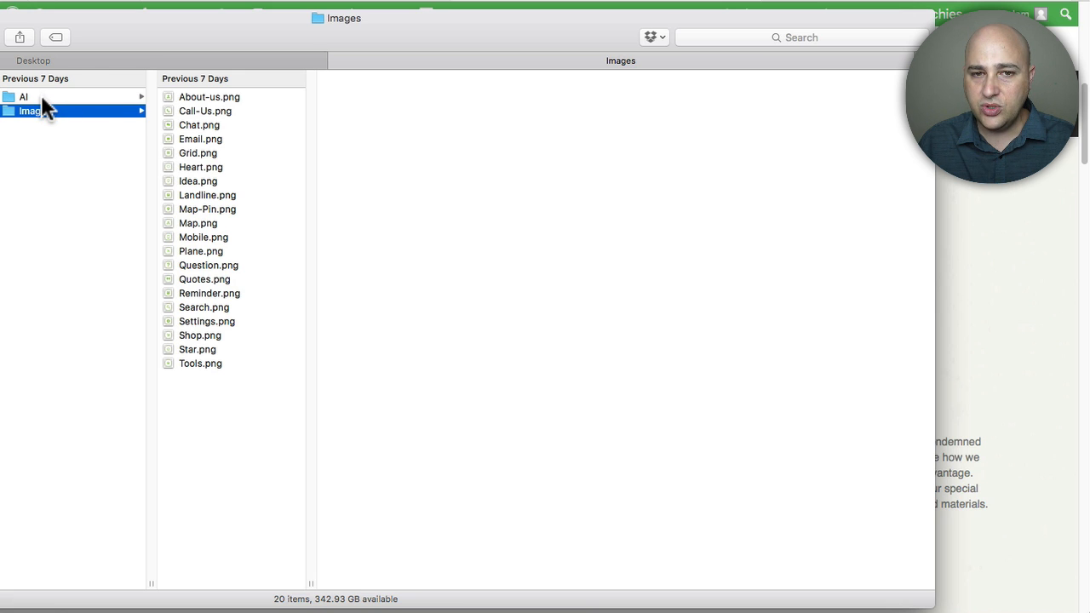
# Step: Browse the Images folder, previewing the Chat, Email, Grid and green Quotes PNG icons
pyautogui.click(26, 96)
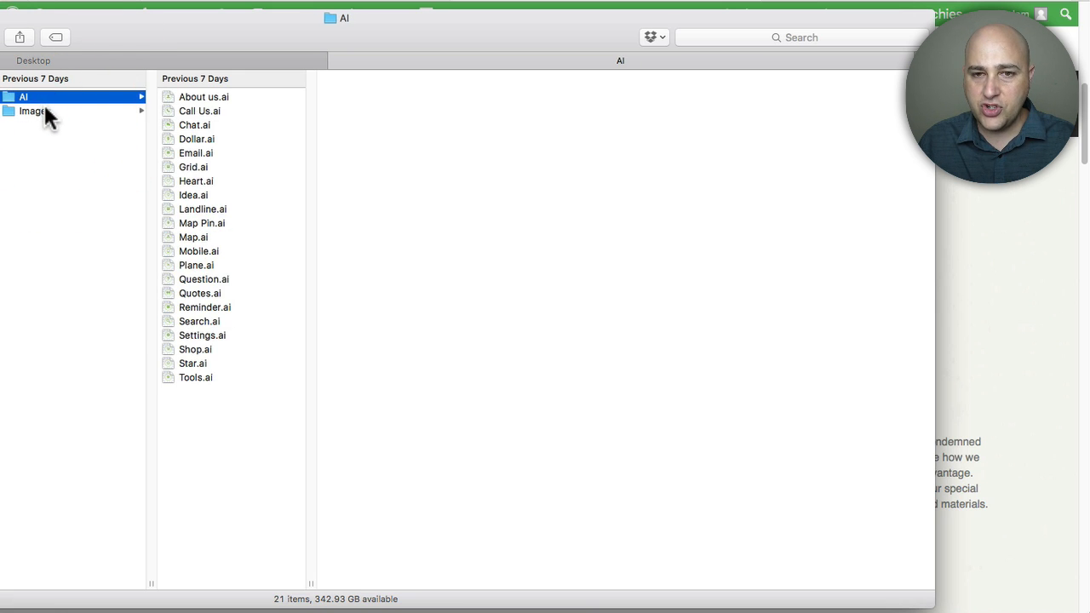
pyautogui.click(37, 111)
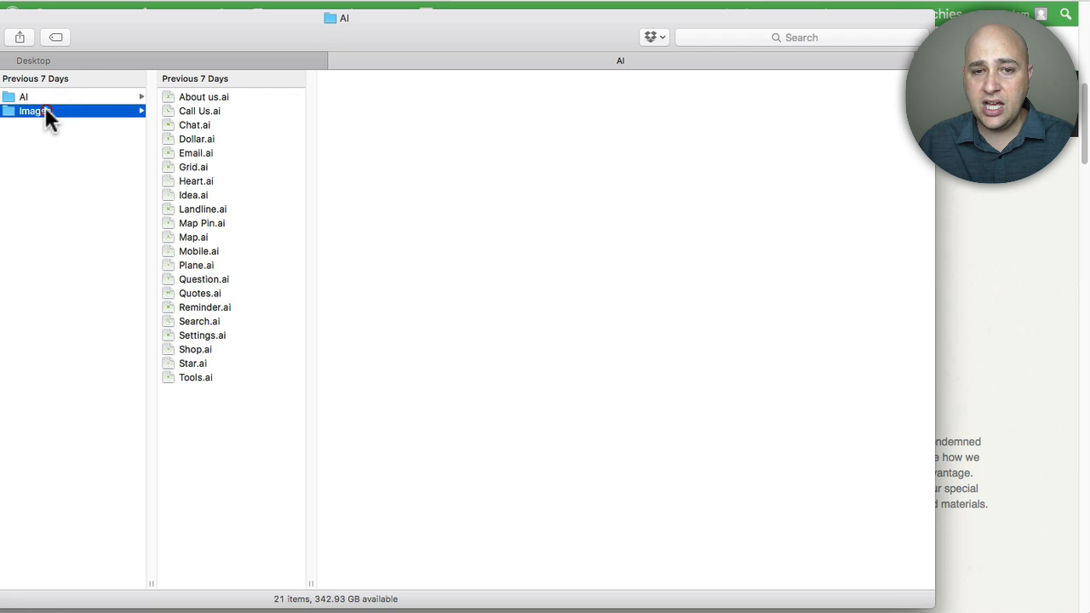
pyautogui.click(36, 111)
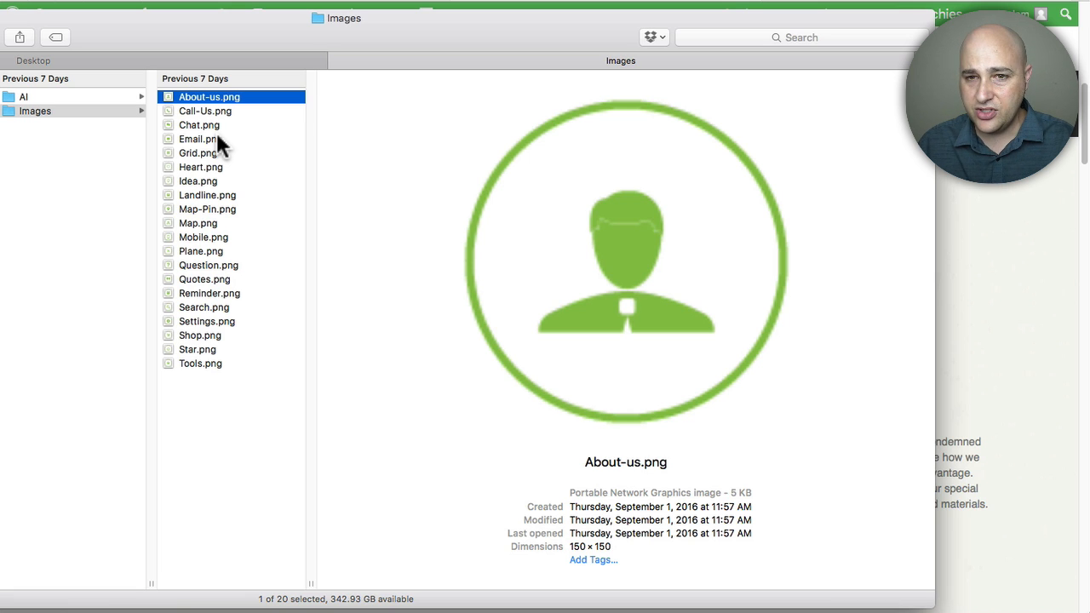
pyautogui.click(199, 126)
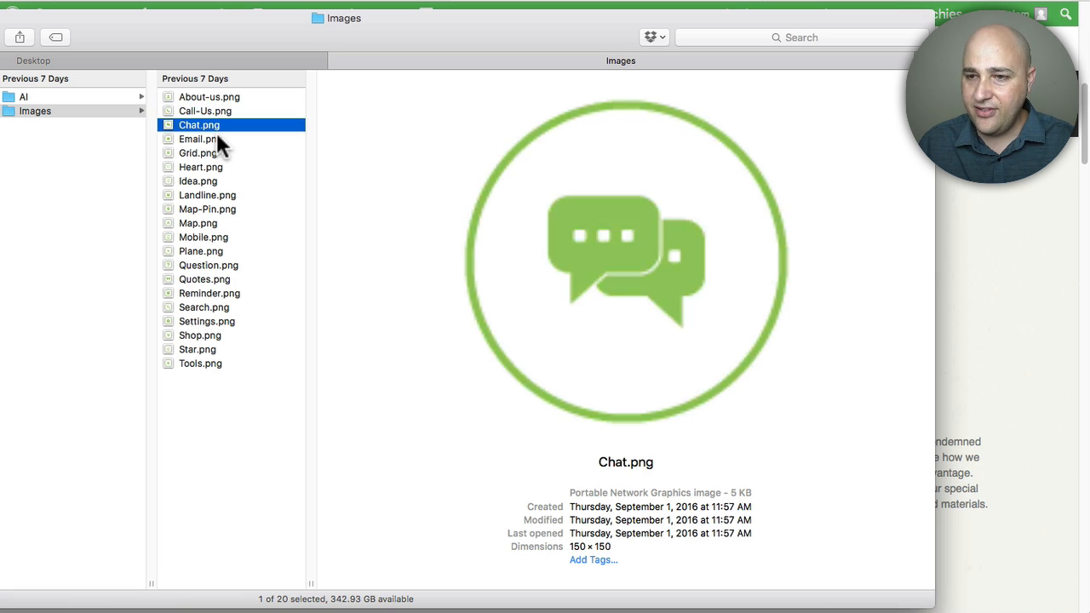
pyautogui.click(198, 140)
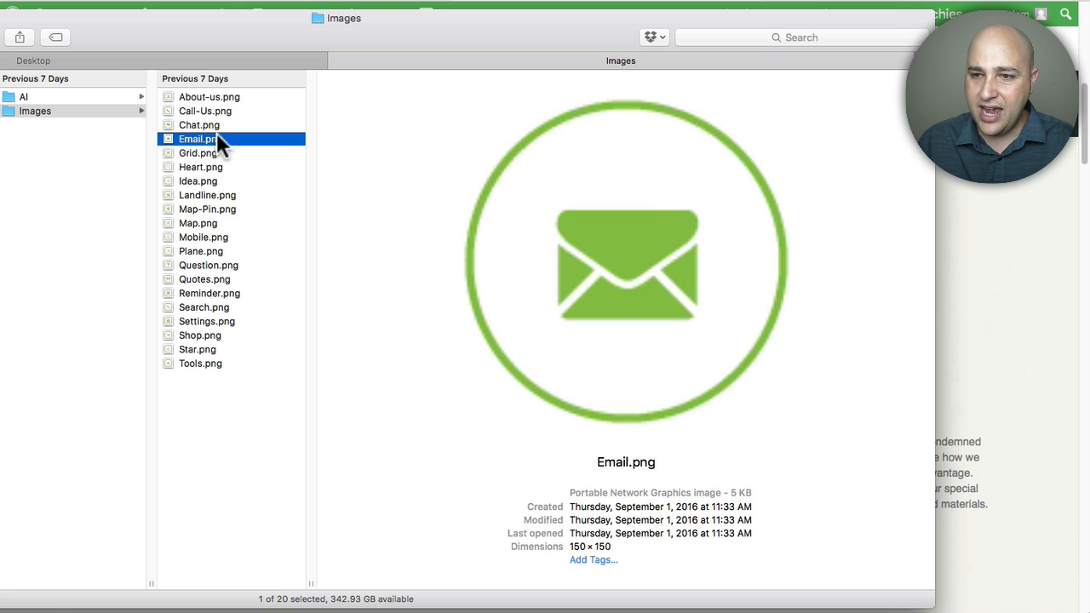
pyautogui.click(197, 154)
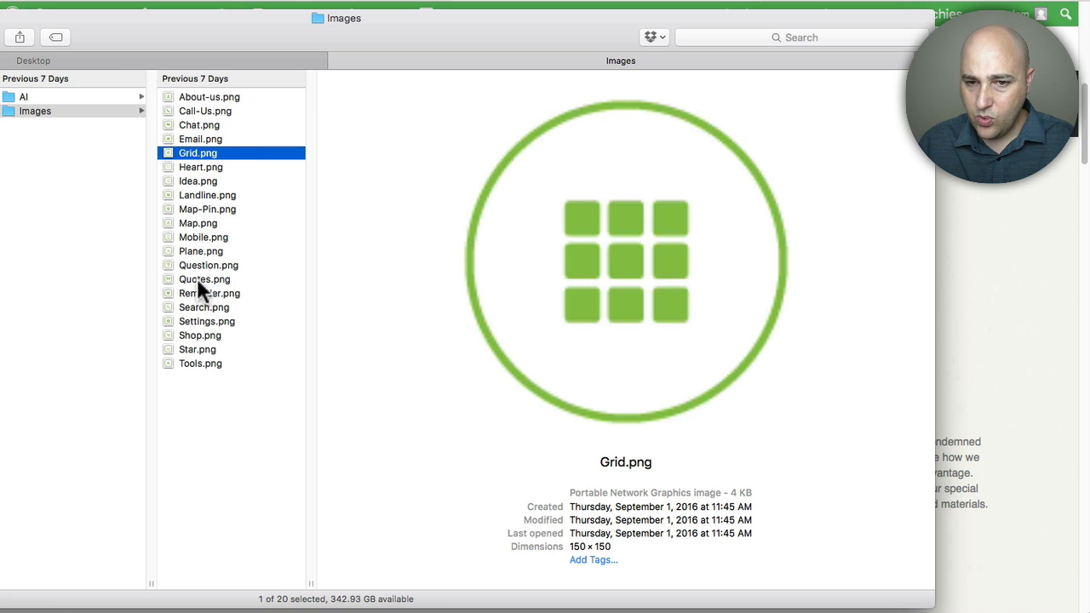
pyautogui.click(205, 279)
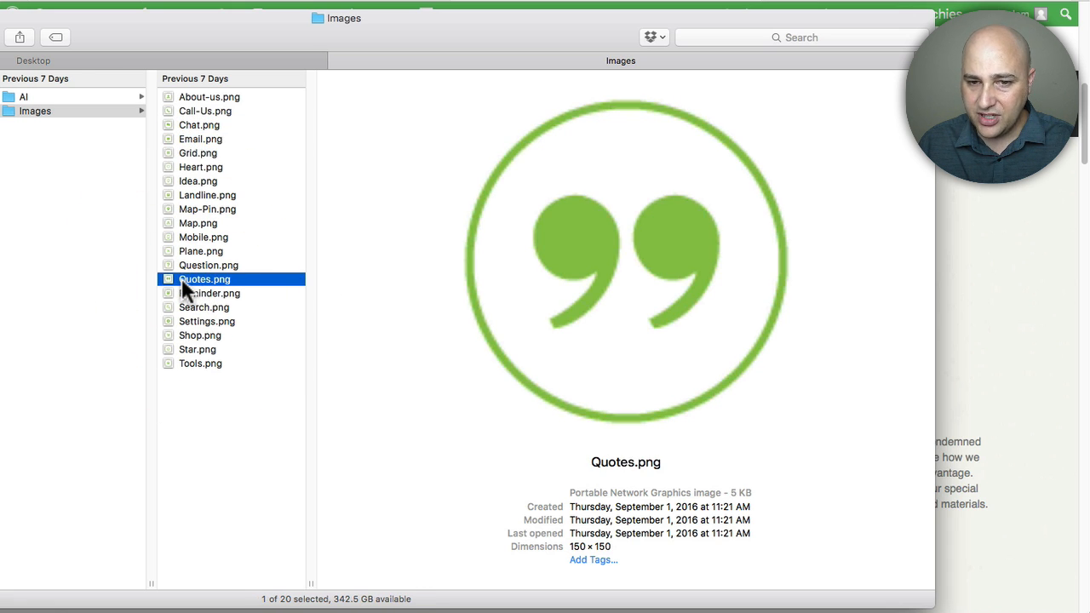
pyautogui.moveTo(624, 258)
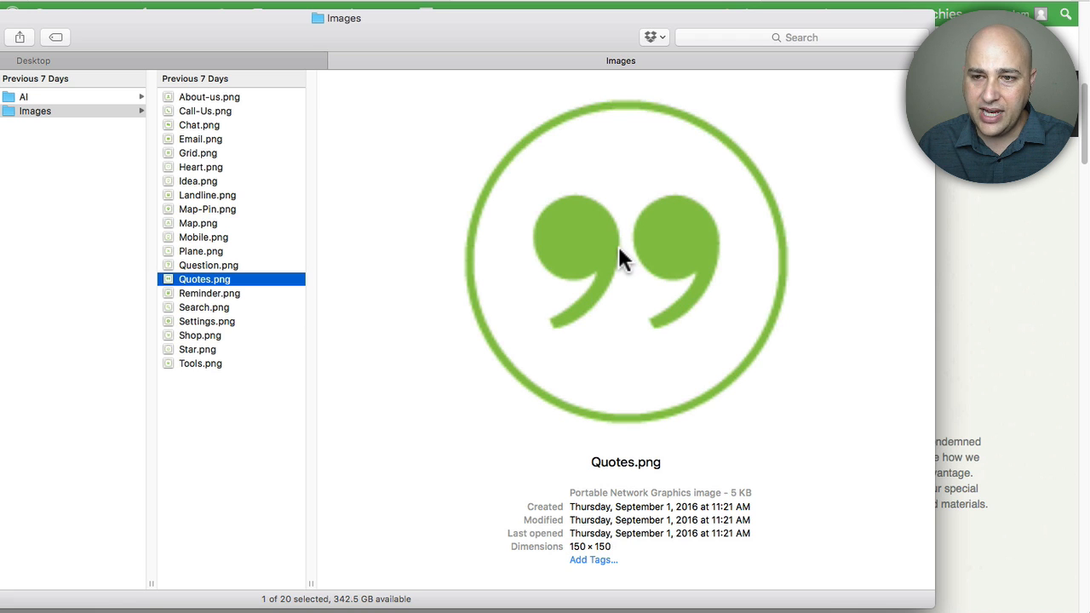
pyautogui.moveTo(639, 272)
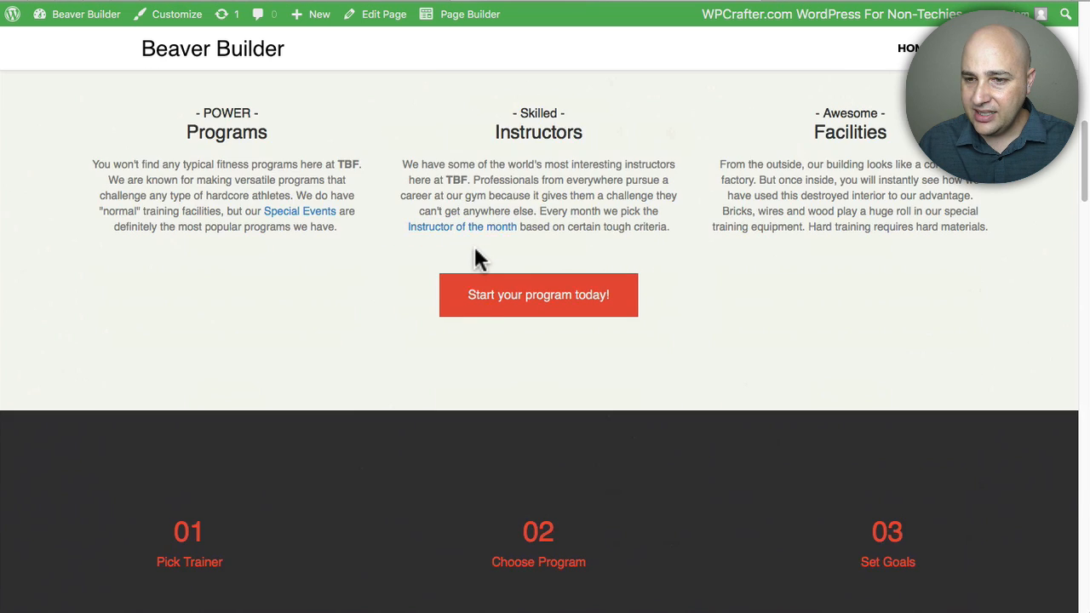
# Step: Scroll to the boundary between the Special Events row and the dark row below
pyautogui.scroll(-3)
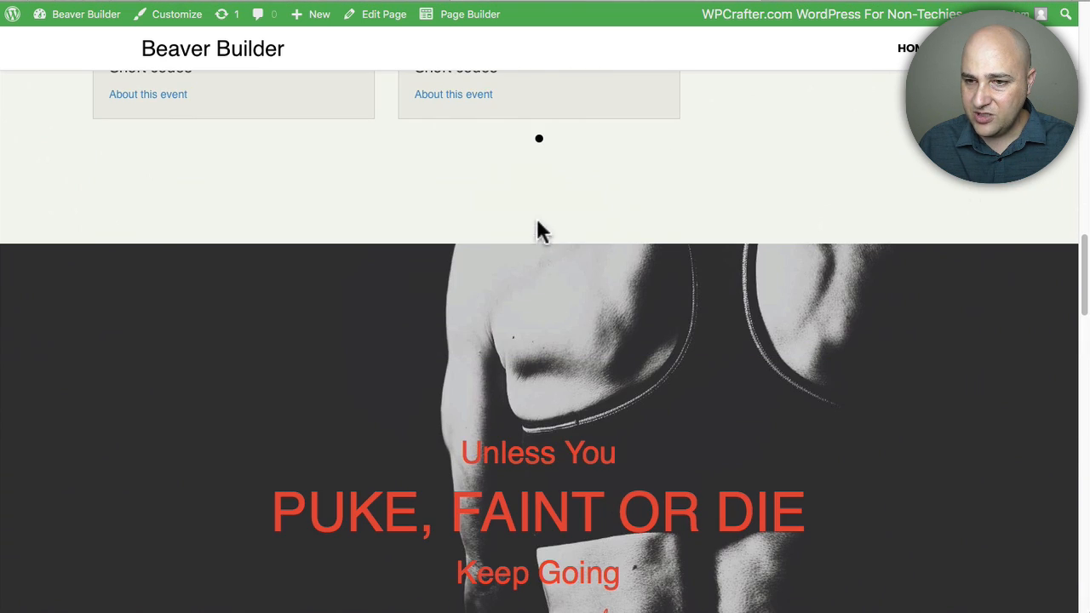
pyautogui.scroll(3)
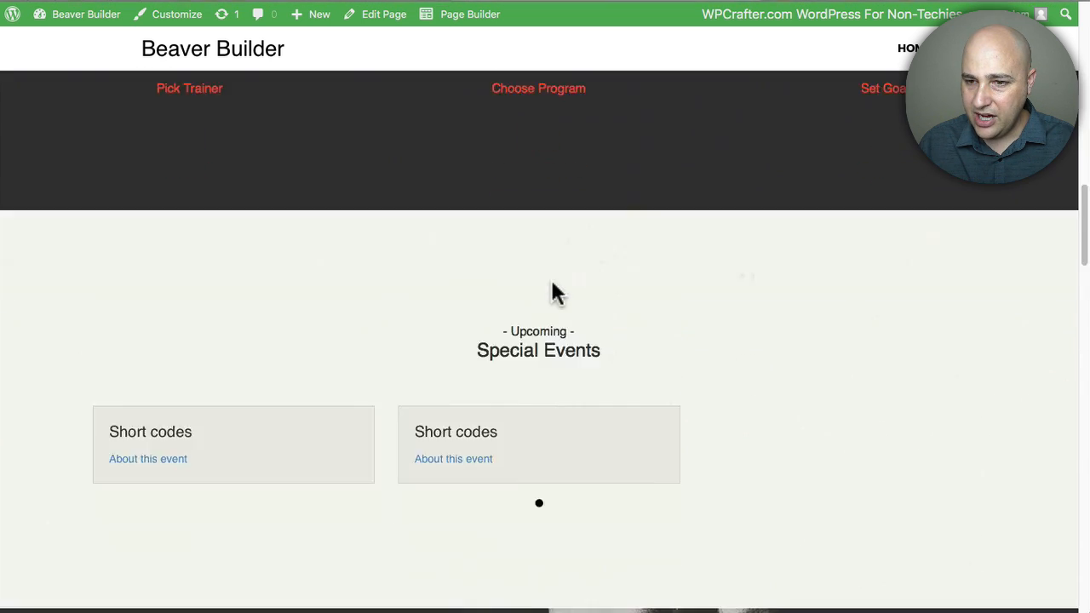
pyautogui.scroll(-3)
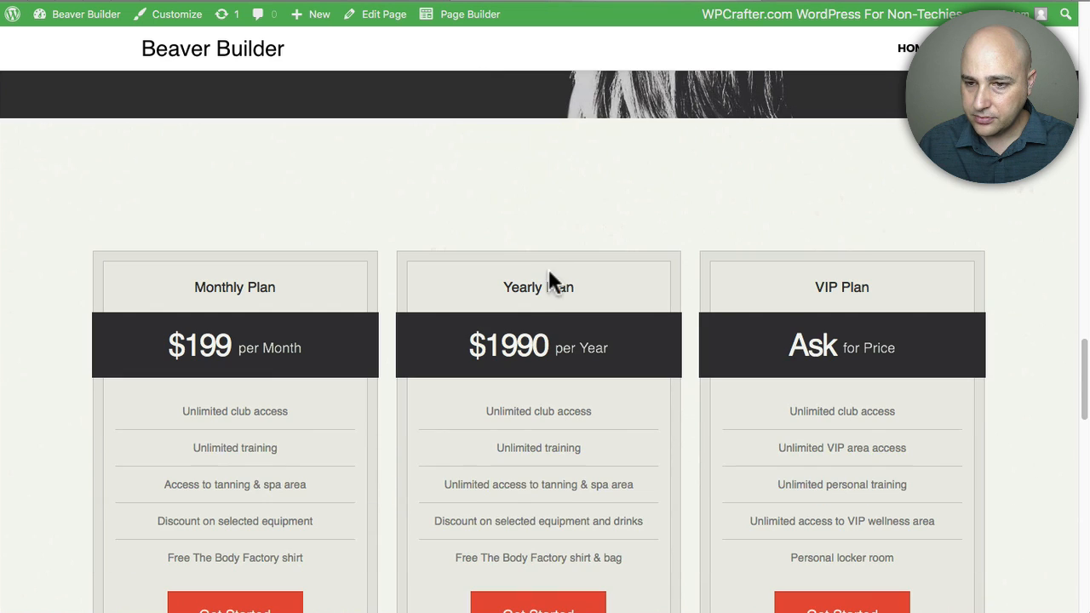
pyautogui.scroll(3)
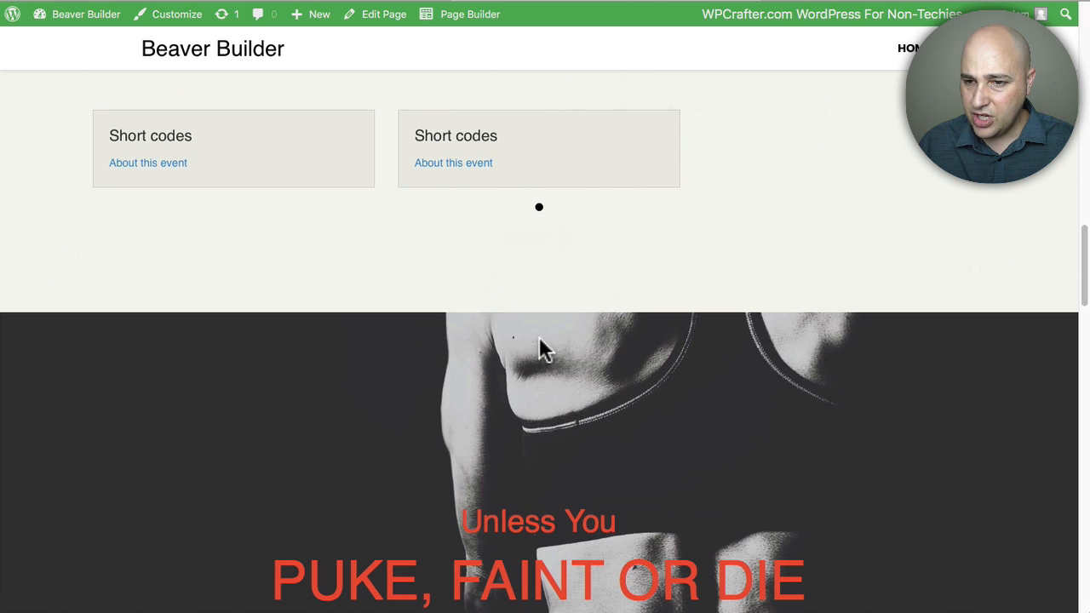
pyautogui.moveTo(518, 290)
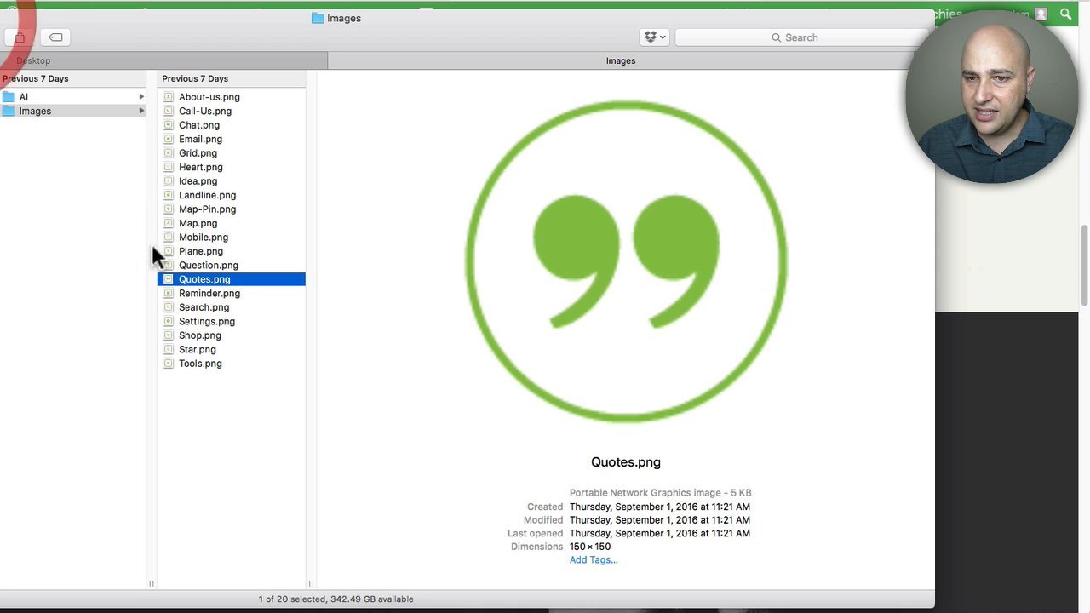
pyautogui.moveTo(549, 273)
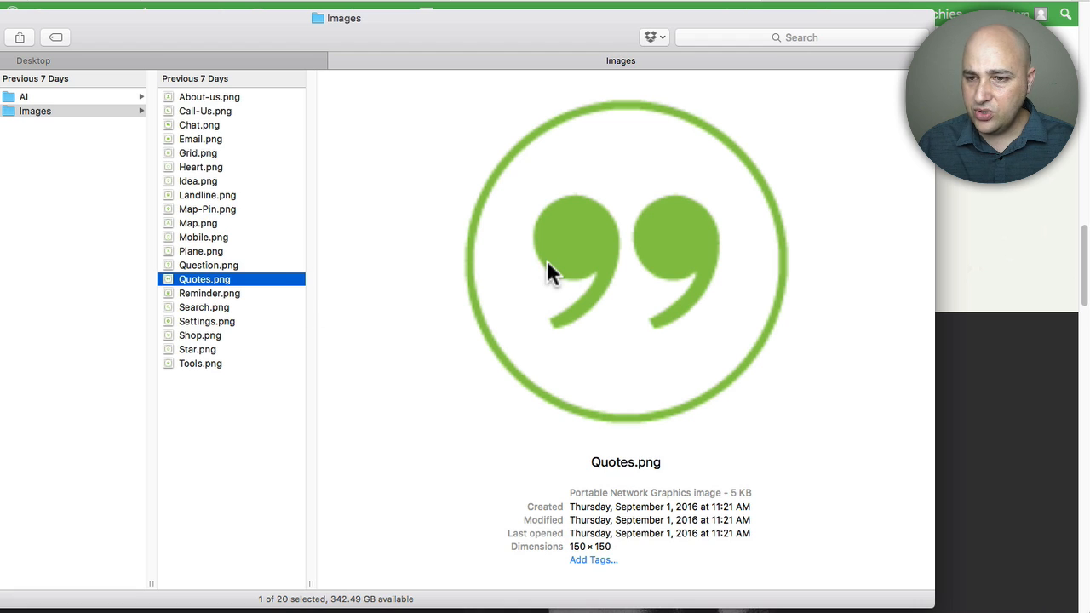
pyautogui.moveTo(730, 128)
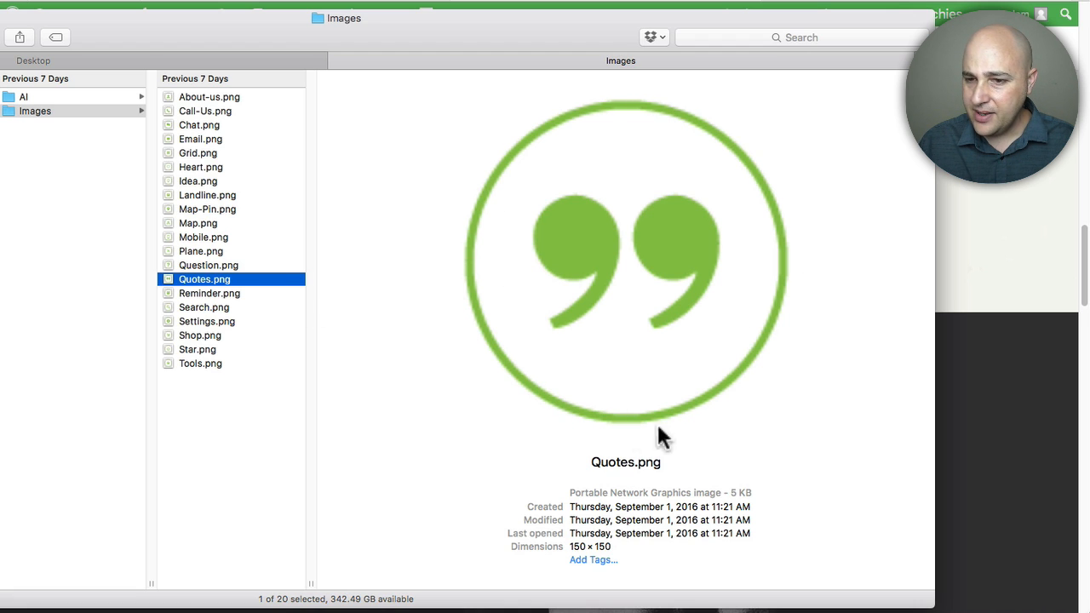
pyautogui.moveTo(872, 337)
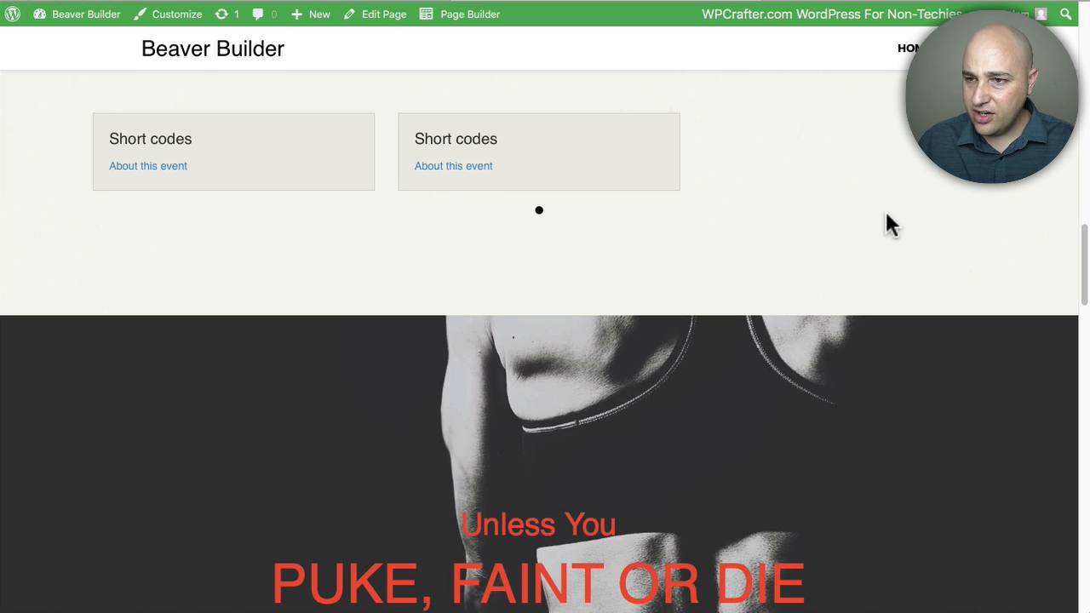
pyautogui.moveTo(749, 270)
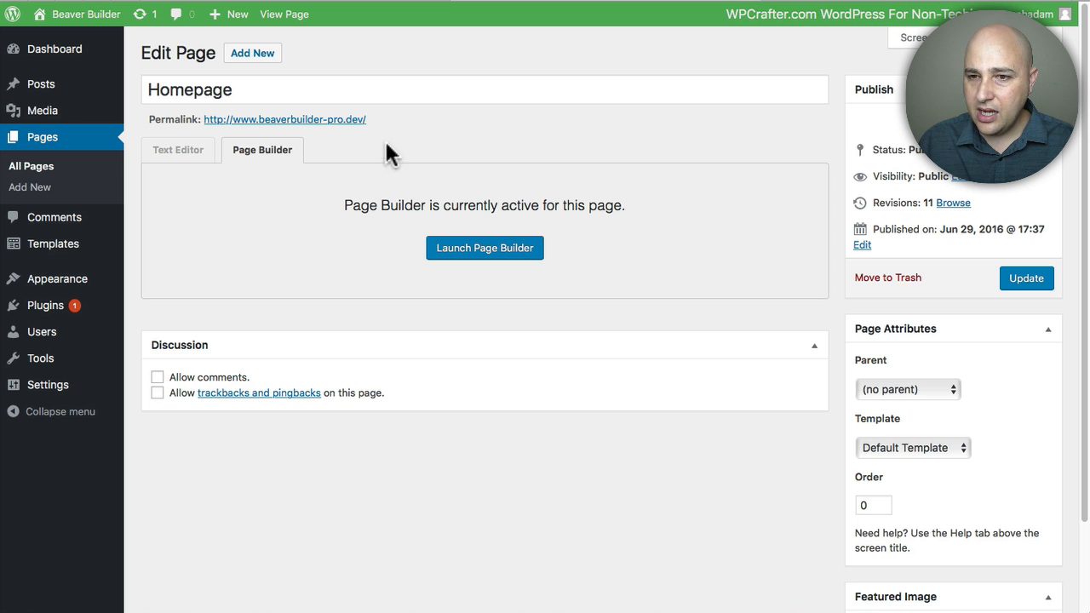
pyautogui.moveTo(494, 256)
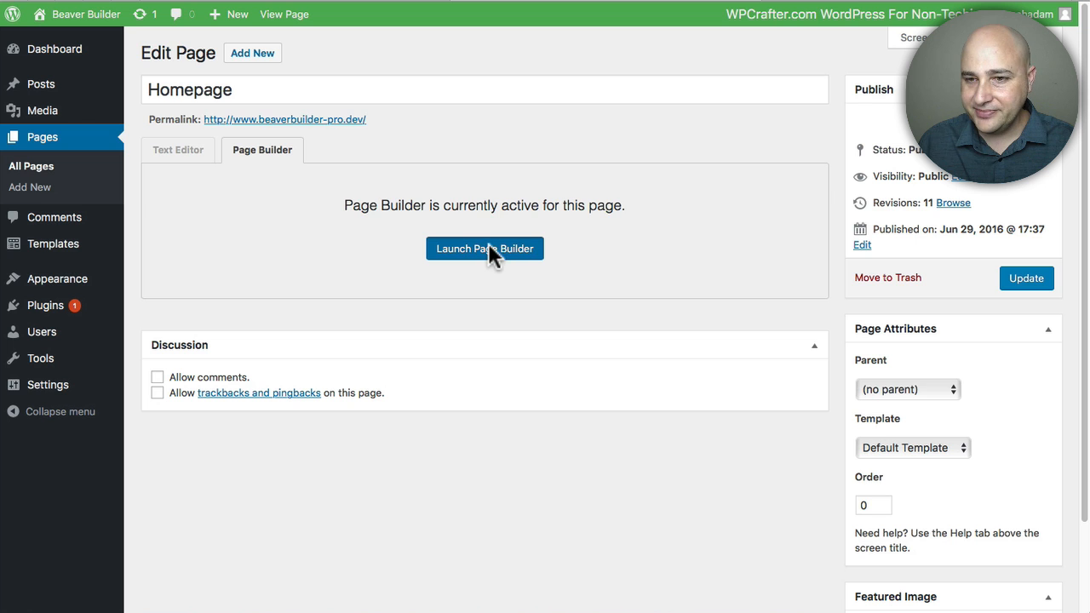
# Step: Launch the page builder on the Homepage edit screen
pyautogui.click(483, 248)
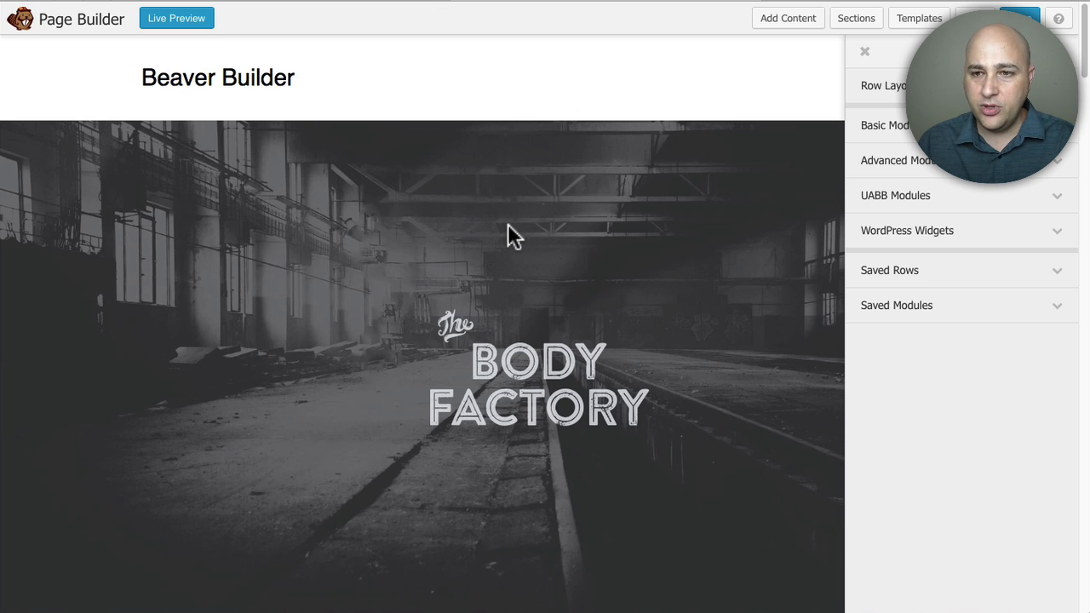
# Step: Review the Special Events row settings and cancel without changing anything
pyautogui.scroll(-3)
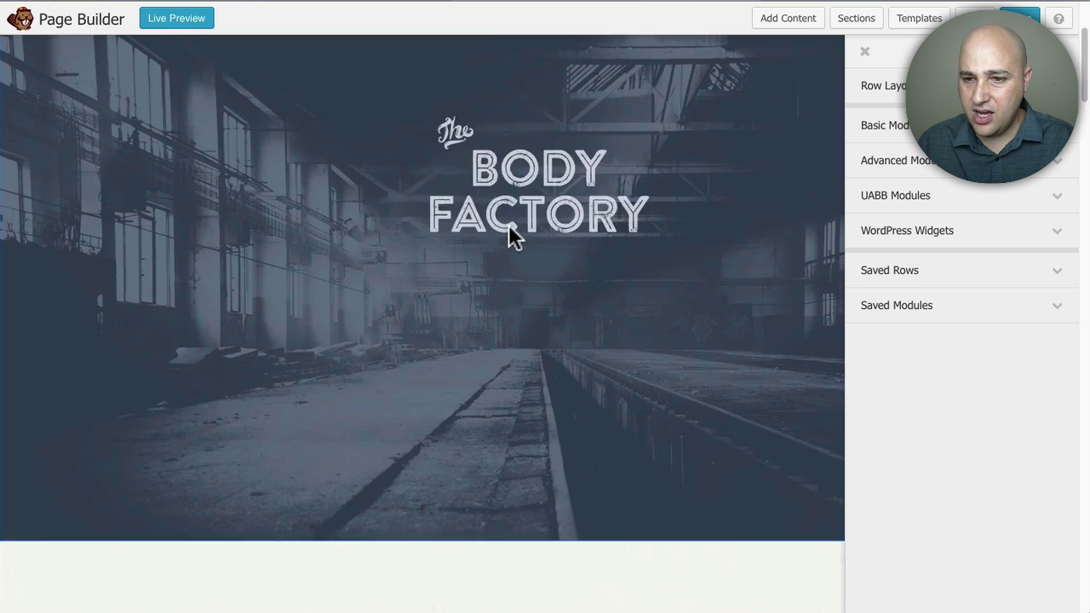
pyautogui.scroll(-3)
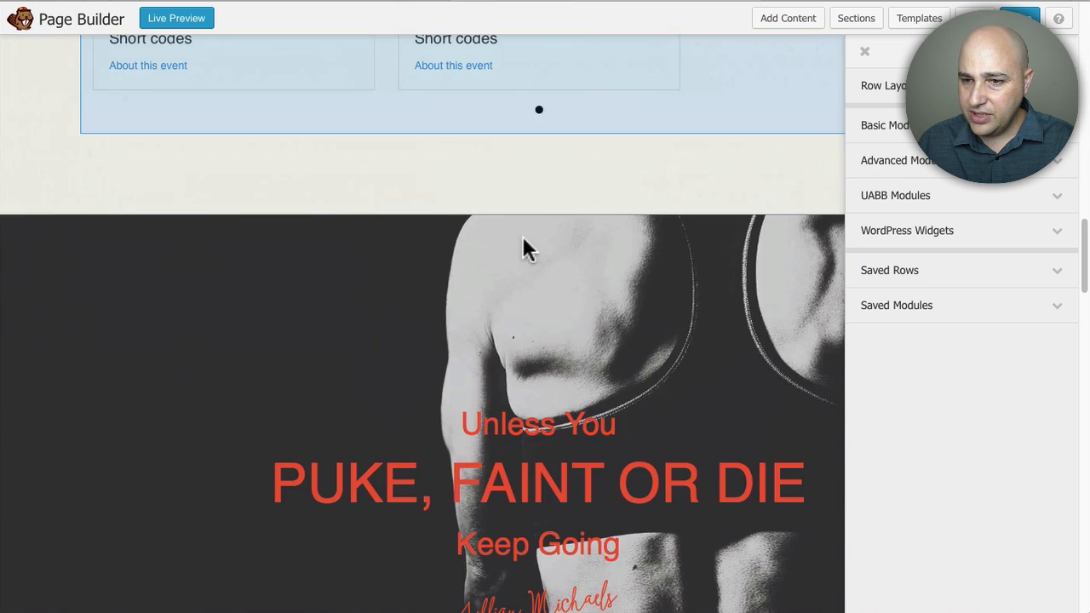
pyautogui.scroll(3)
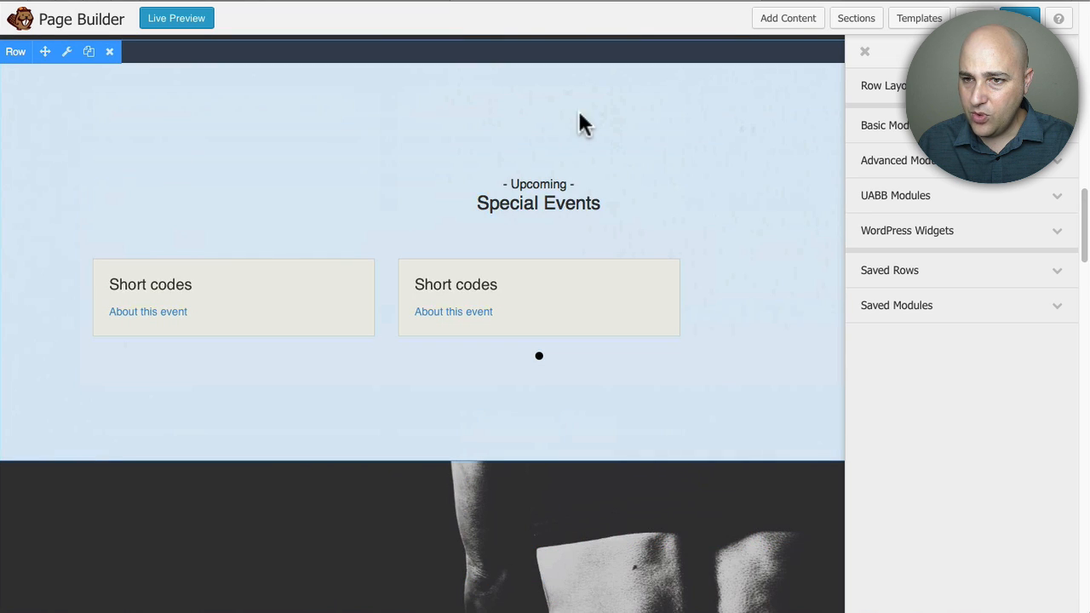
pyautogui.moveTo(67, 59)
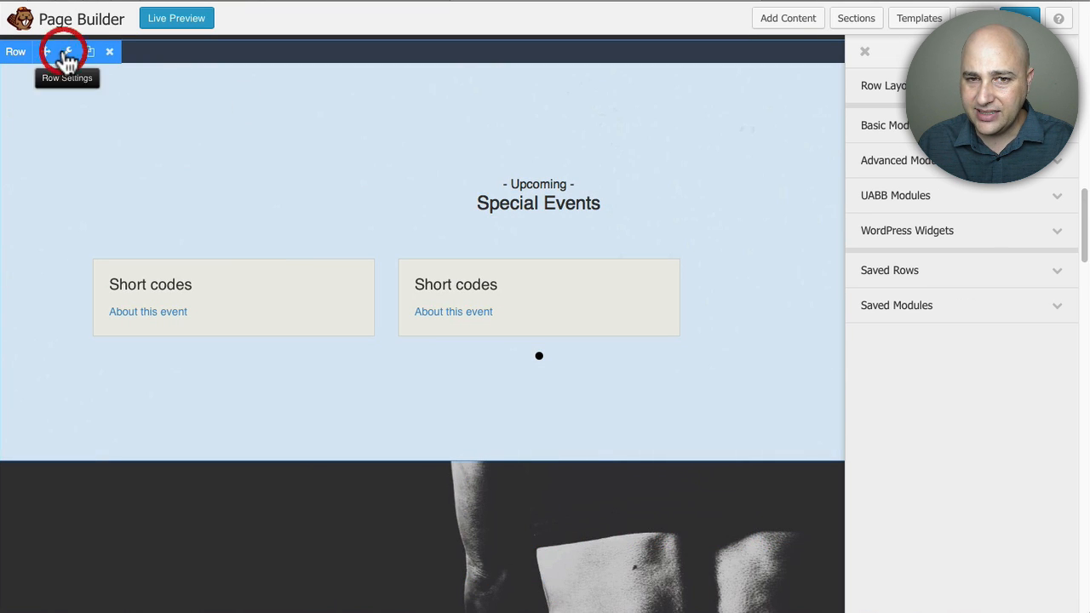
pyautogui.click(67, 51)
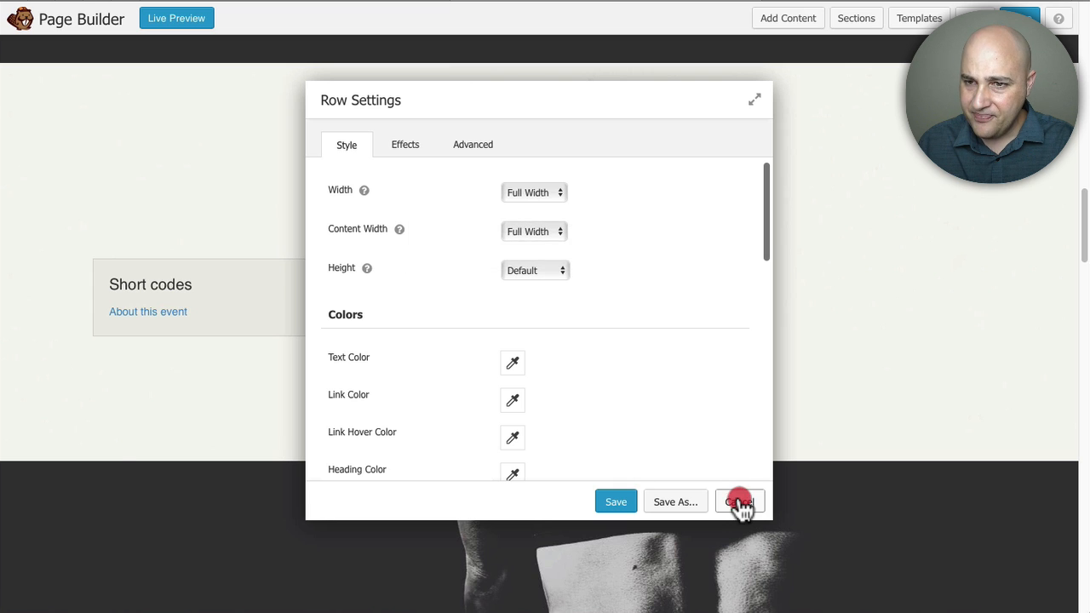
pyautogui.click(739, 501)
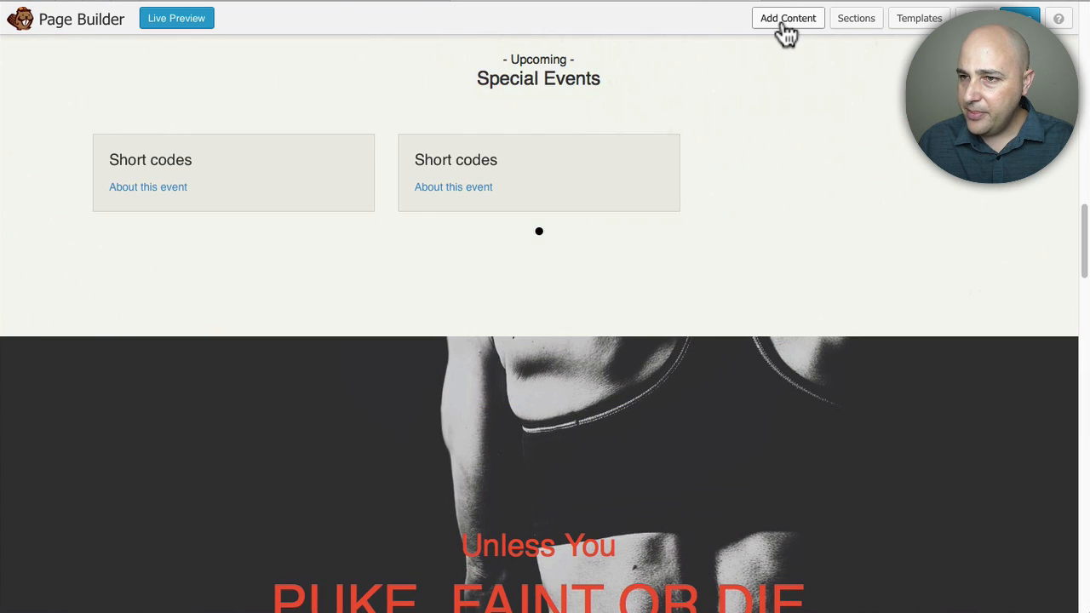
# Step: Show the UABB Modules group in the Add Content panel
pyautogui.click(789, 17)
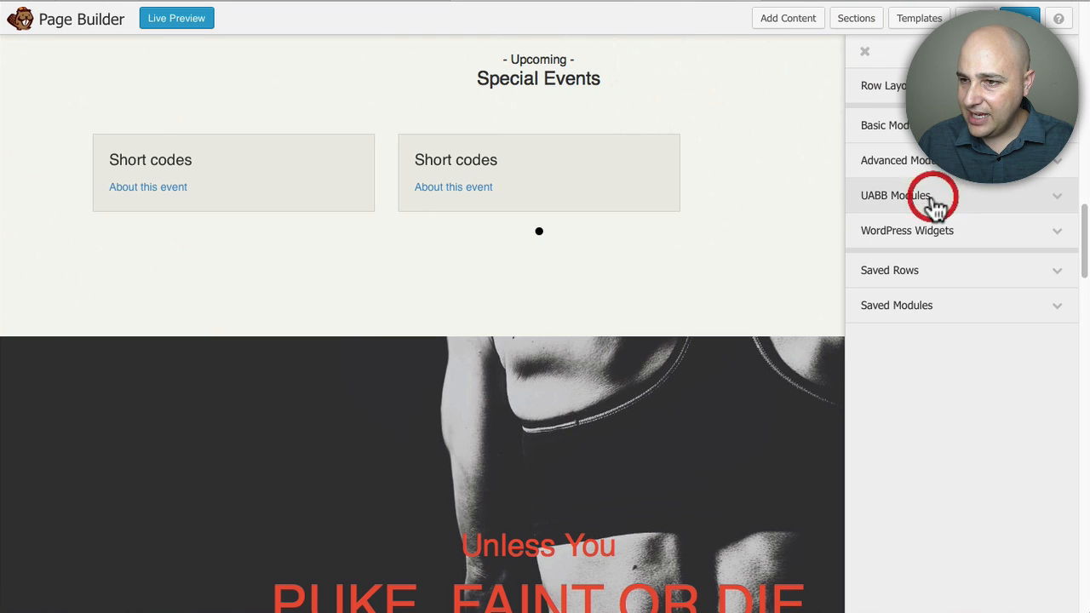
pyautogui.click(894, 196)
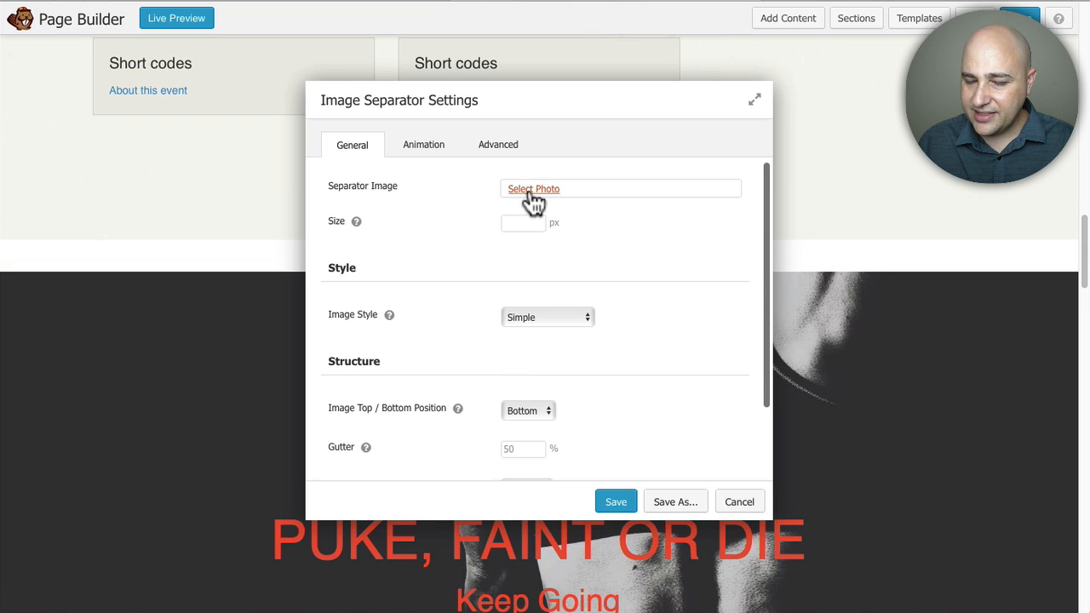
# Step: Bring up the photo picker for the separator image
pyautogui.click(533, 187)
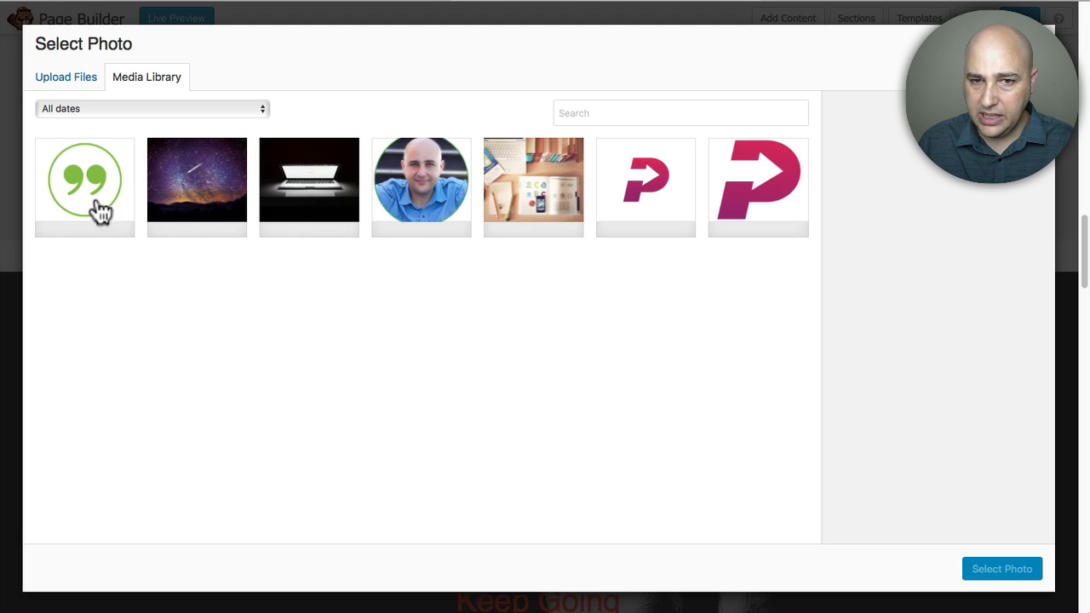
pyautogui.moveTo(89, 189)
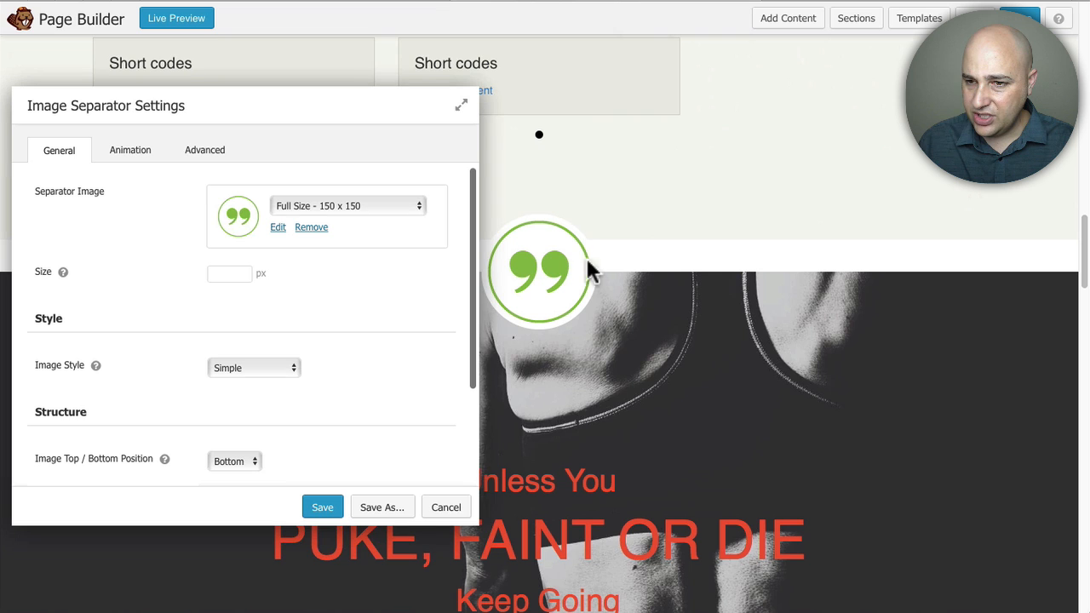
pyautogui.moveTo(594, 169)
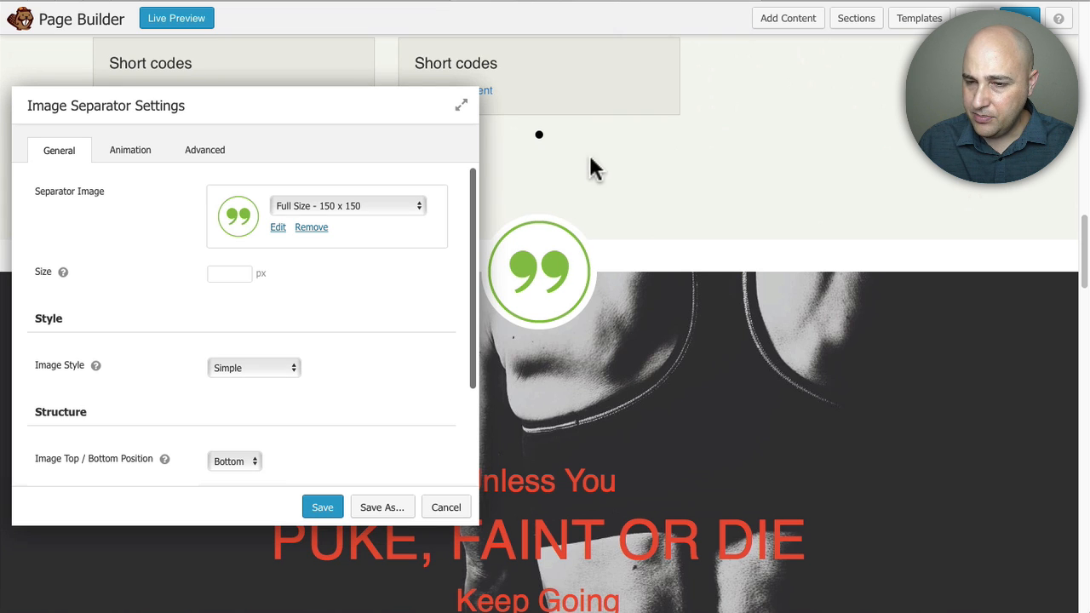
pyautogui.moveTo(627, 174)
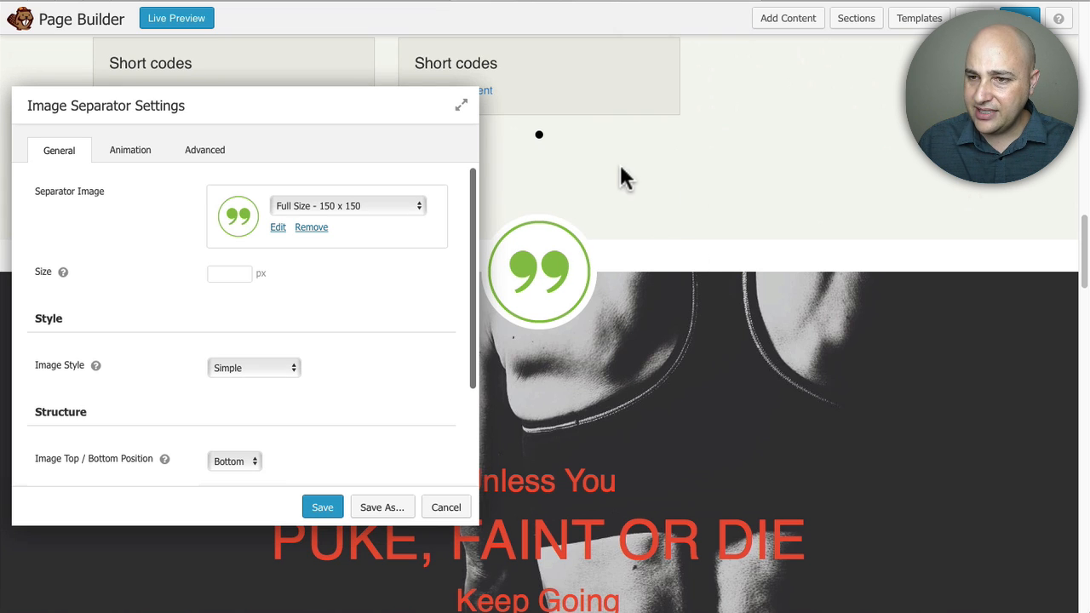
pyautogui.moveTo(664, 211)
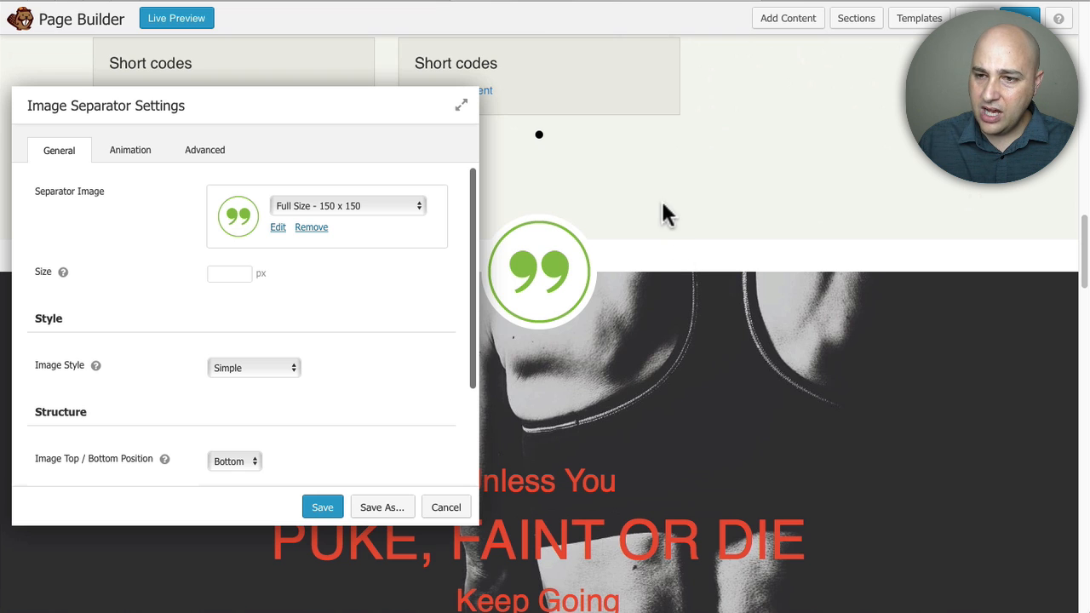
pyautogui.moveTo(678, 269)
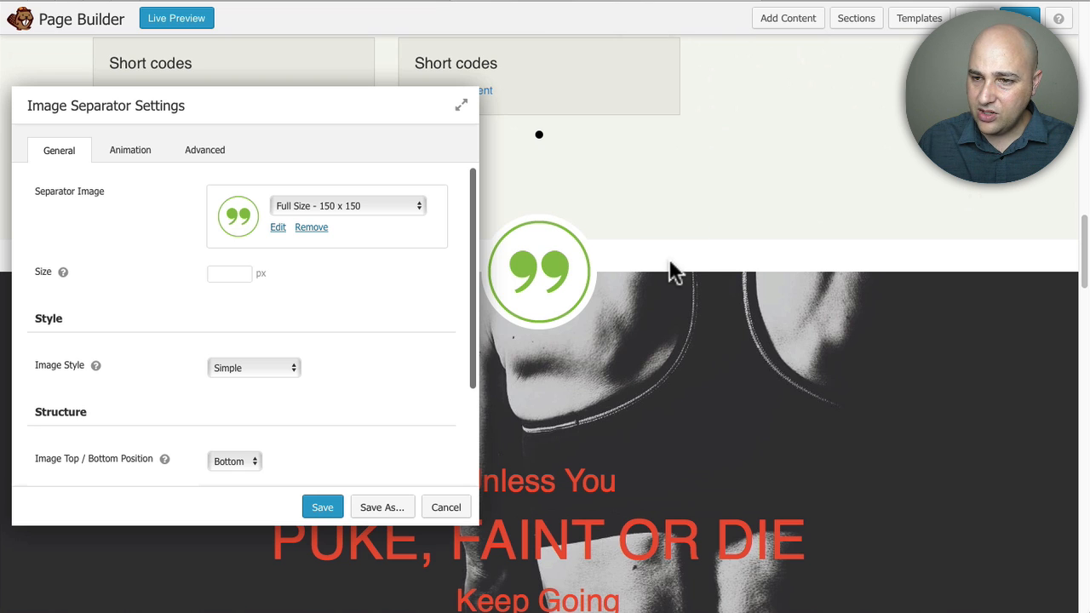
pyautogui.moveTo(638, 274)
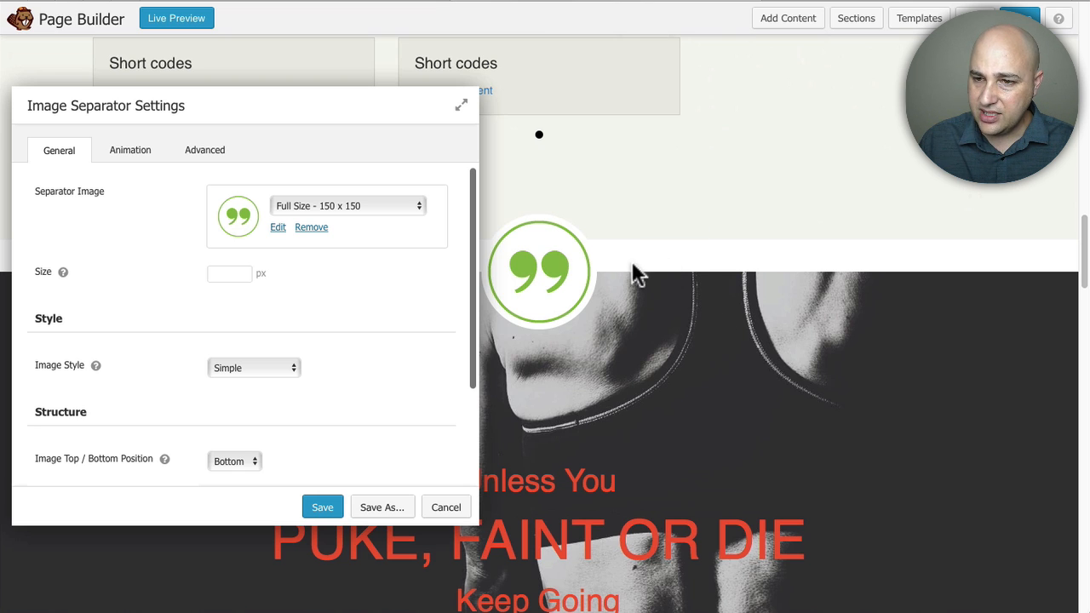
pyautogui.moveTo(579, 274)
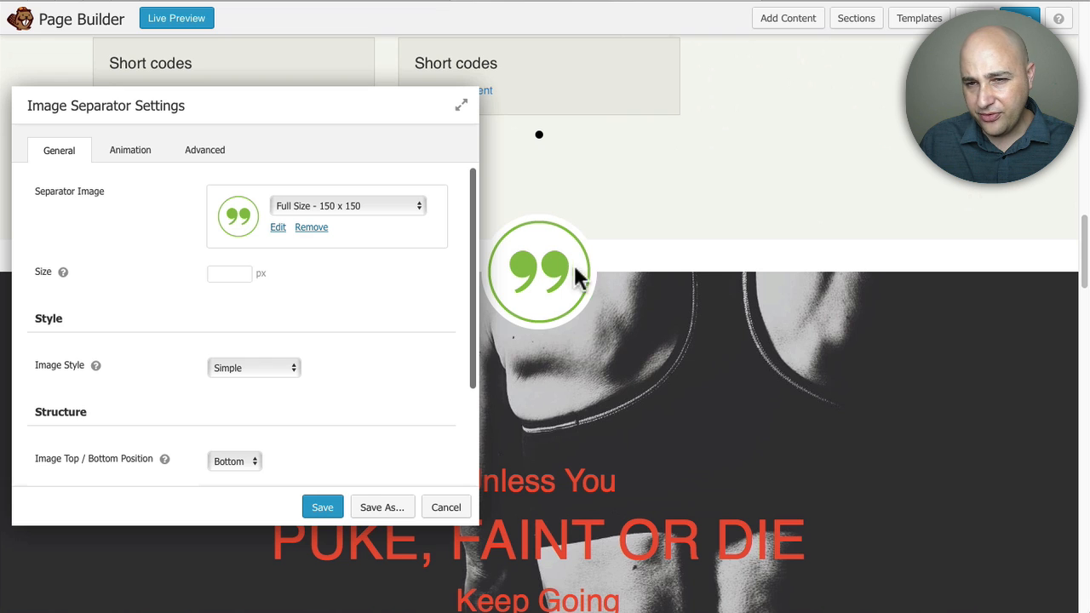
pyautogui.moveTo(262, 298)
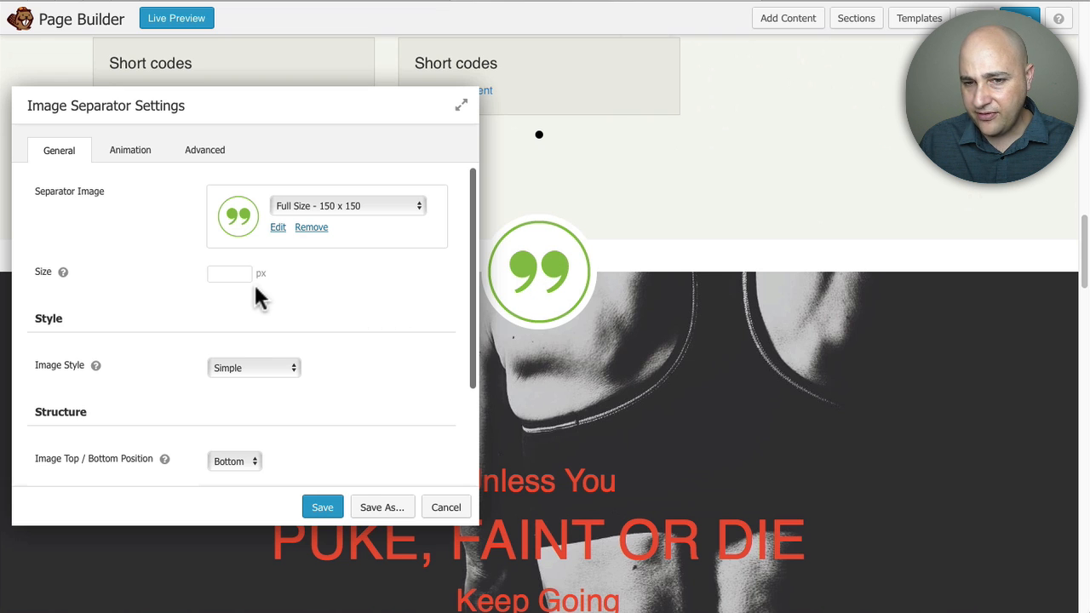
pyautogui.moveTo(211, 286)
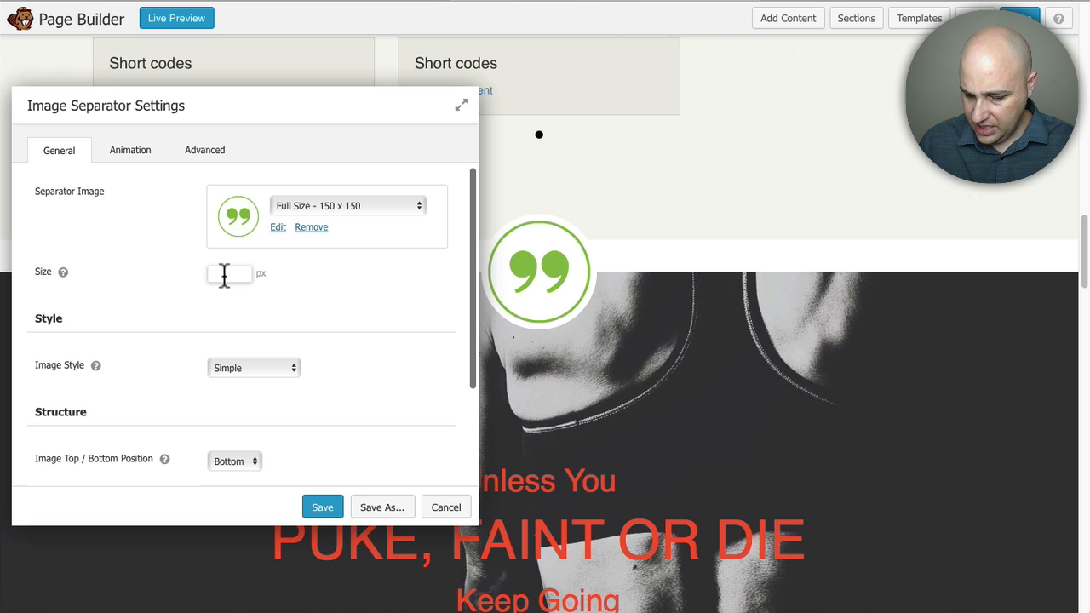
# Step: Set the separator size to 100 px, simple image style, and no animation
pyautogui.write('100')
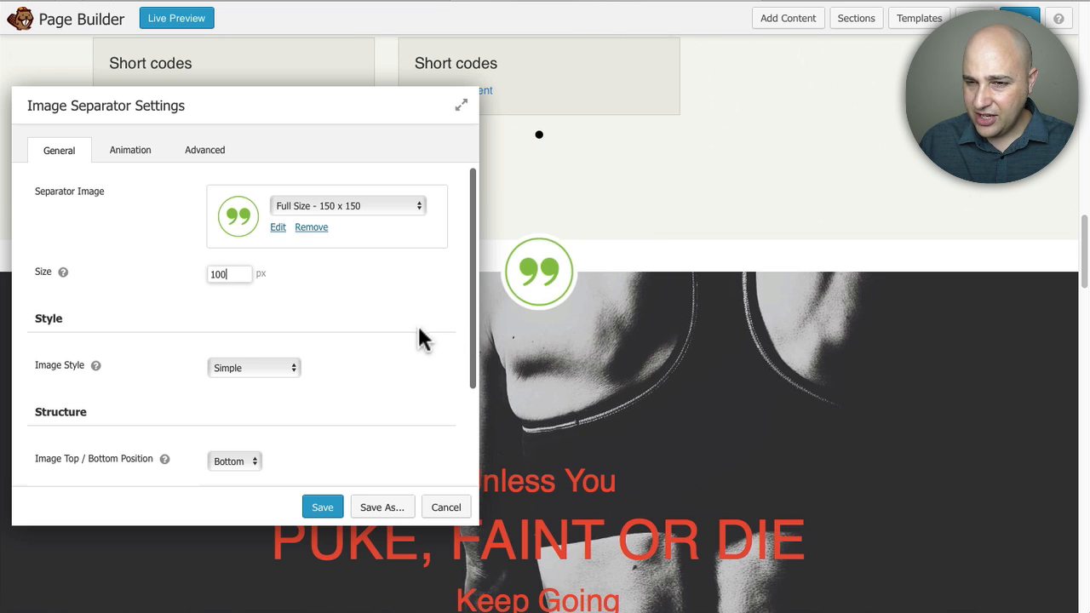
pyautogui.moveTo(504, 296)
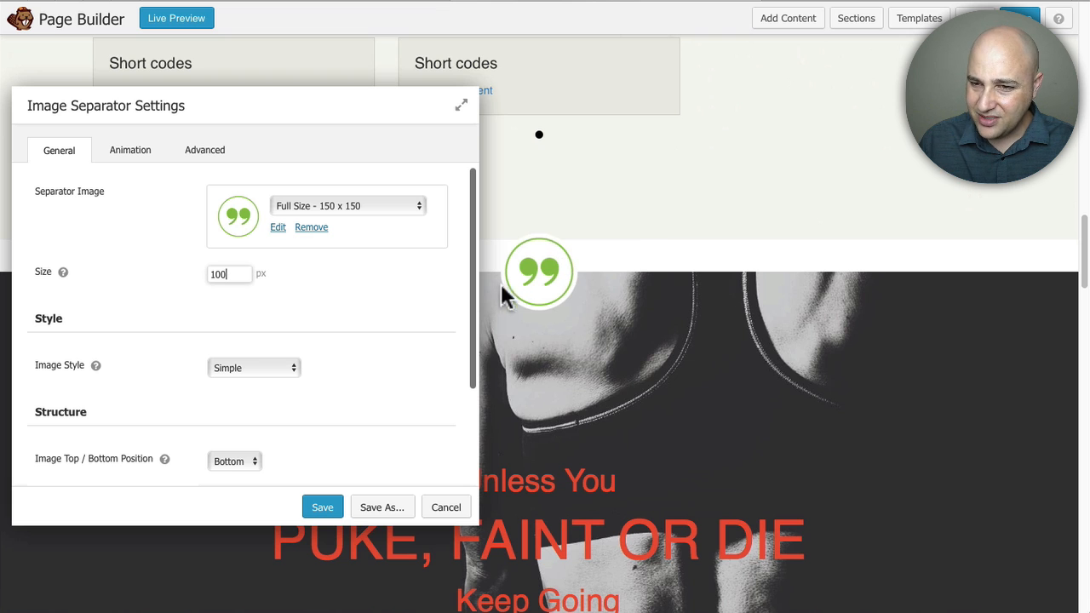
pyautogui.moveTo(376, 318)
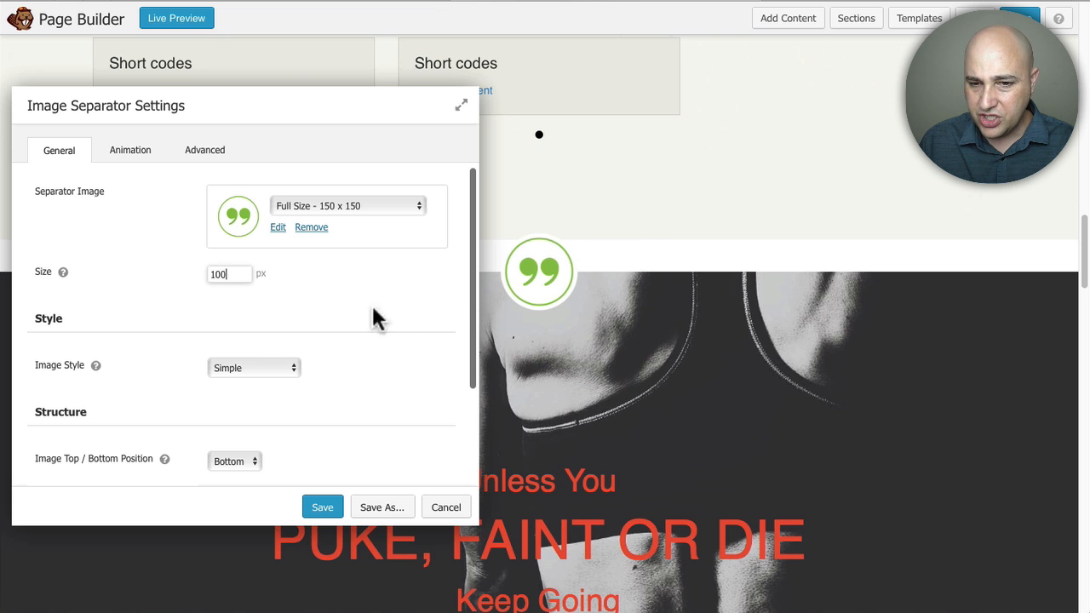
pyautogui.scroll(-3)
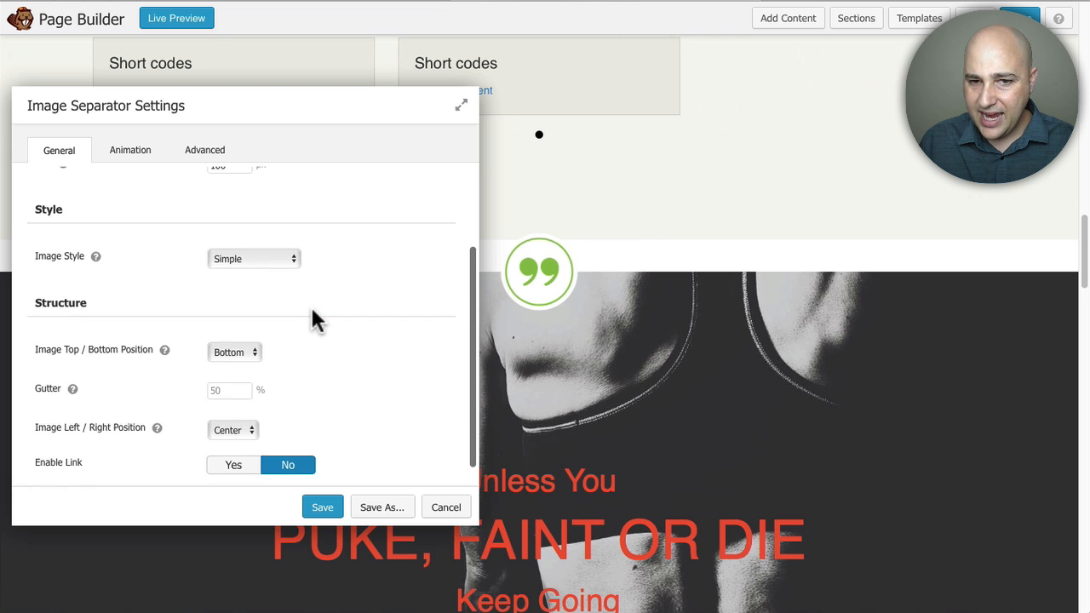
pyautogui.moveTo(309, 300)
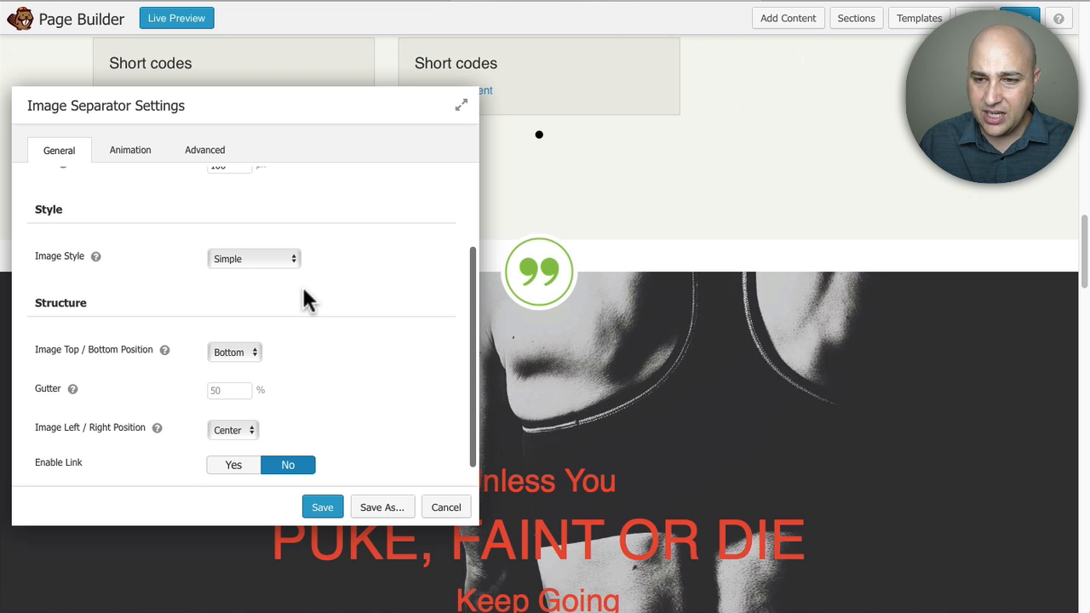
pyautogui.moveTo(290, 281)
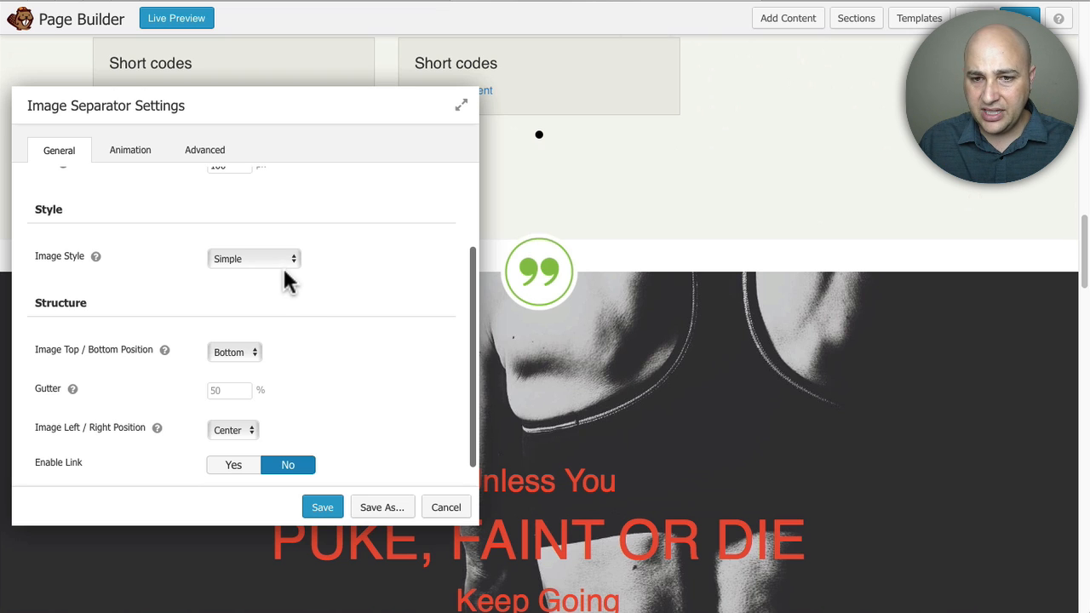
pyautogui.click(254, 259)
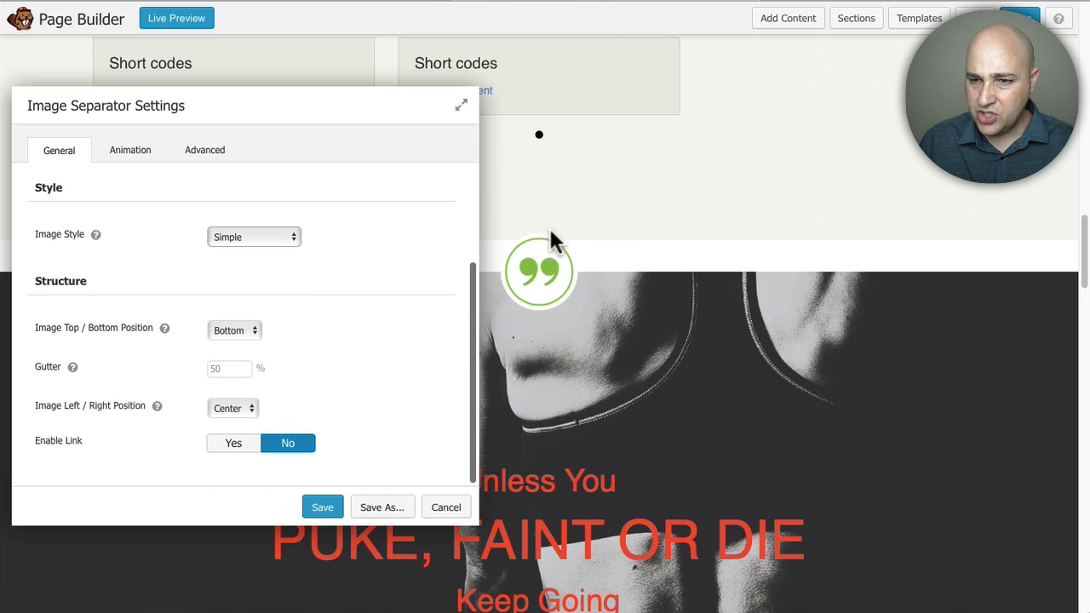
pyautogui.moveTo(583, 284)
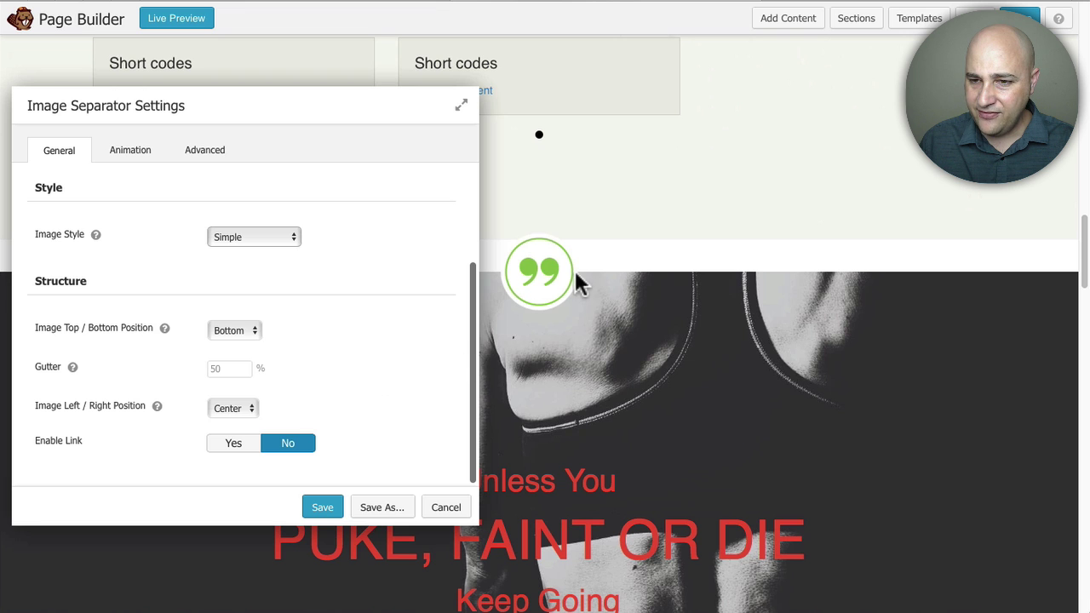
pyautogui.moveTo(139, 171)
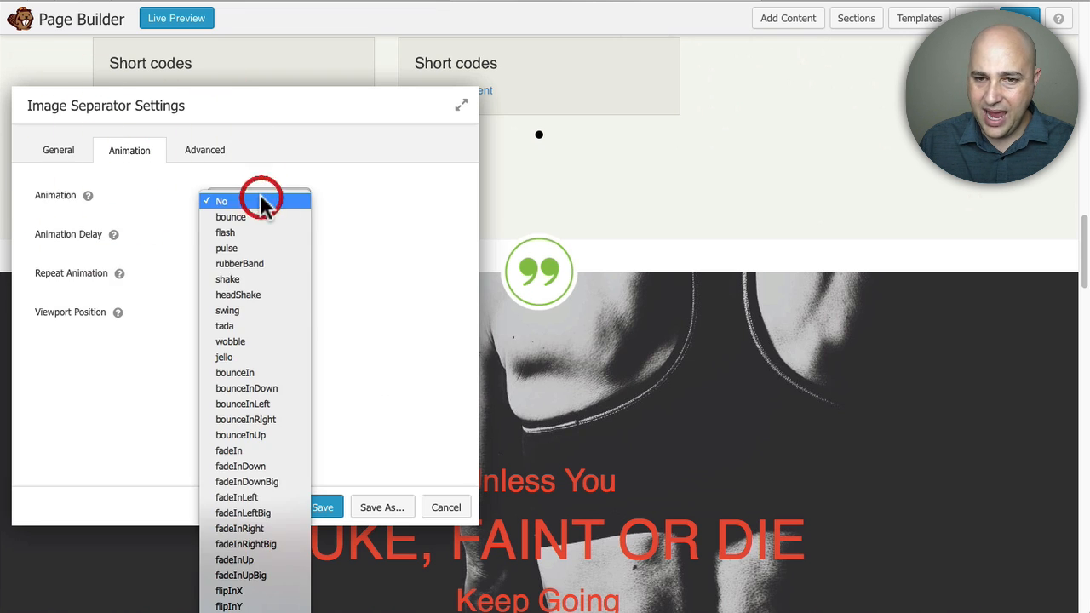
pyautogui.click(222, 201)
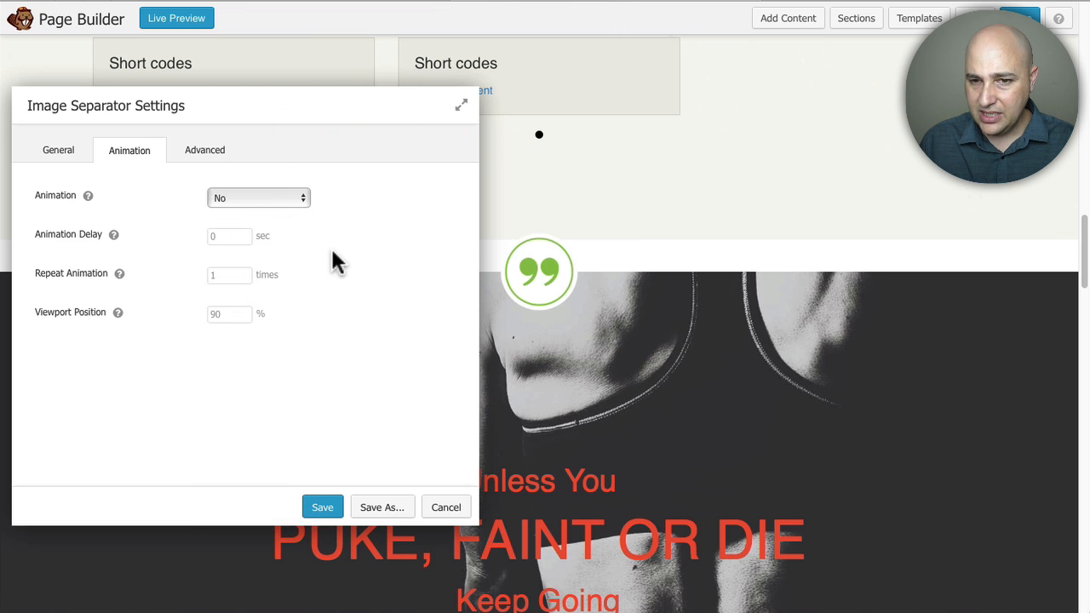
pyautogui.moveTo(430, 356)
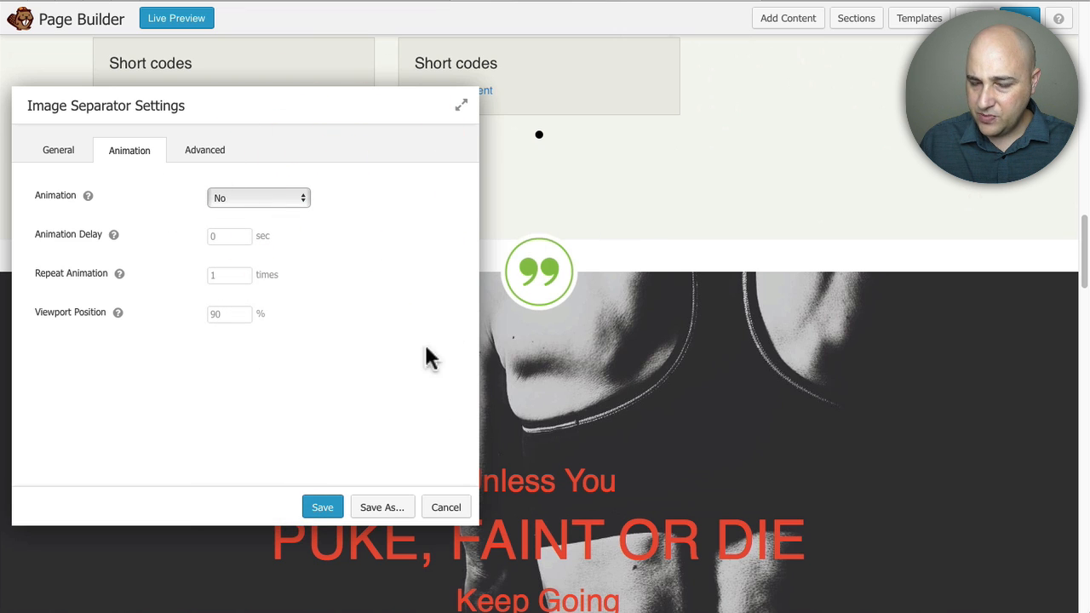
# Step: Save the separator, then change the Special Events row background from Photo to Color and save
pyautogui.click(324, 508)
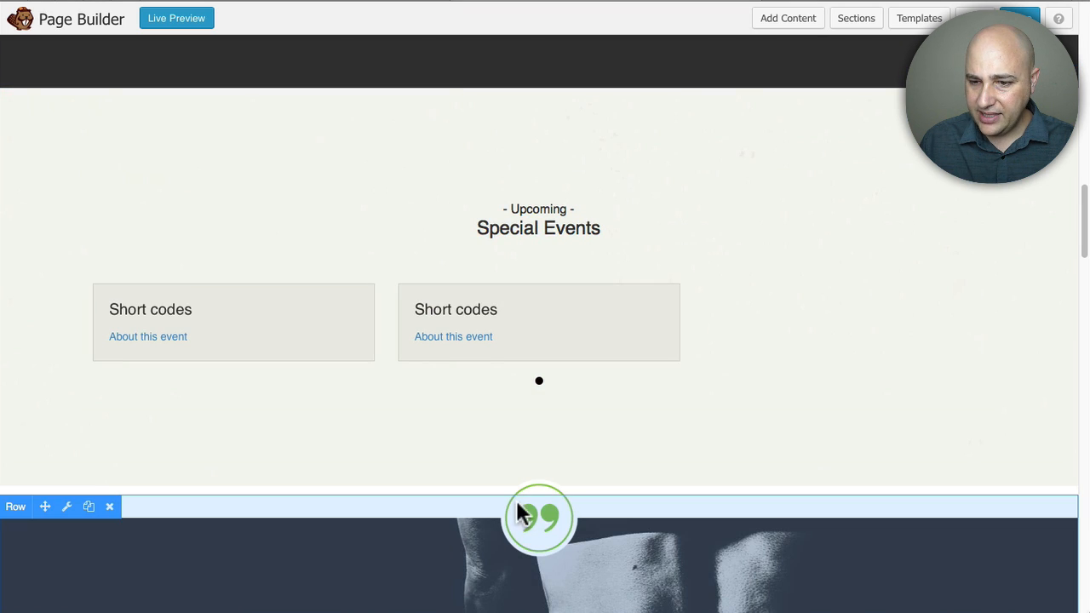
pyautogui.moveTo(357, 520)
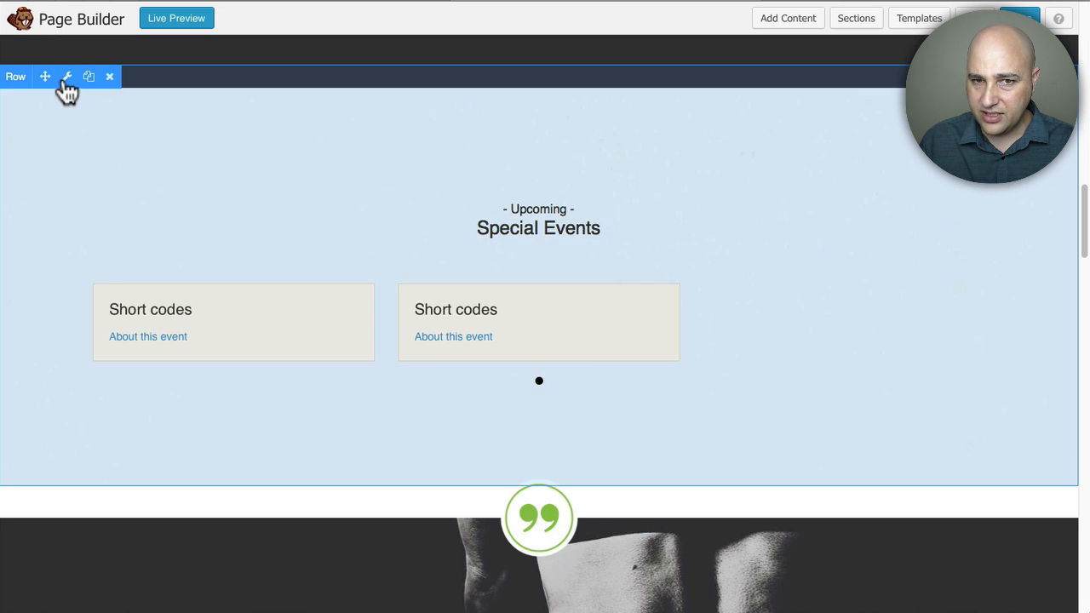
pyautogui.click(67, 77)
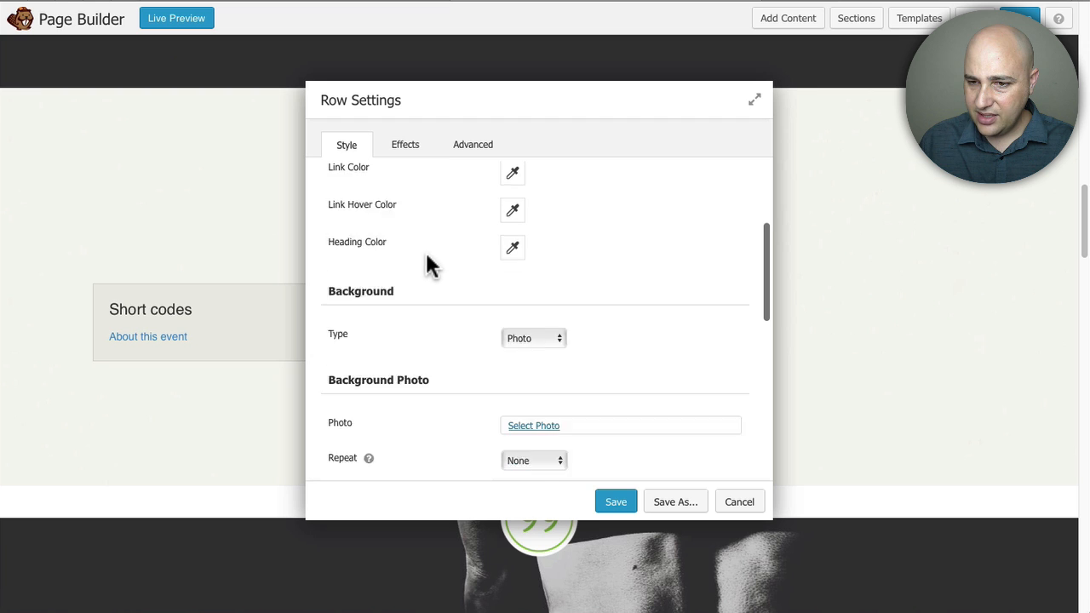
pyautogui.click(533, 337)
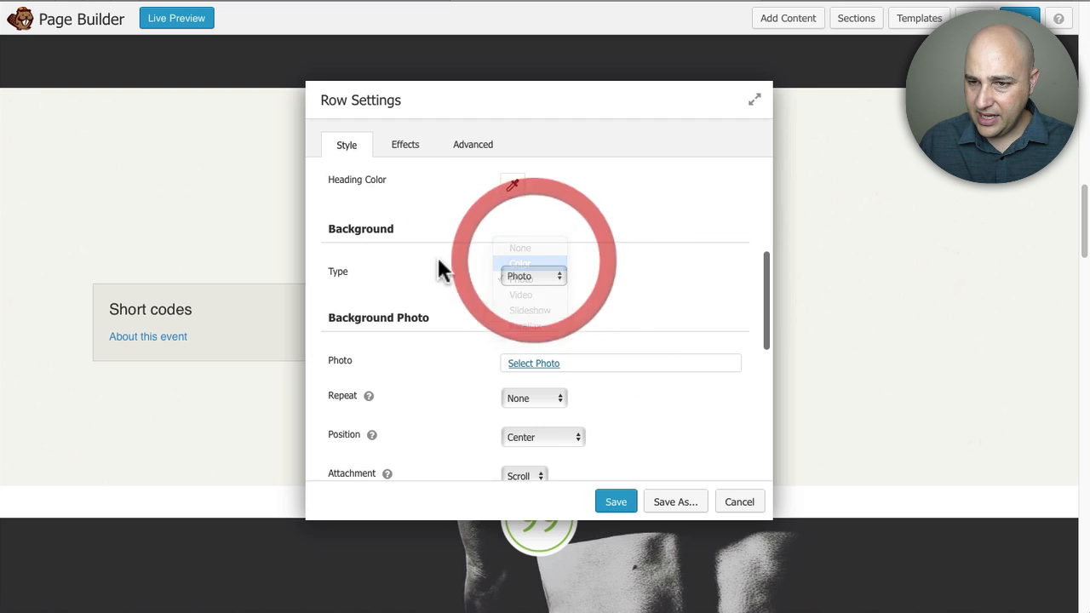
pyautogui.click(528, 264)
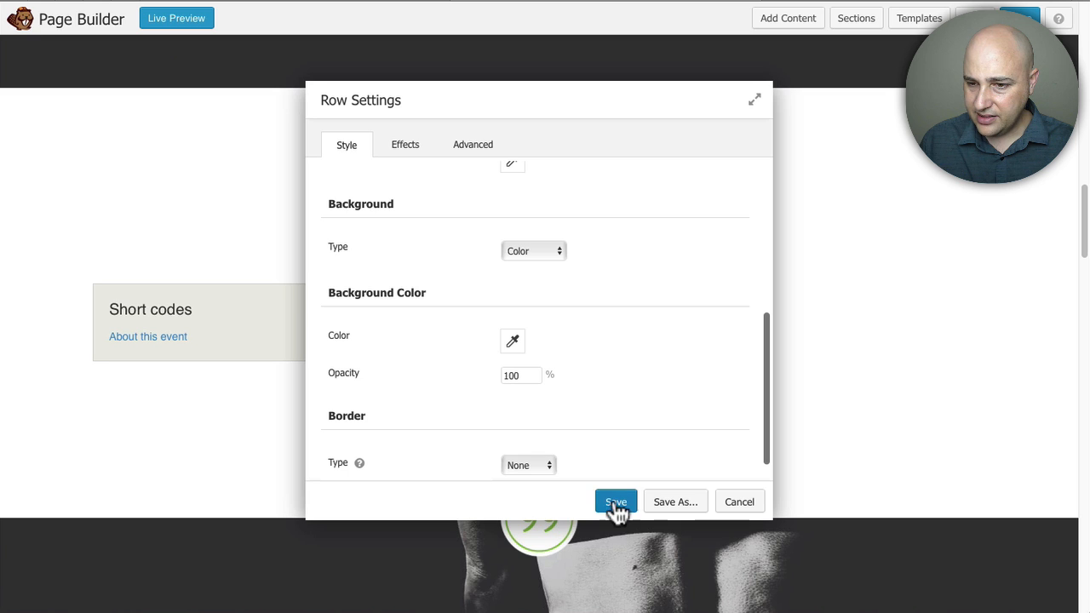
pyautogui.click(616, 501)
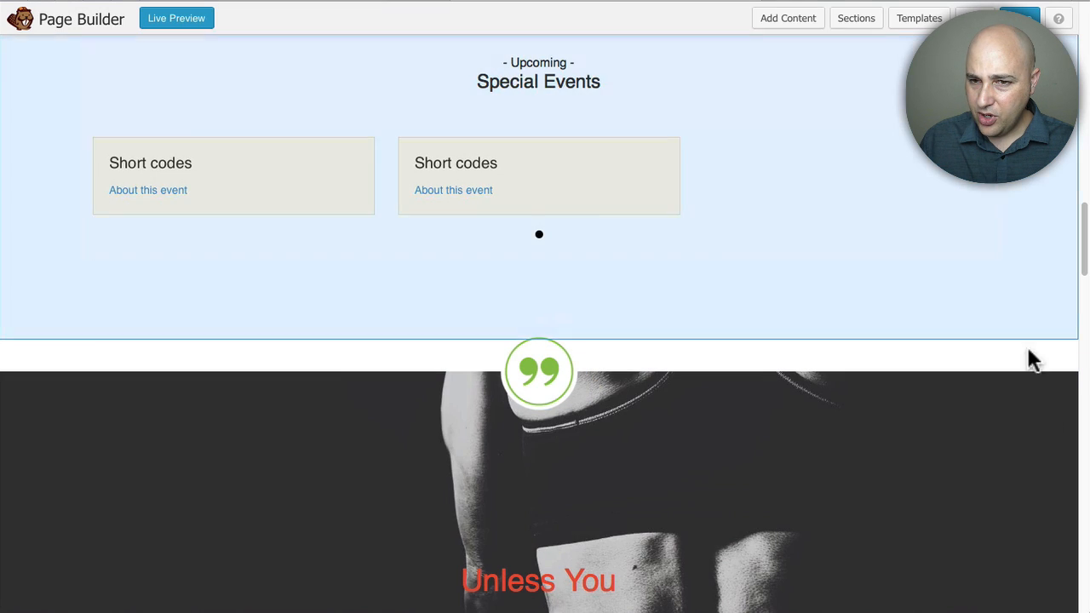
pyautogui.moveTo(332, 313)
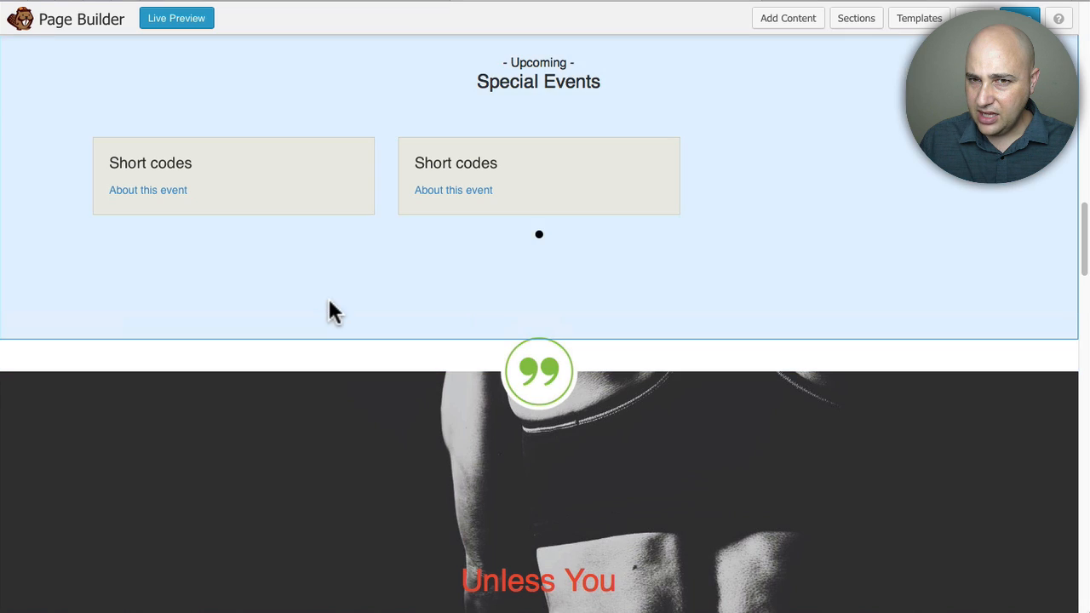
# Step: Scroll the live preview to the quotes separator between the Special Events row and the dark row
pyautogui.scroll(-3)
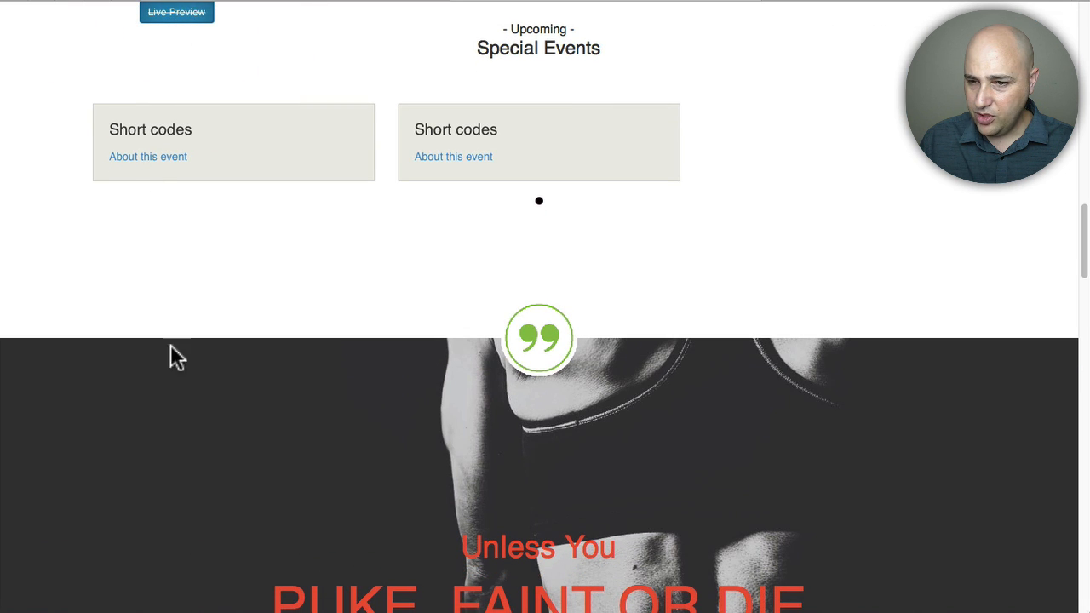
pyautogui.moveTo(553, 385)
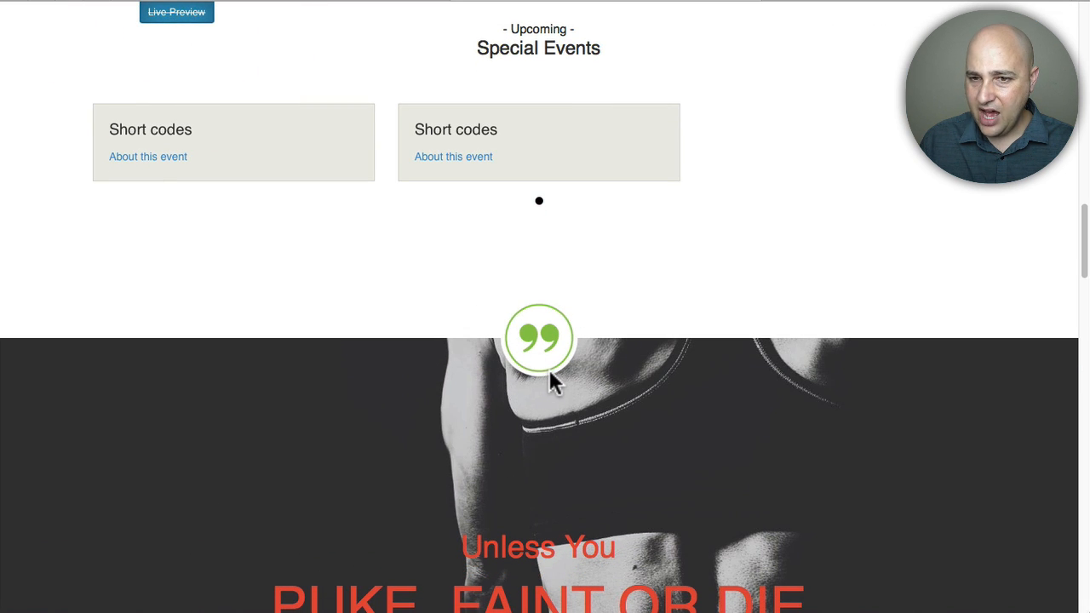
pyautogui.scroll(-3)
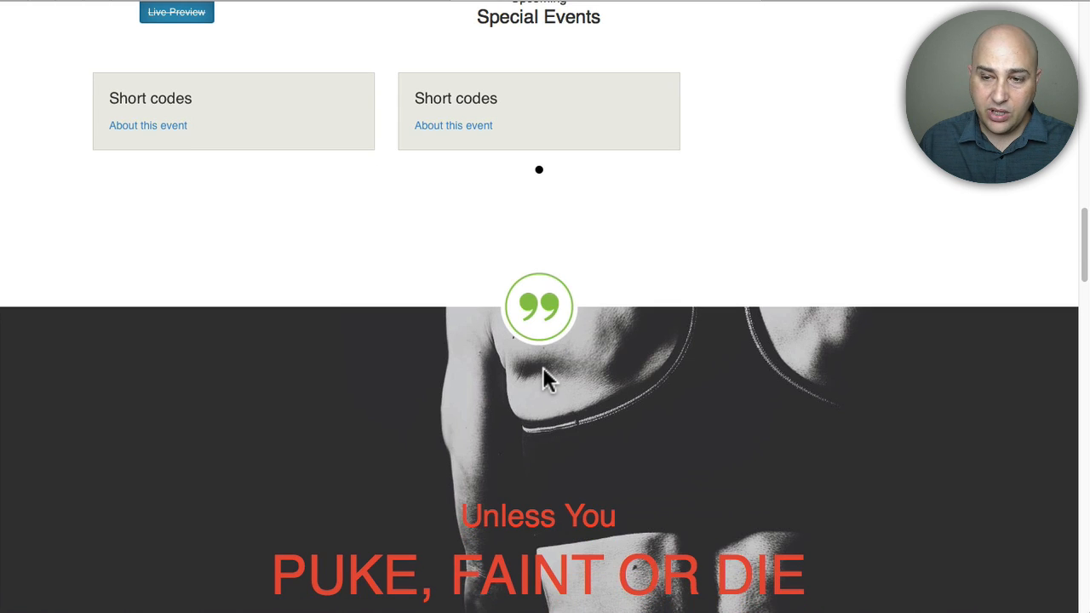
pyautogui.moveTo(349, 330)
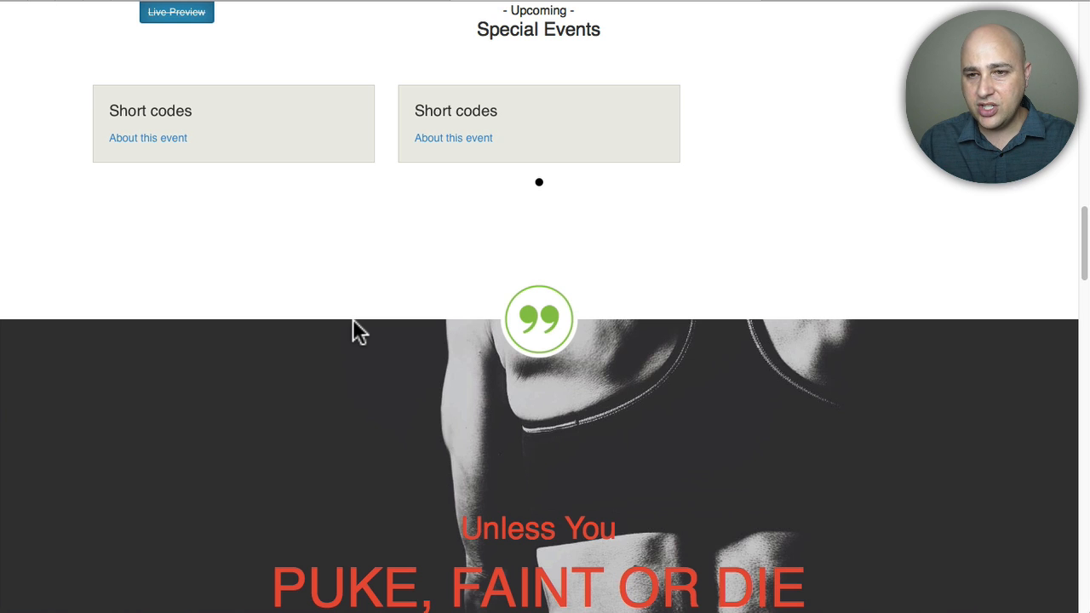
pyautogui.moveTo(334, 248)
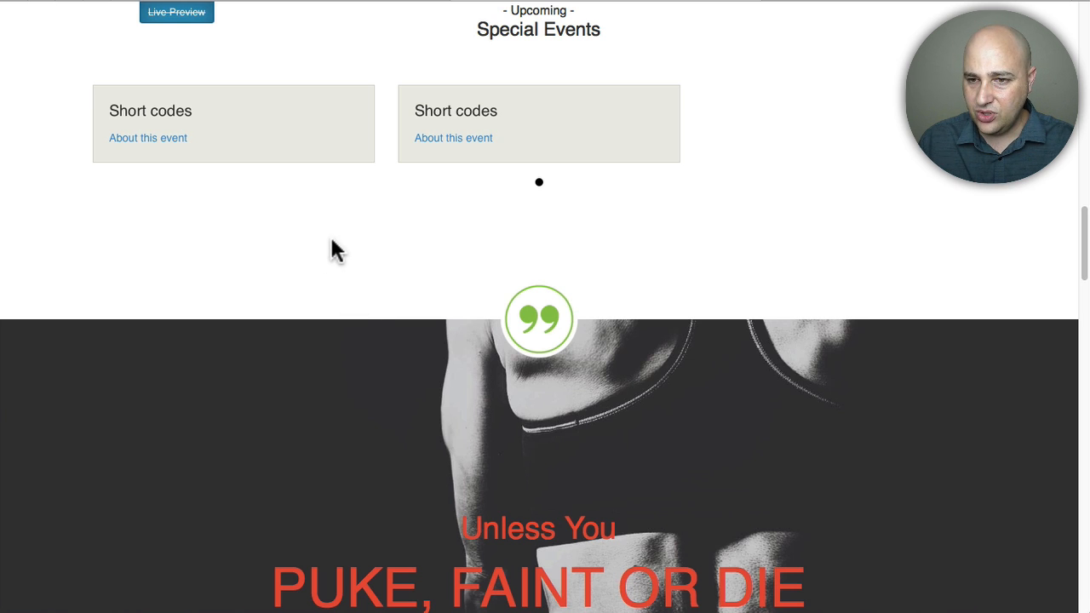
pyautogui.moveTo(545, 330)
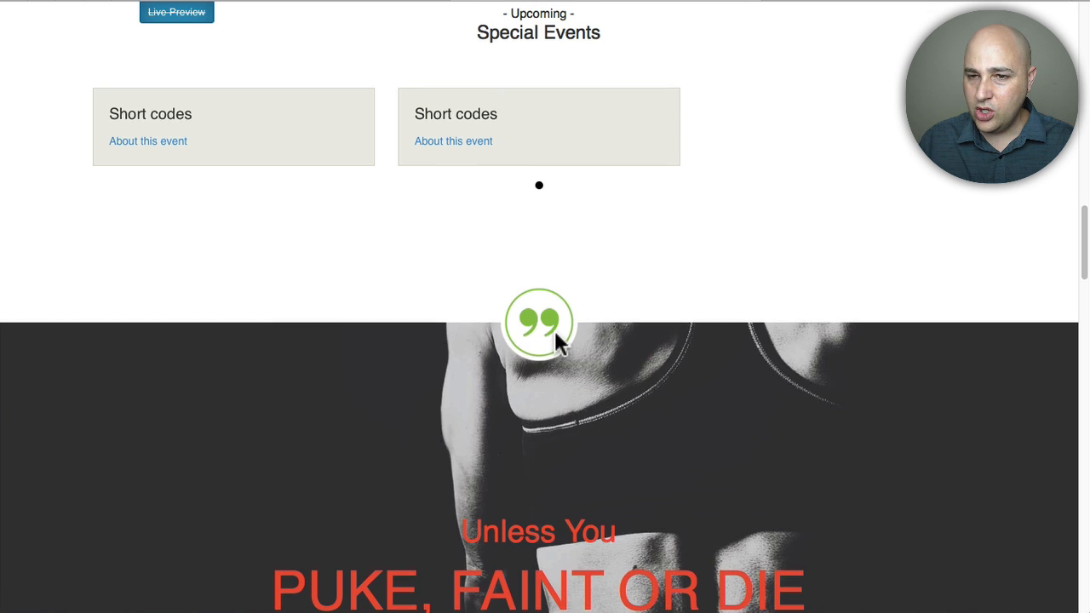
pyautogui.scroll(-3)
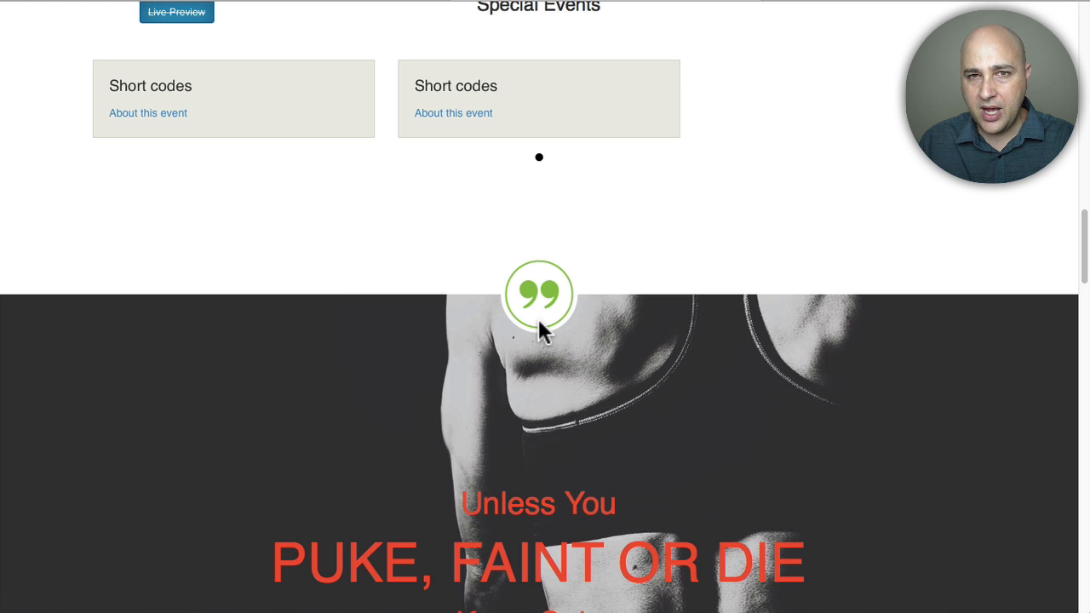
pyautogui.moveTo(310, 296)
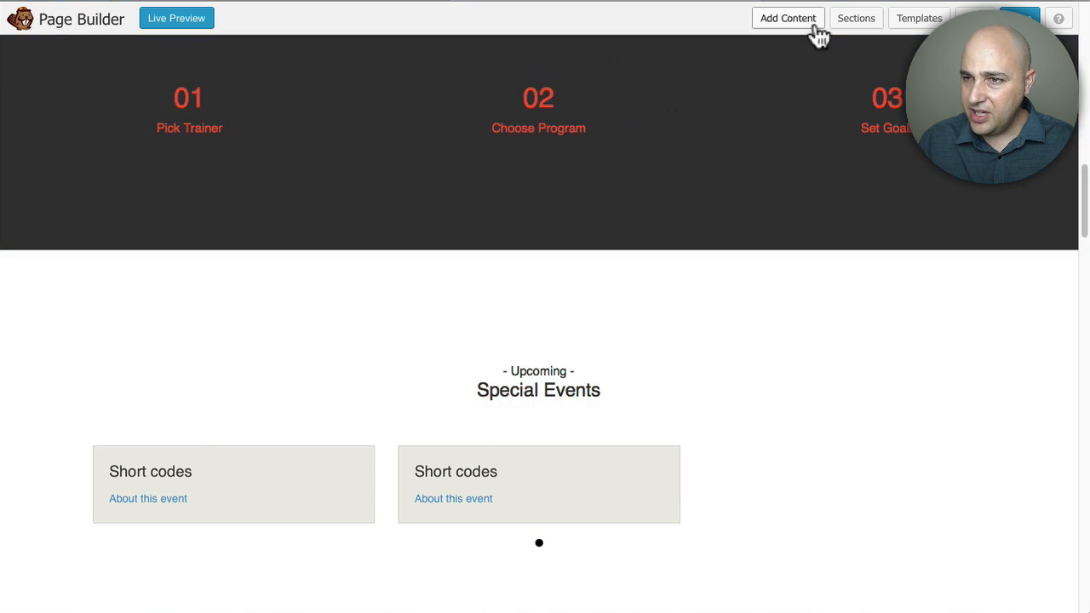
# Step: Bring up the Add Content panel listing the UABB modules beside the page
pyautogui.click(787, 17)
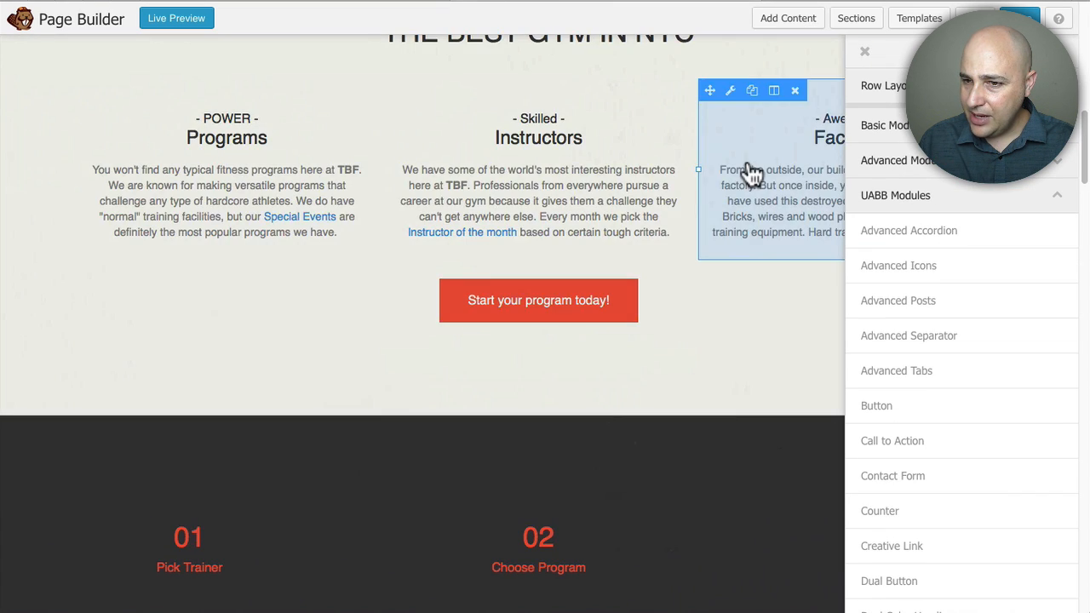
pyautogui.scroll(-3)
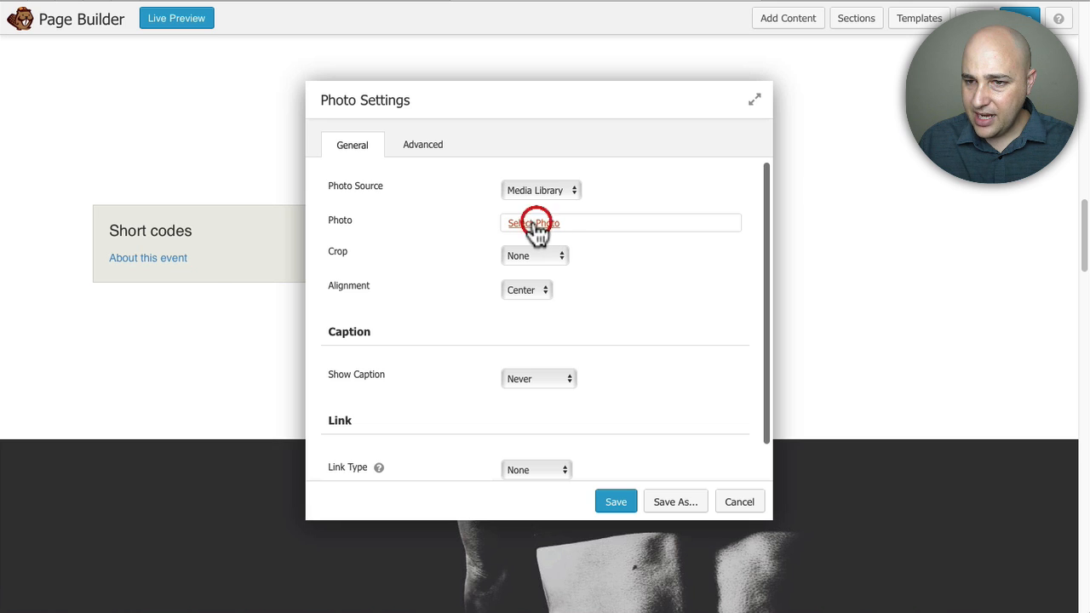
# Step: Give the Photo module above Special Events the green Quotes image from the Media Library
pyautogui.click(533, 221)
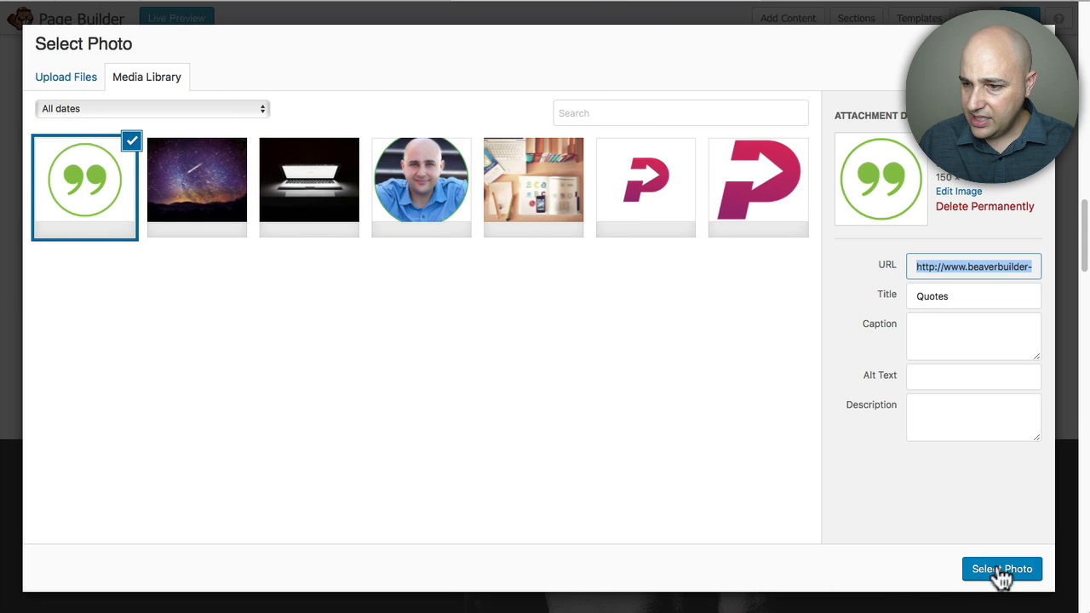
pyautogui.click(1001, 568)
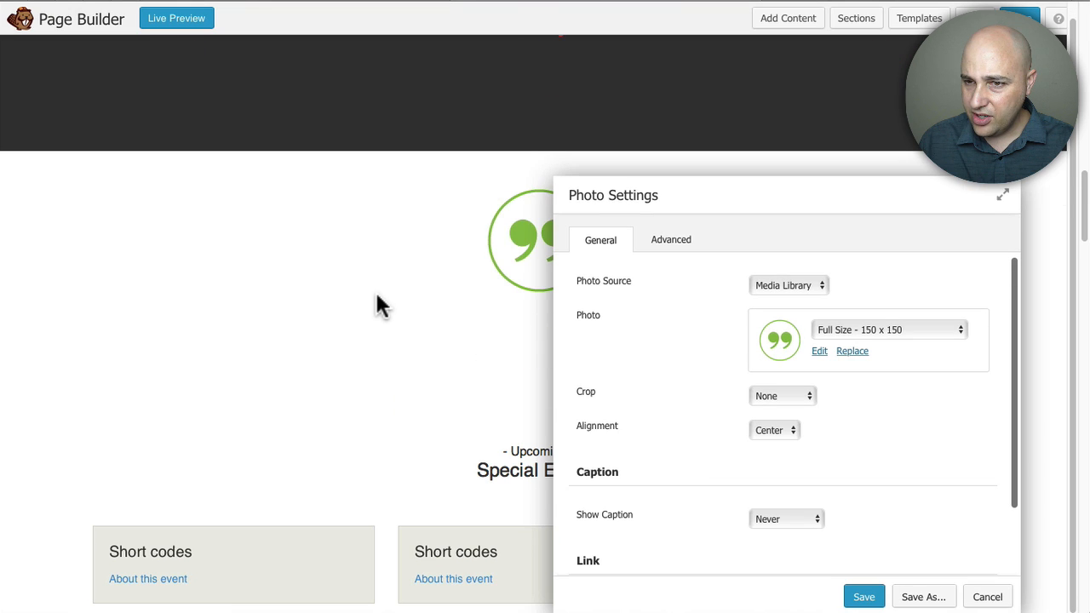
pyautogui.moveTo(531, 187)
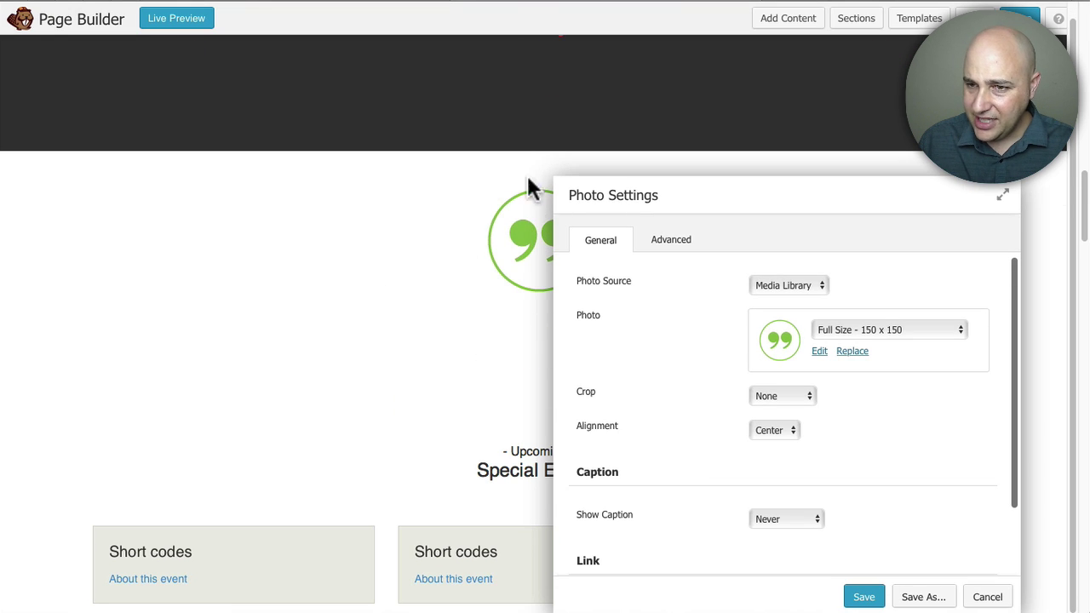
# Step: In the photo's Advanced settings, try a -100 px top margin and settle on -90 px
pyautogui.click(671, 239)
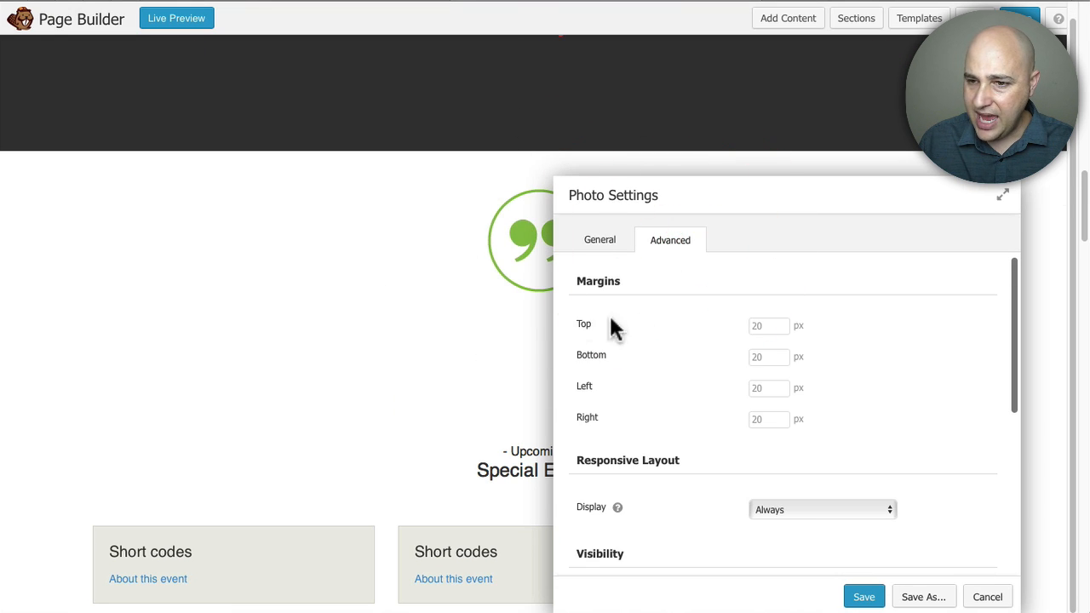
pyautogui.click(768, 327)
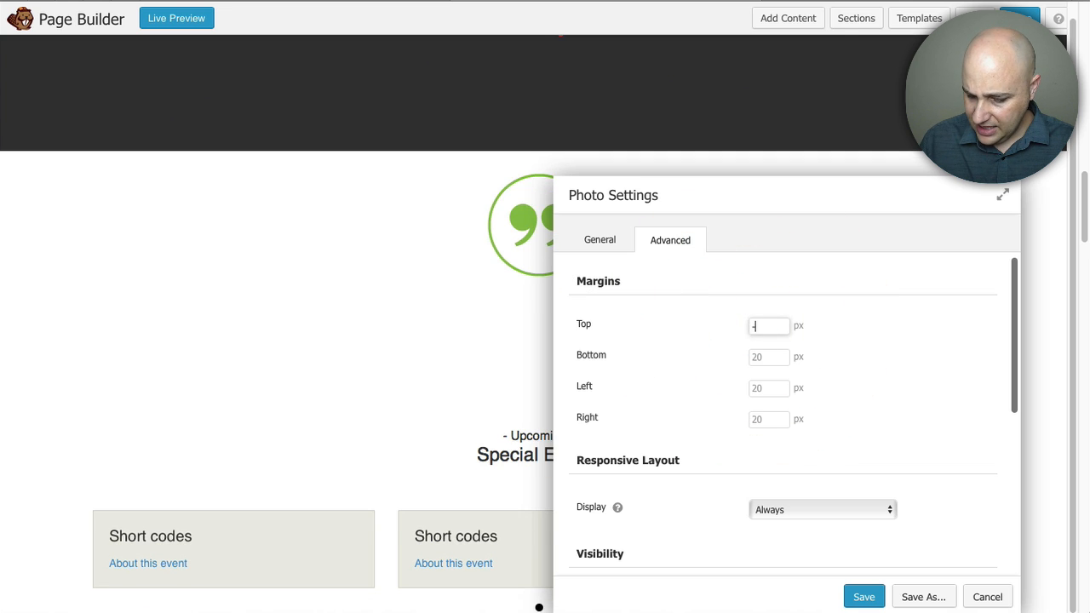
pyautogui.write('-90')
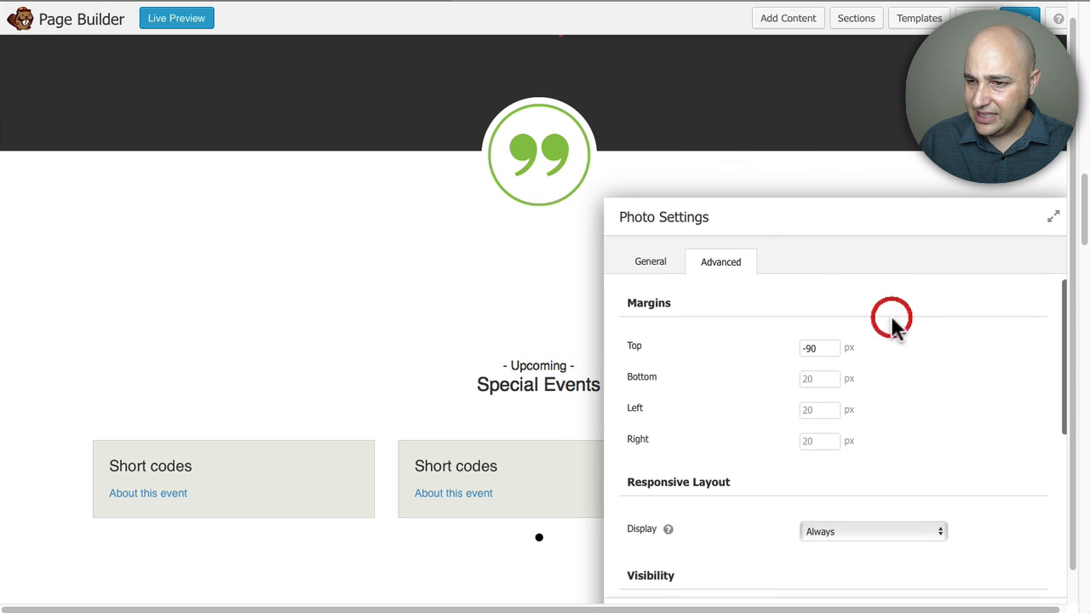
pyautogui.moveTo(631, 160)
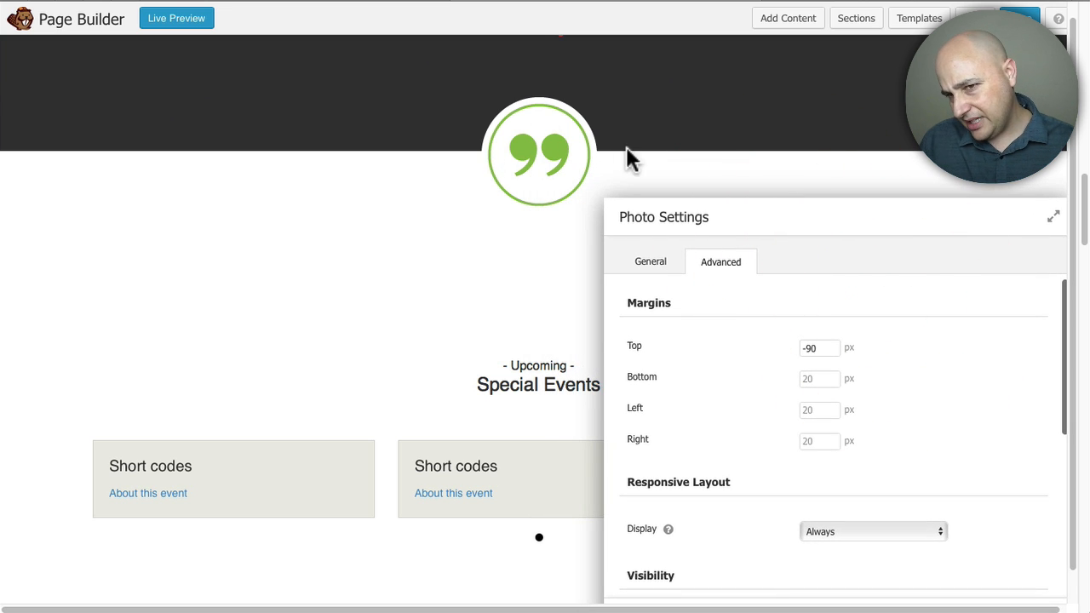
pyautogui.click(819, 347)
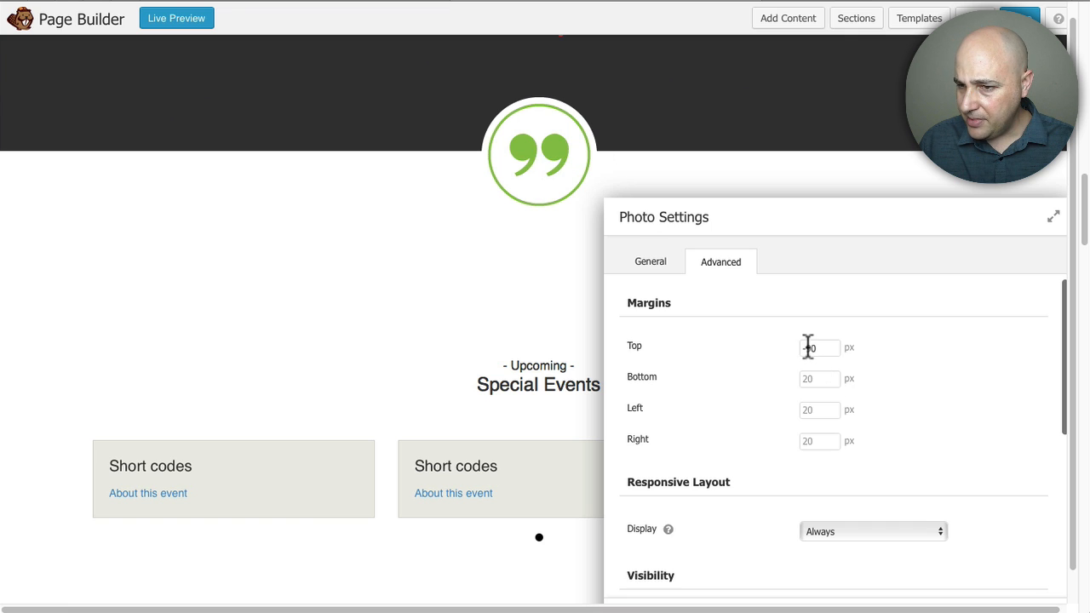
pyautogui.write('-100')
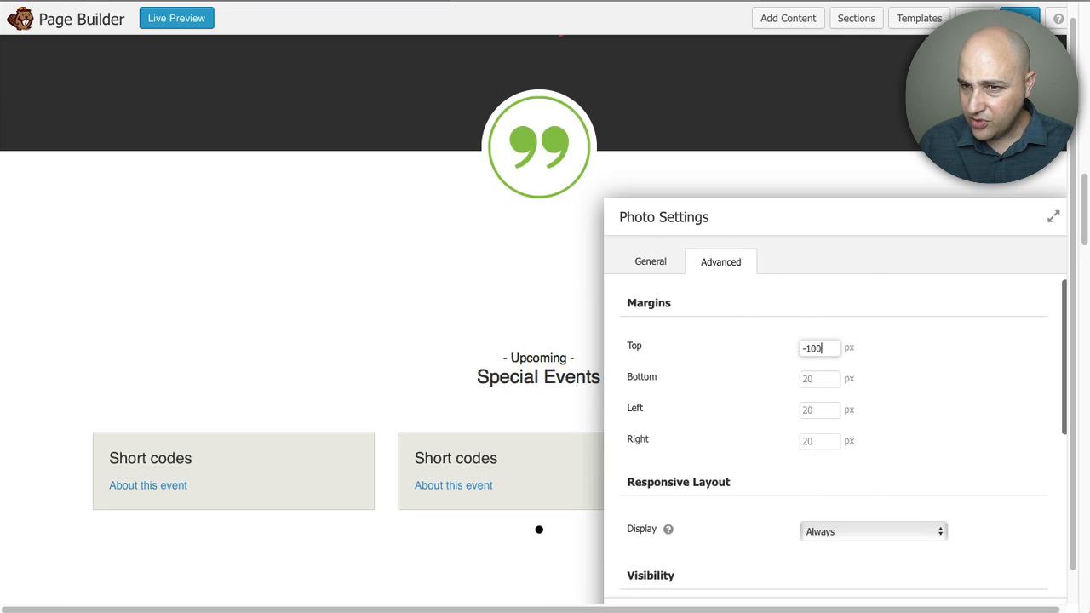
pyautogui.moveTo(800, 347)
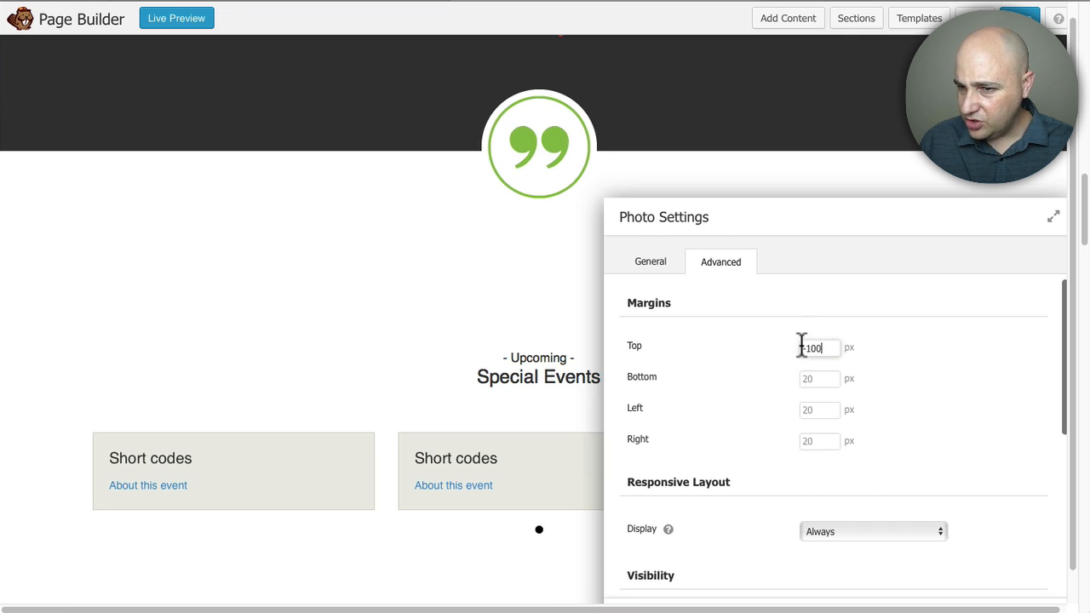
pyautogui.write('-90')
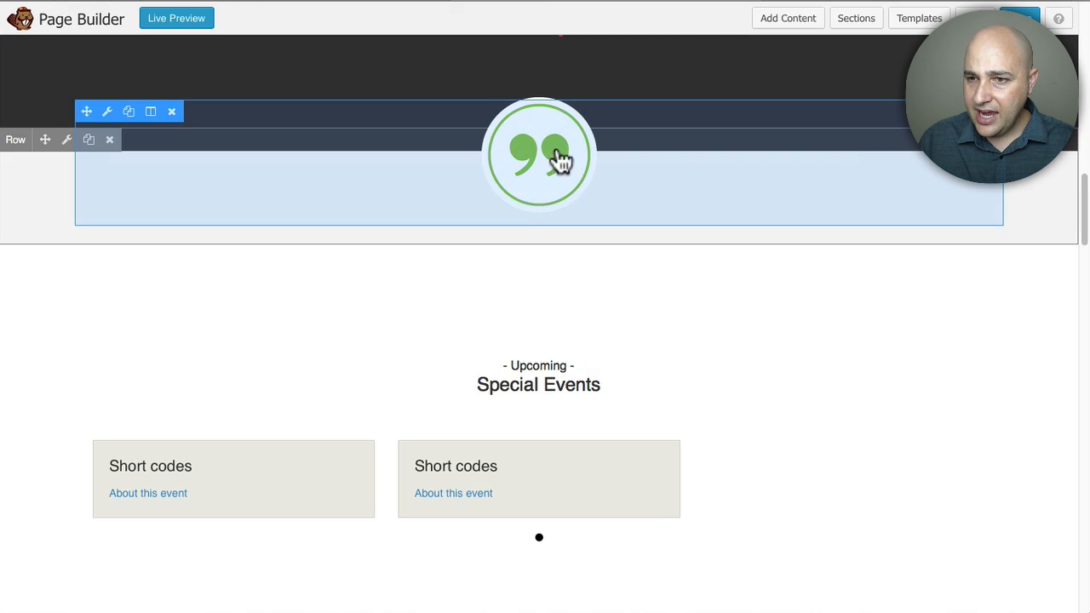
pyautogui.moveTo(739, 136)
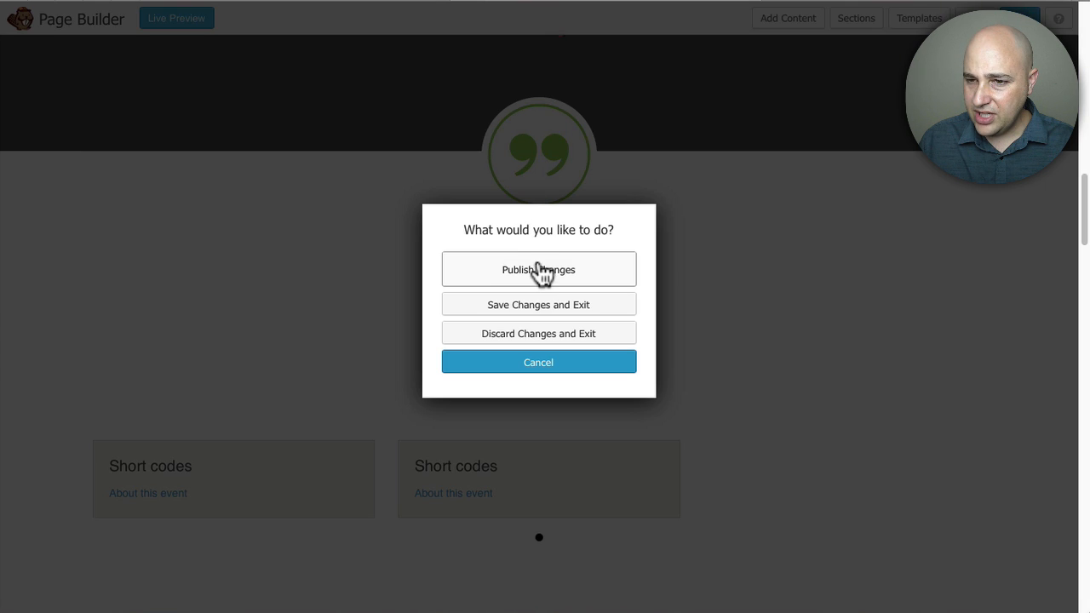
# Step: Publish the page changes from the Done dialog
pyautogui.click(538, 269)
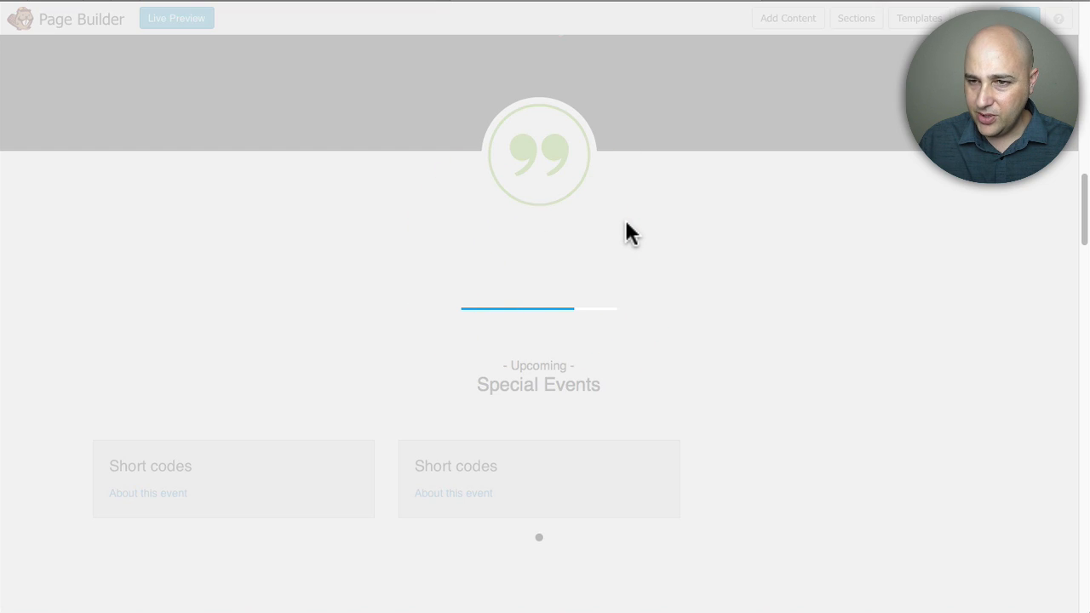
pyautogui.moveTo(424, 143)
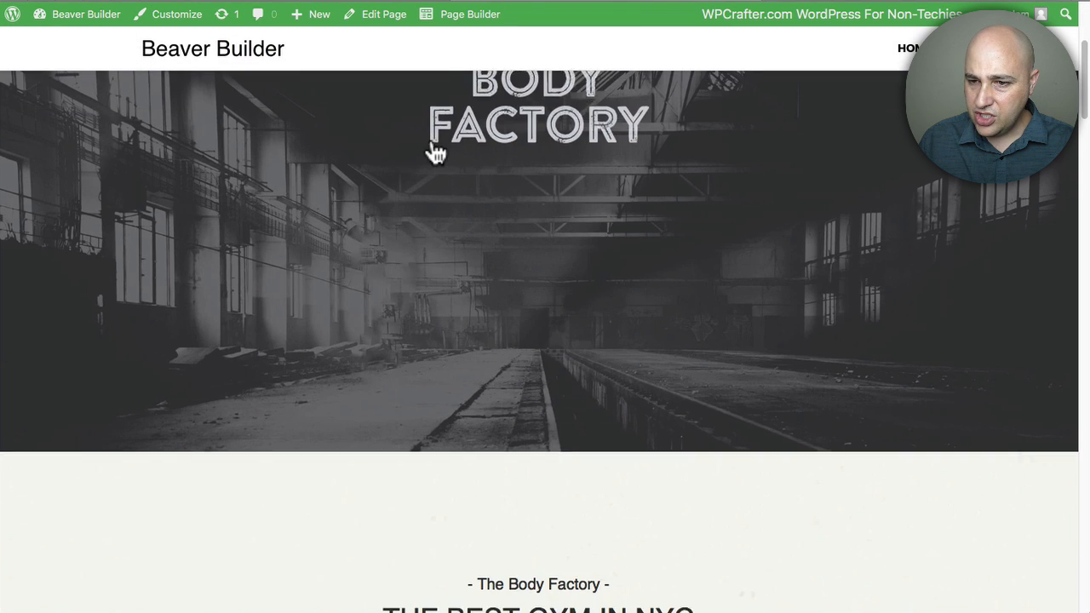
pyautogui.scroll(-3)
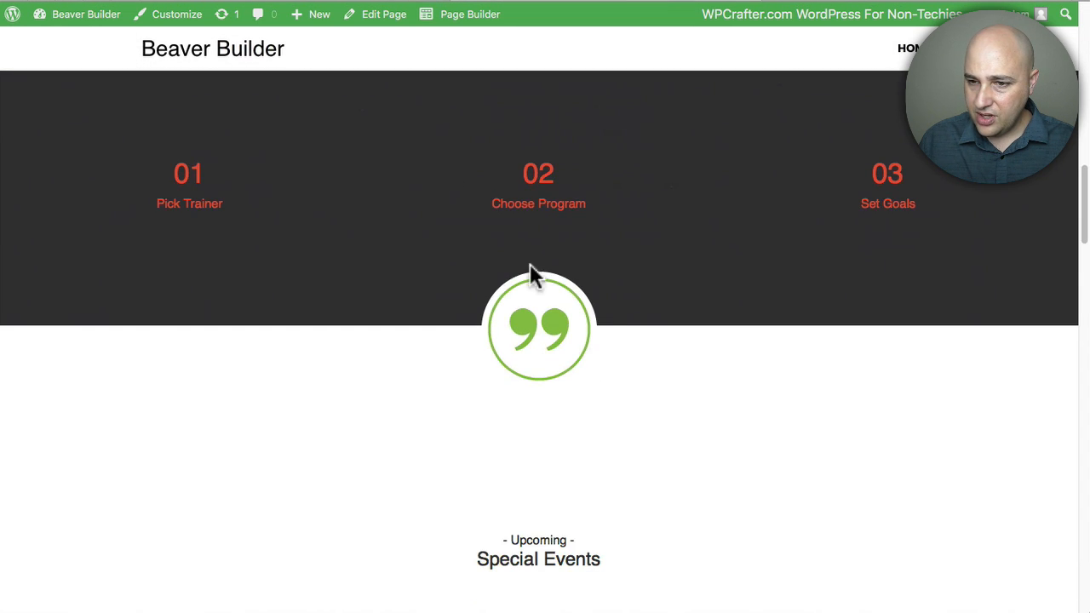
pyautogui.scroll(-3)
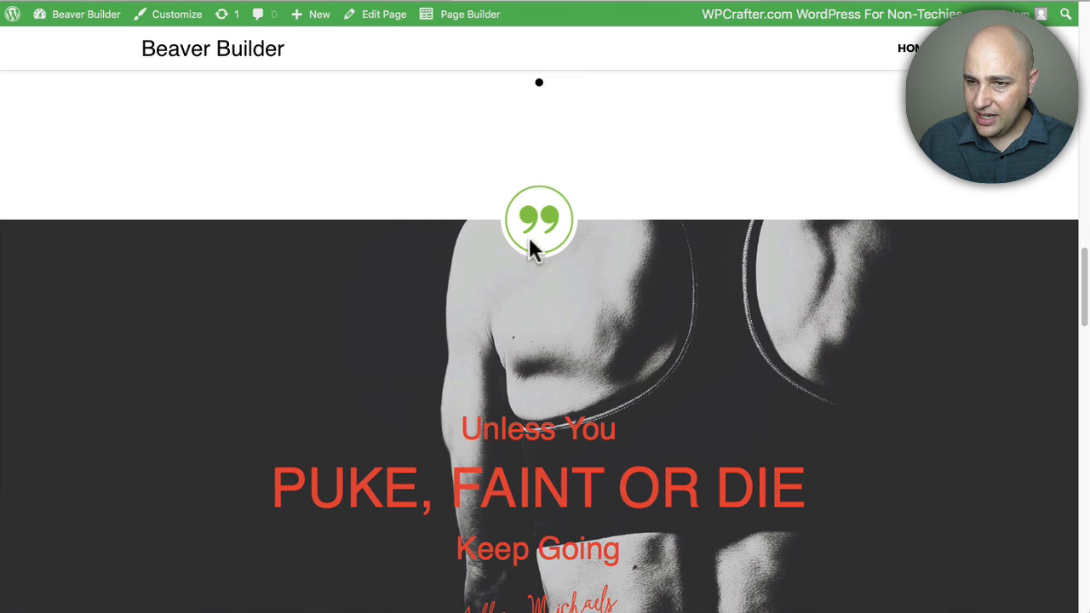
pyautogui.scroll(3)
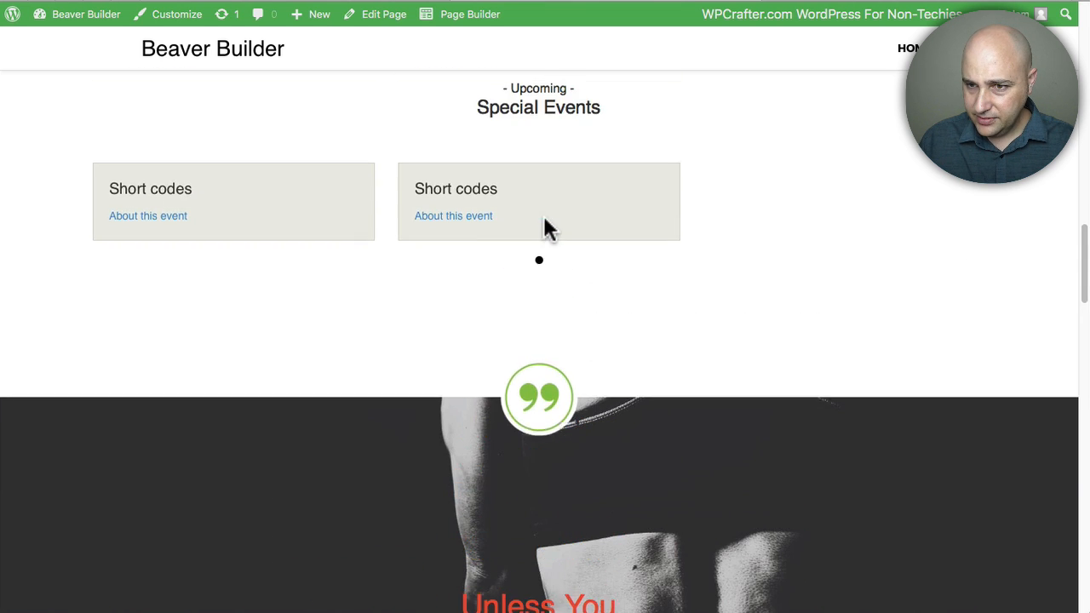
pyautogui.scroll(3)
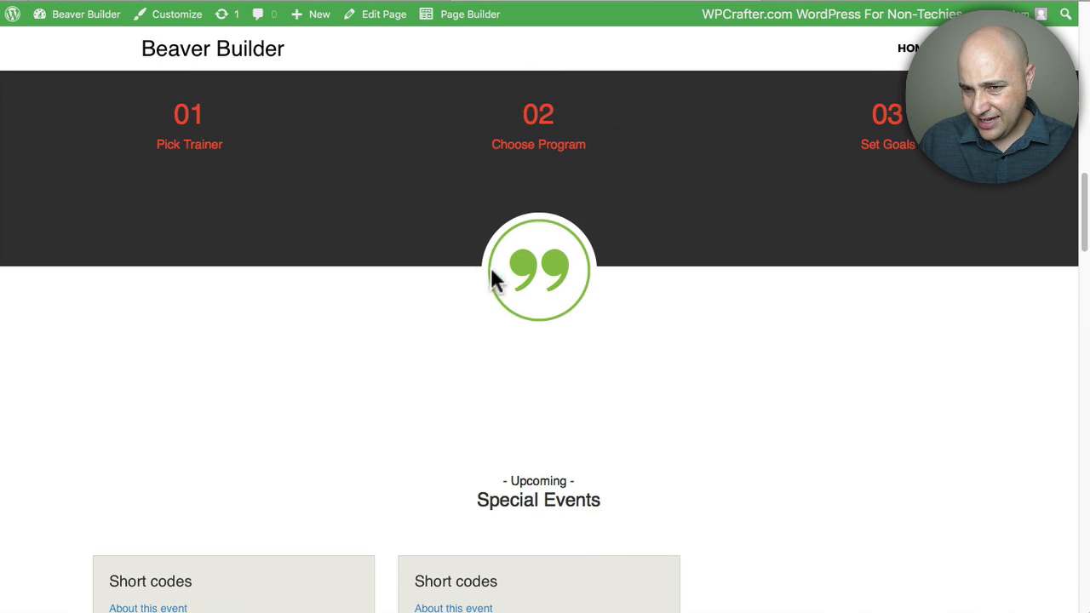
pyautogui.moveTo(544, 271)
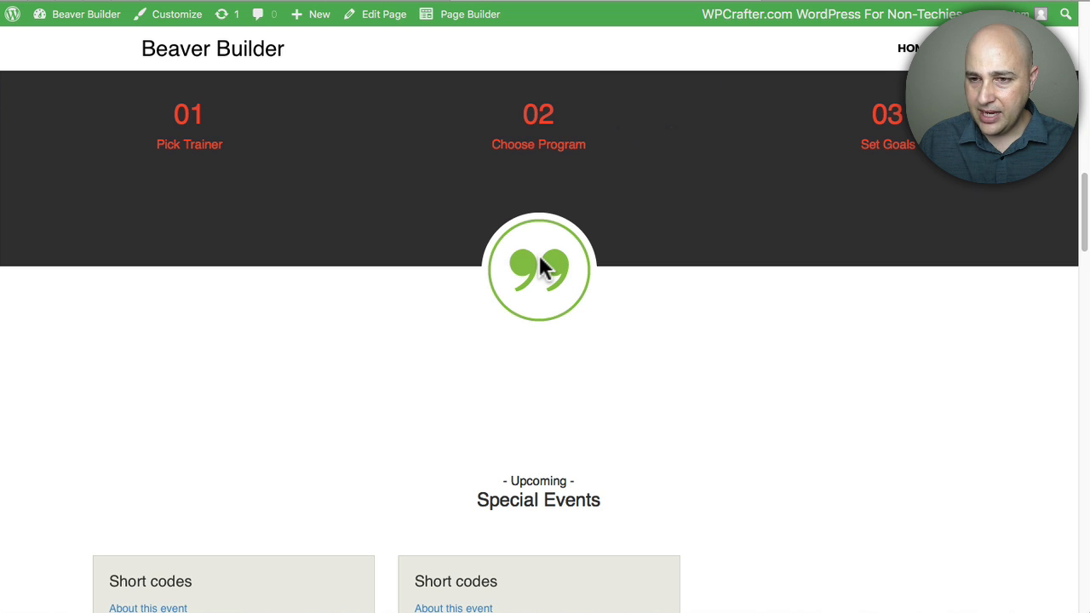
pyautogui.scroll(-3)
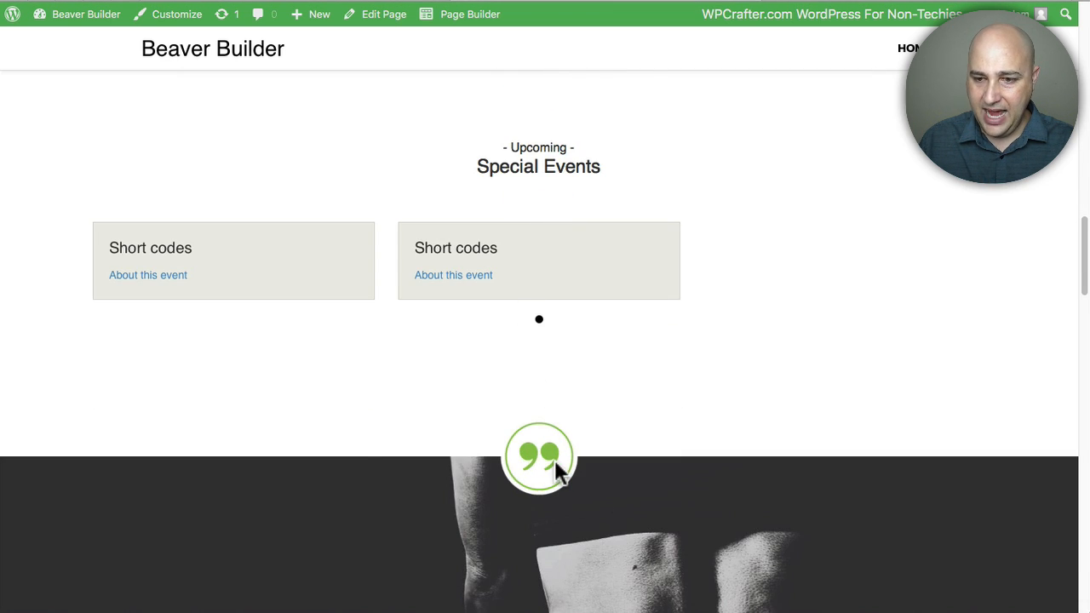
pyautogui.scroll(3)
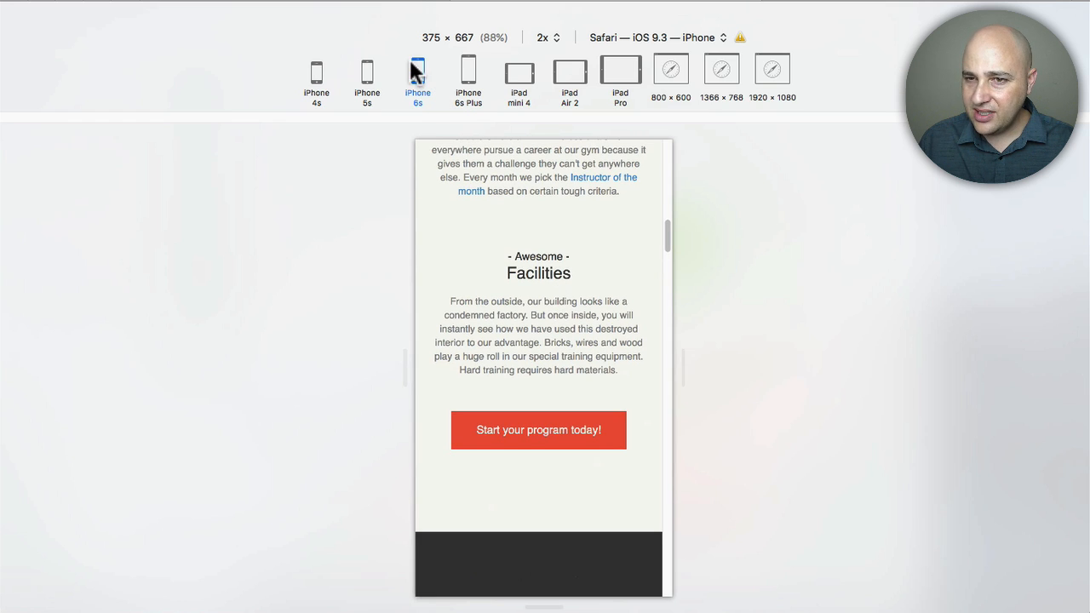
pyautogui.moveTo(385, 69)
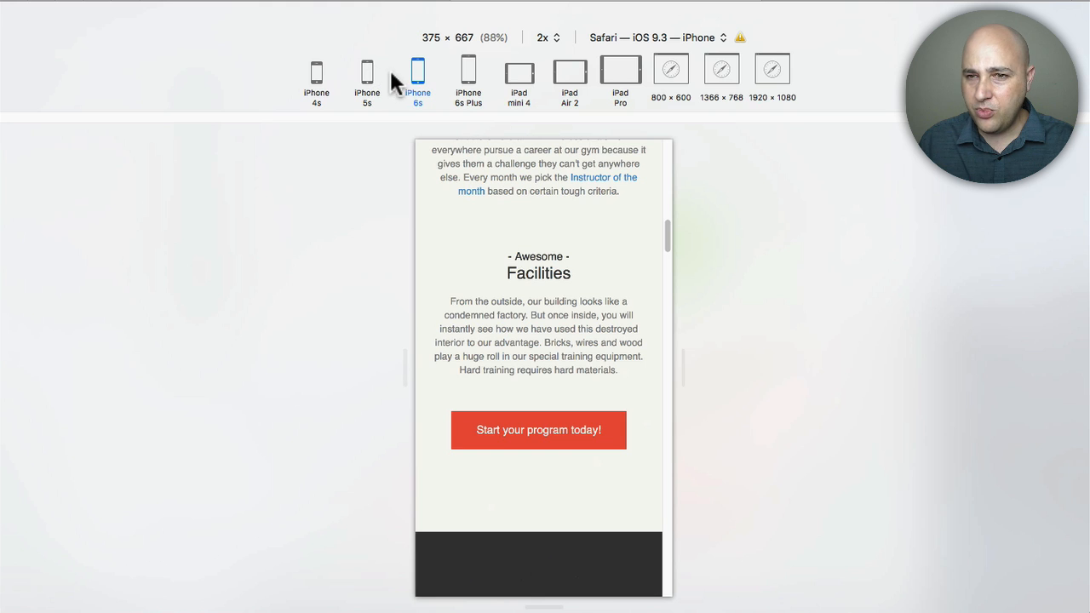
pyautogui.moveTo(493, 191)
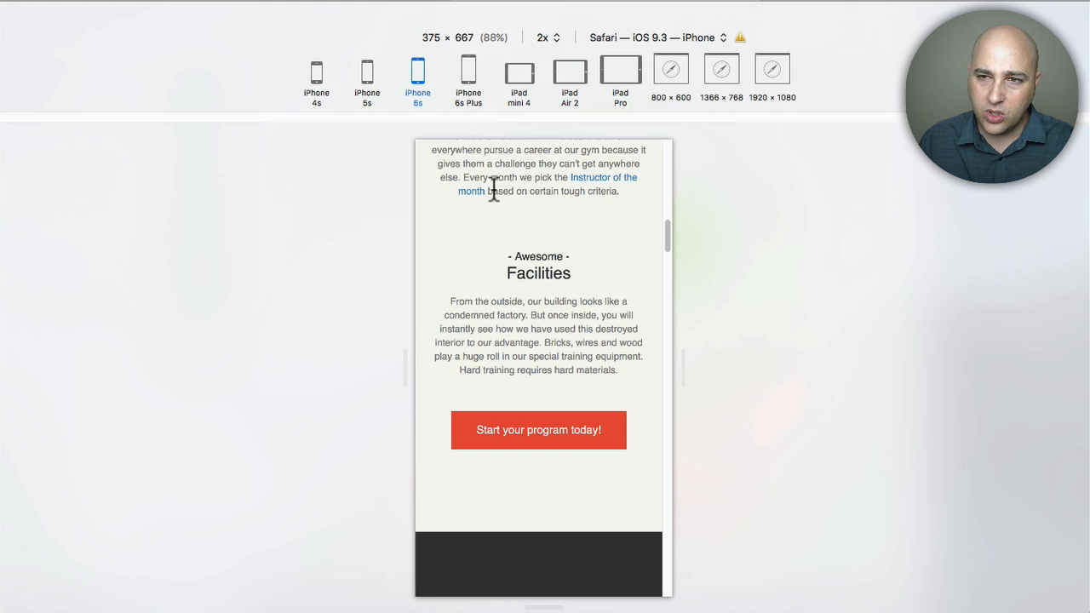
pyautogui.moveTo(516, 89)
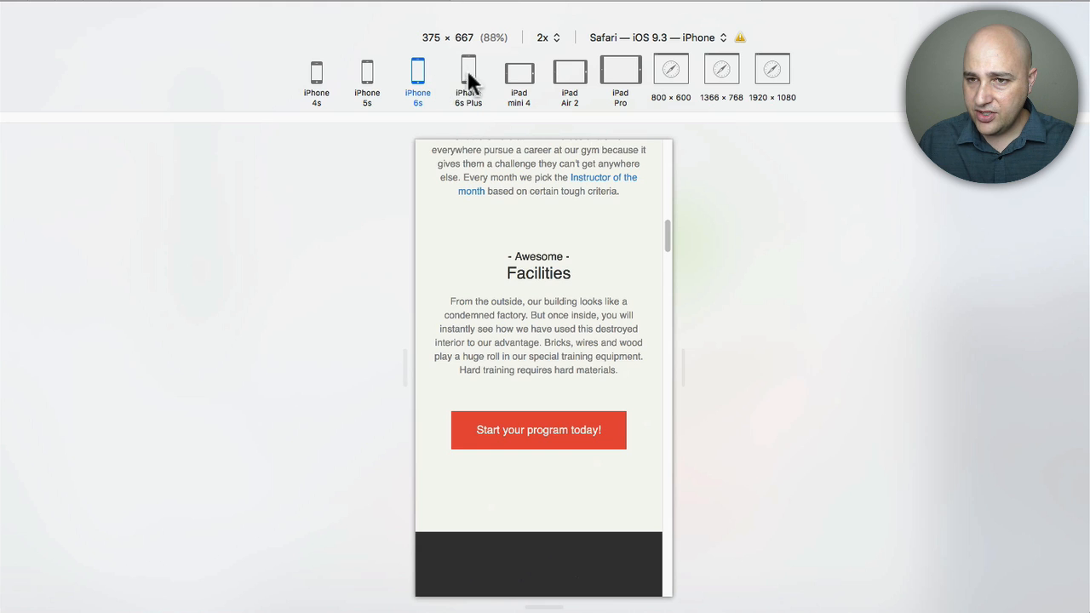
# Step: Preview the gym page at iPhone 6s Plus size and scroll down to the quotes separator
pyautogui.click(470, 70)
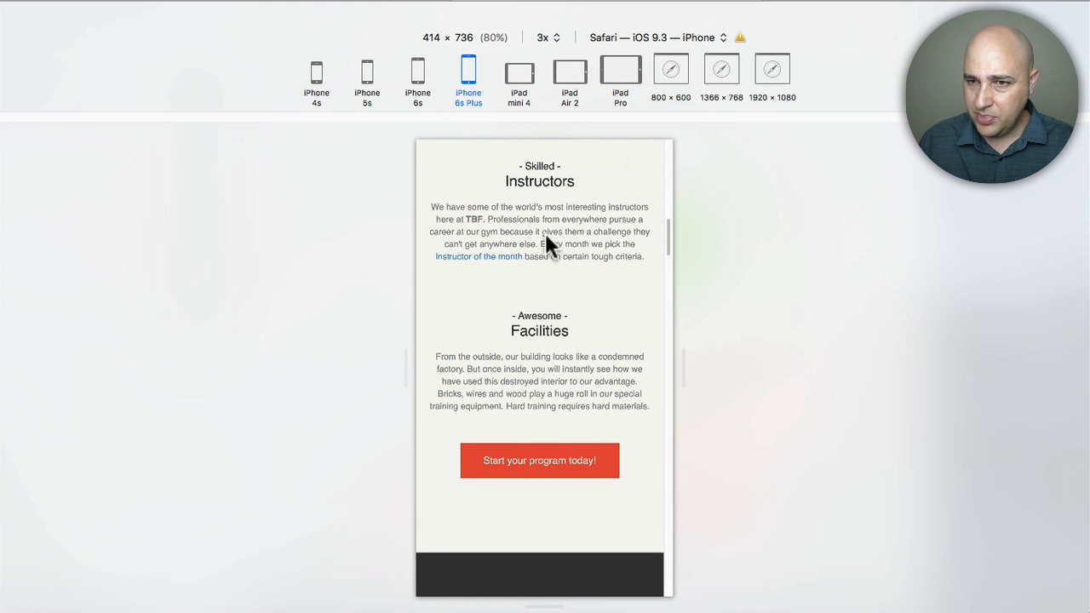
pyautogui.scroll(3)
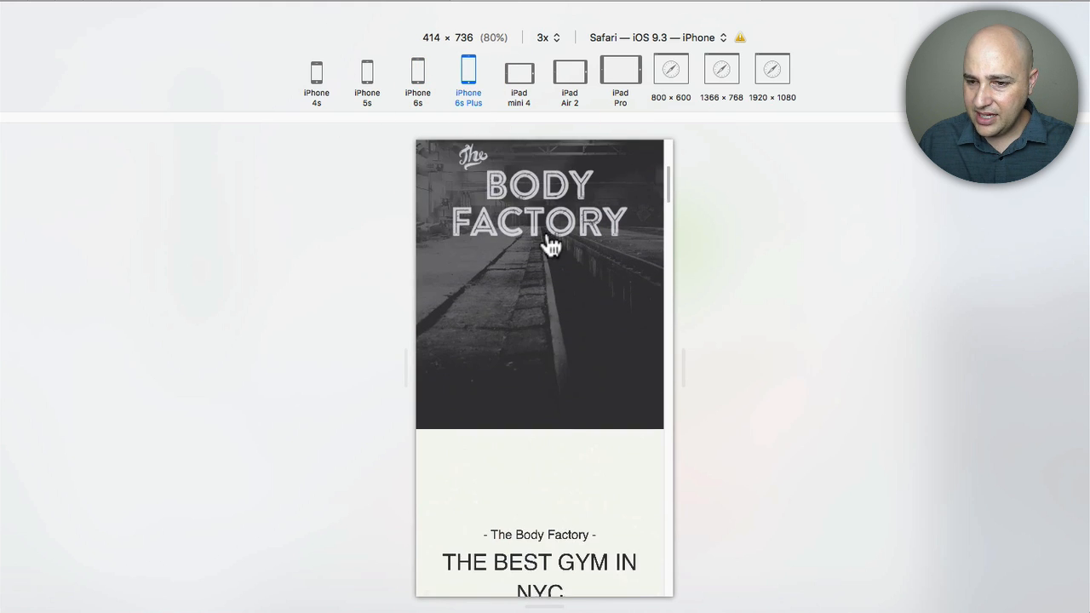
pyautogui.scroll(-3)
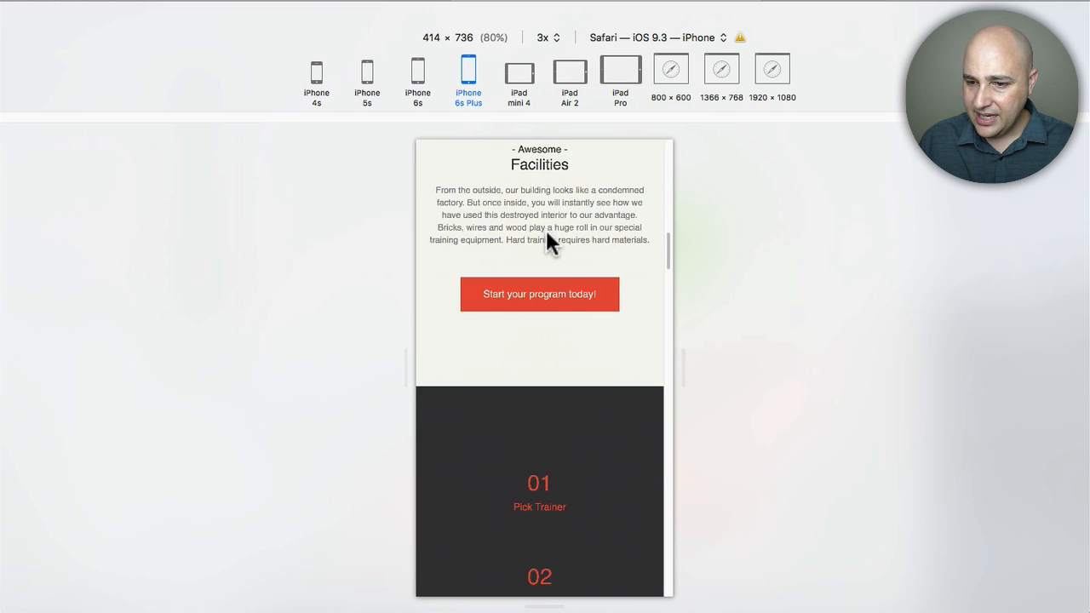
pyautogui.scroll(-3)
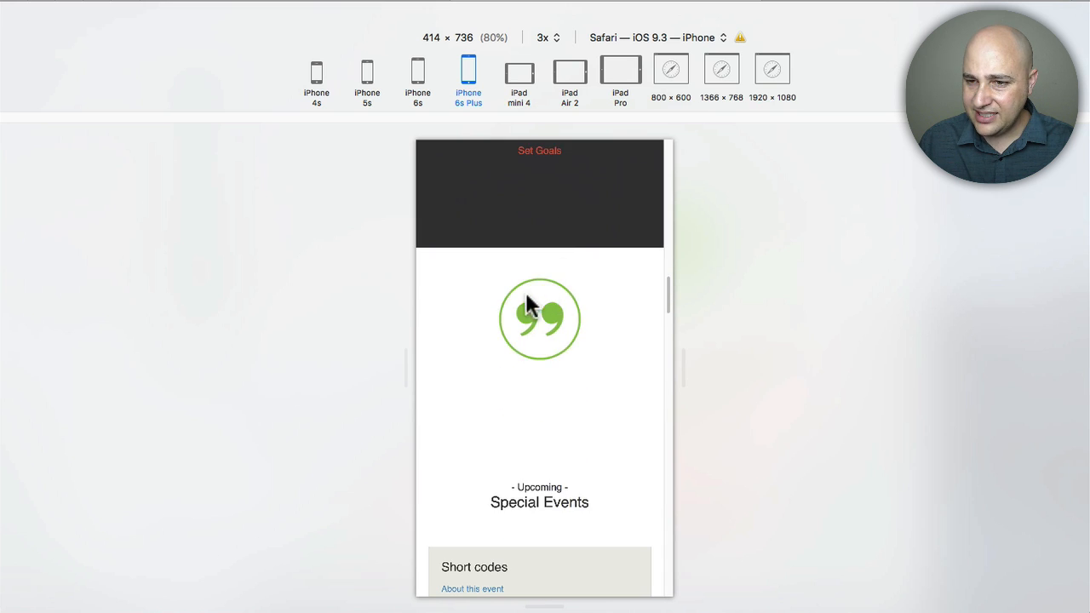
pyautogui.moveTo(559, 333)
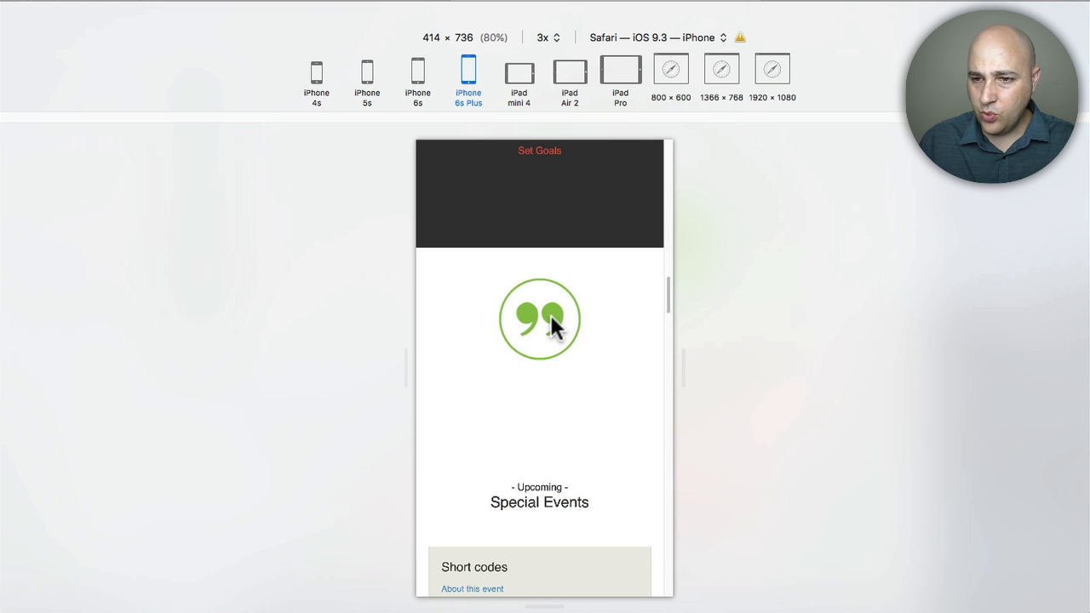
pyautogui.moveTo(562, 230)
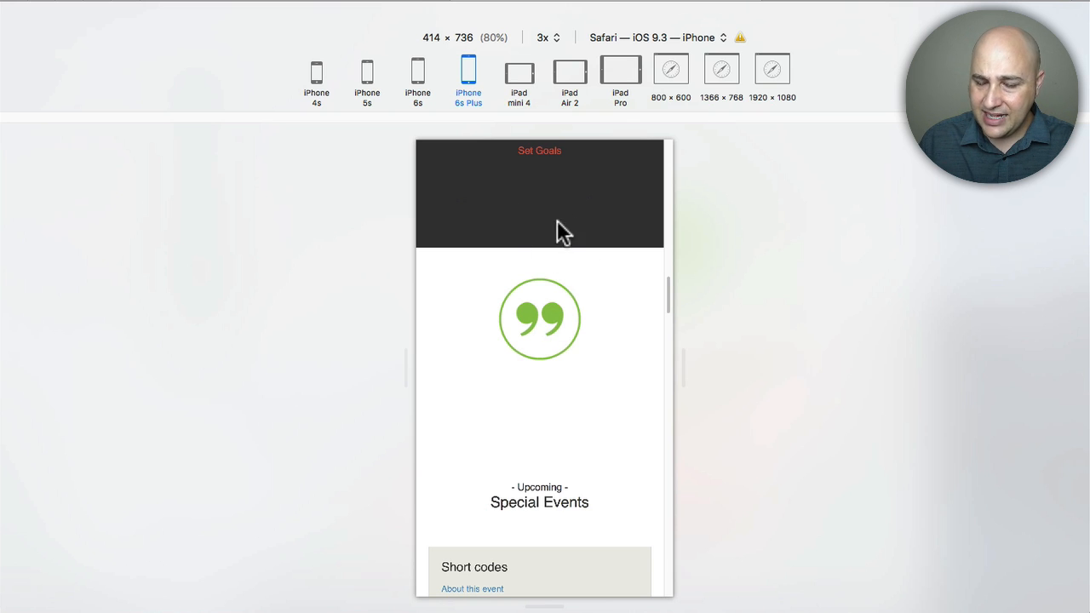
pyautogui.scroll(-3)
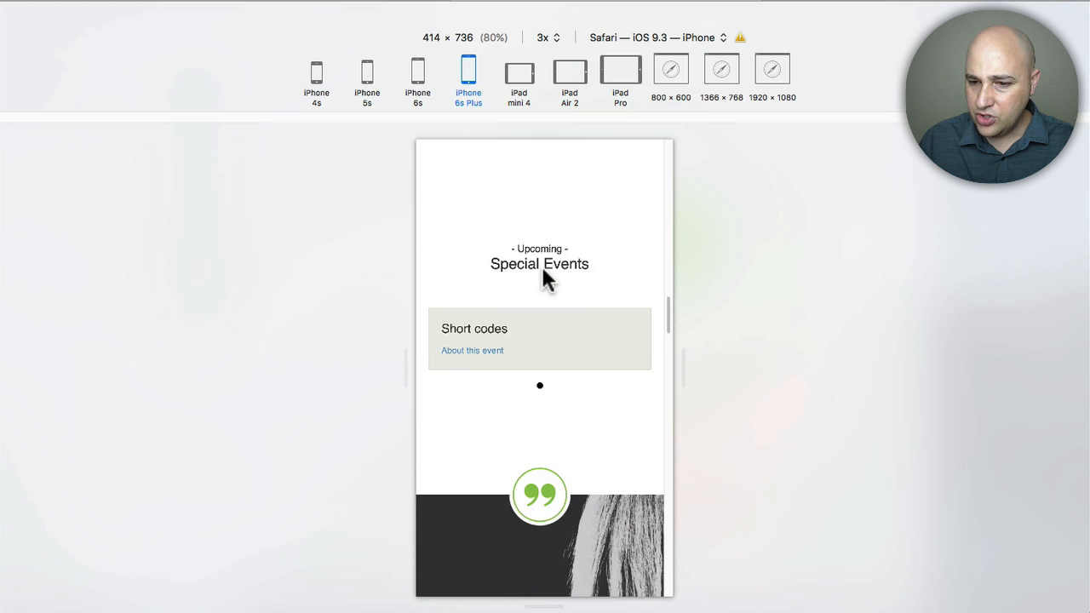
pyautogui.scroll(-3)
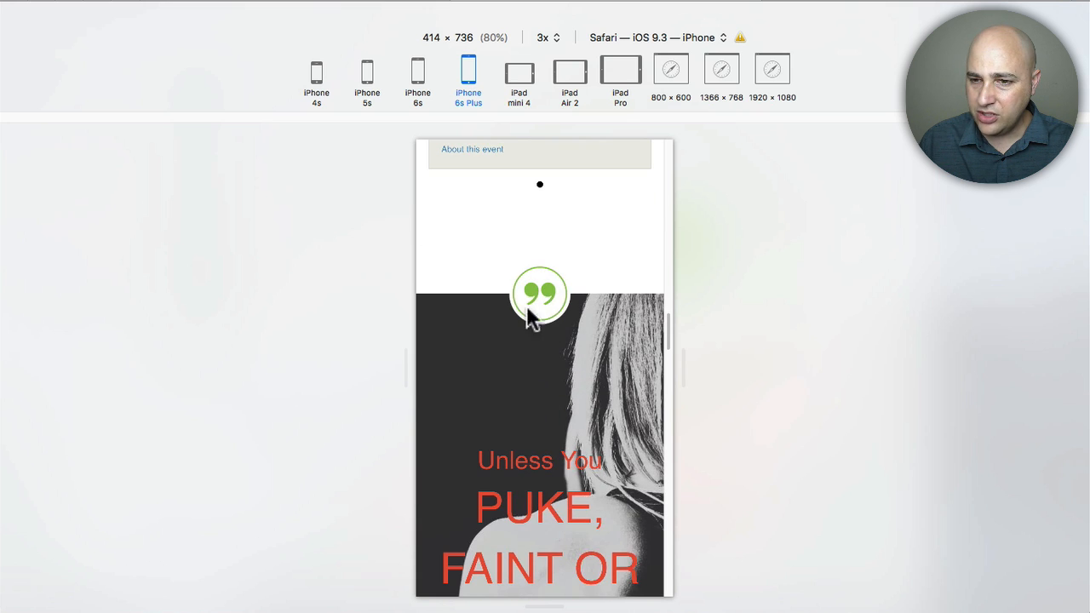
pyautogui.moveTo(576, 341)
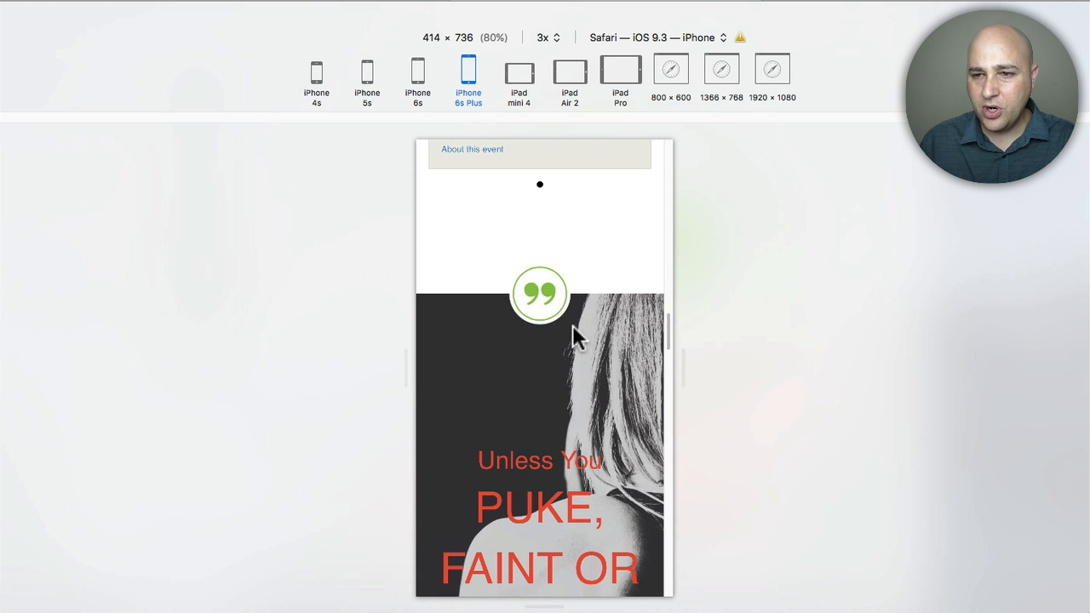
pyautogui.scroll(-3)
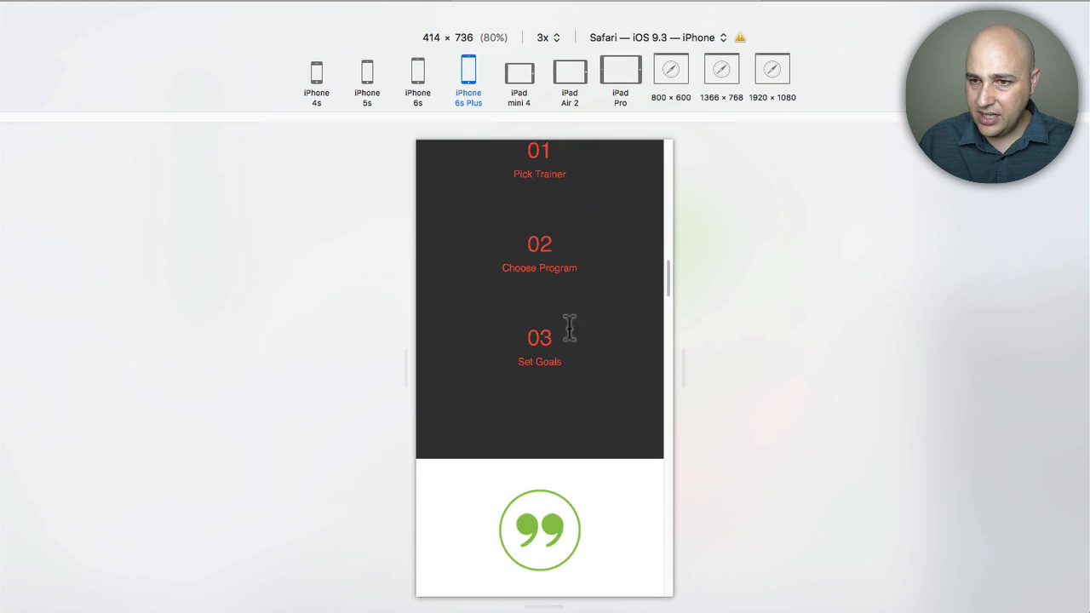
# Step: Switch the preview to iPad Air 2 (1024 × 768) and scroll to the separator
pyautogui.click(565, 72)
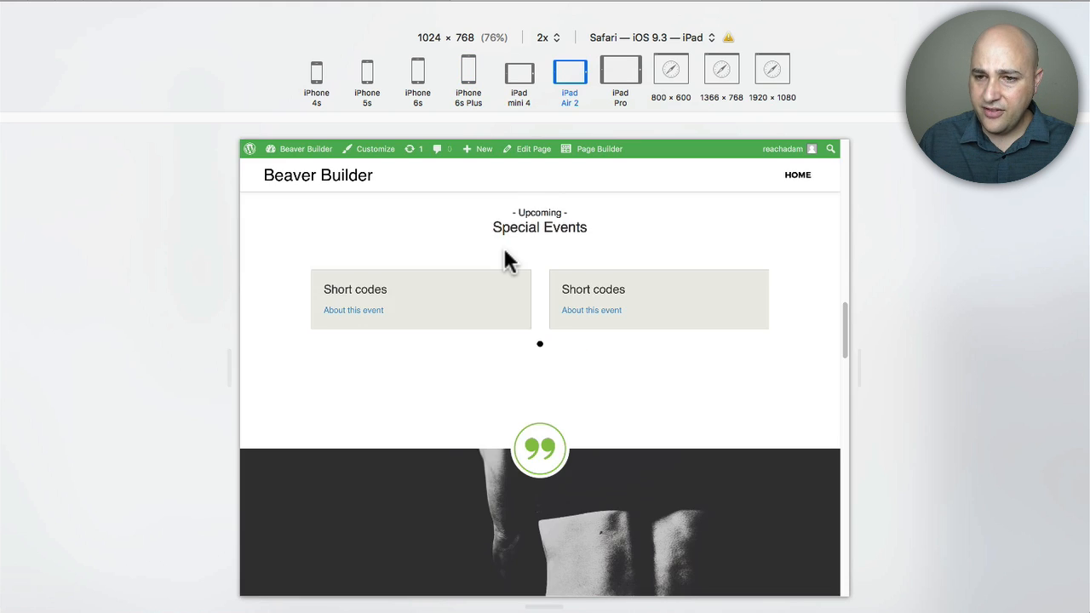
pyautogui.scroll(-3)
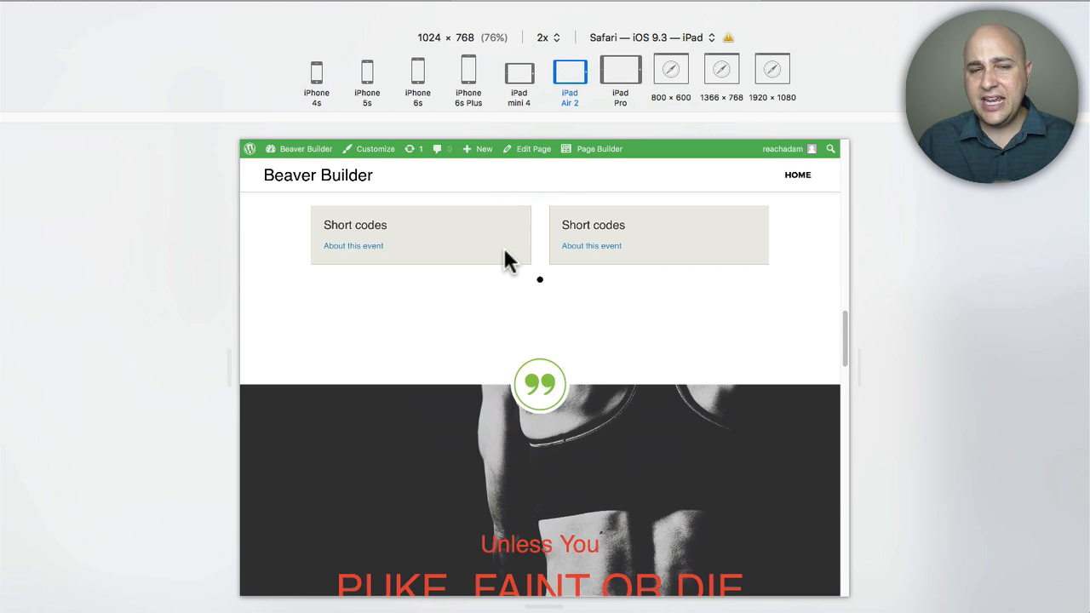